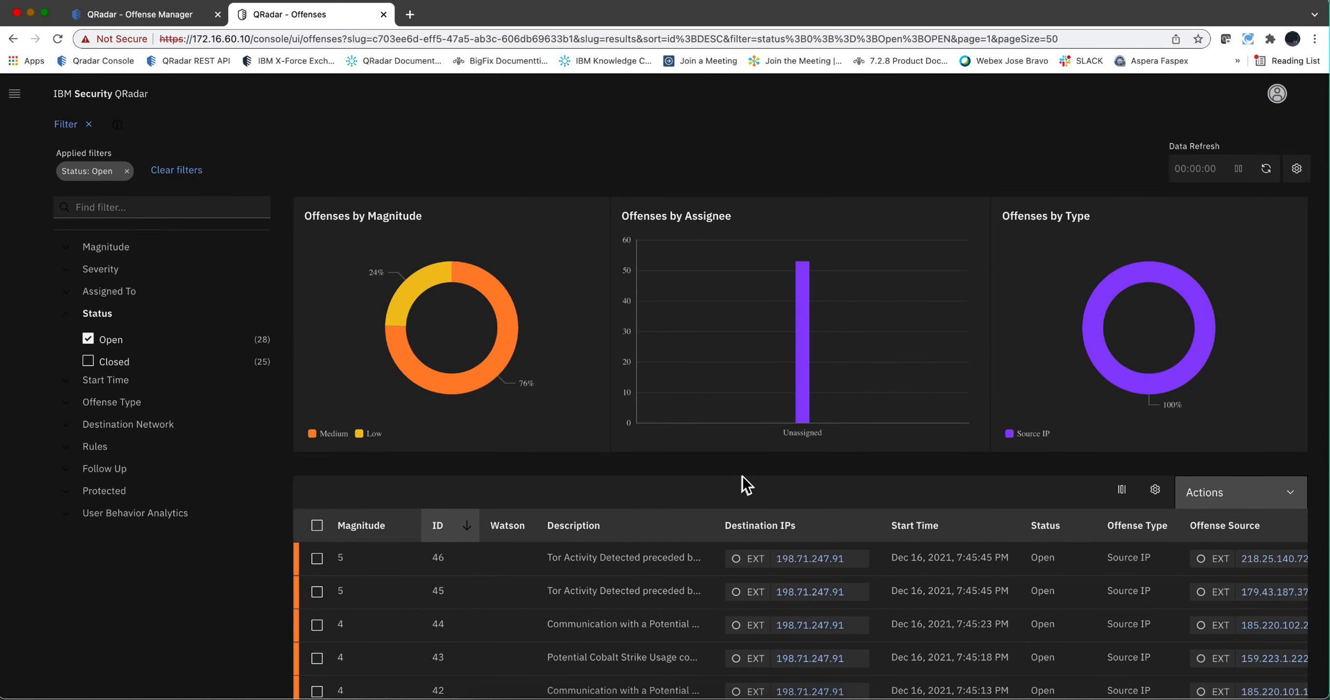
mouse_move(728, 473)
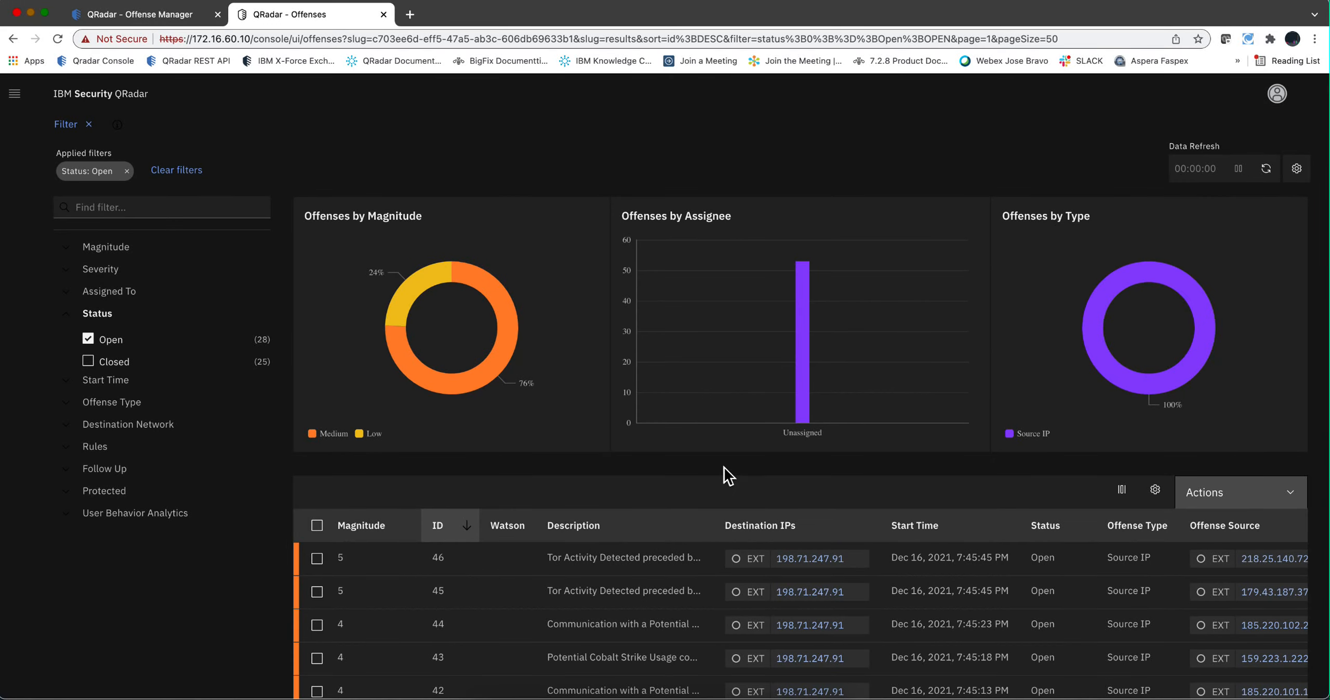
mouse_move(614, 478)
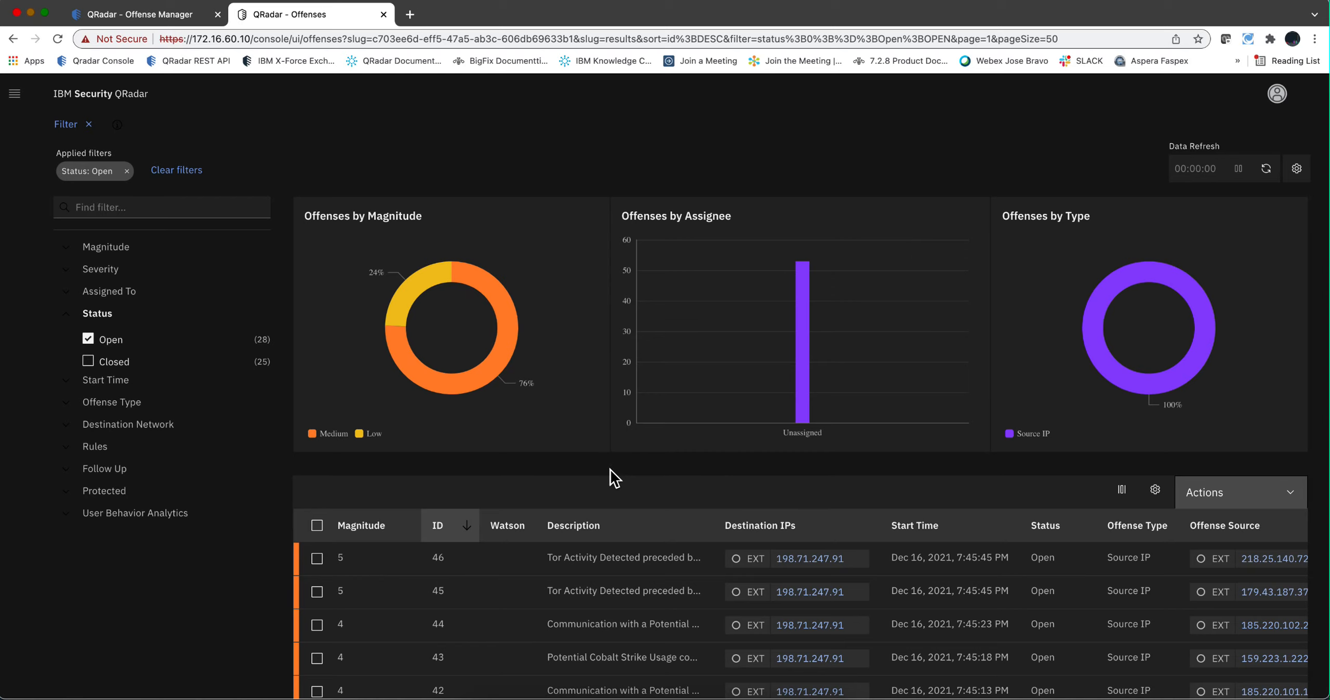
Step: Scroll down the open offenses list to review the newest Tor and Cobalt Strike alerts
scroll("down", 3)
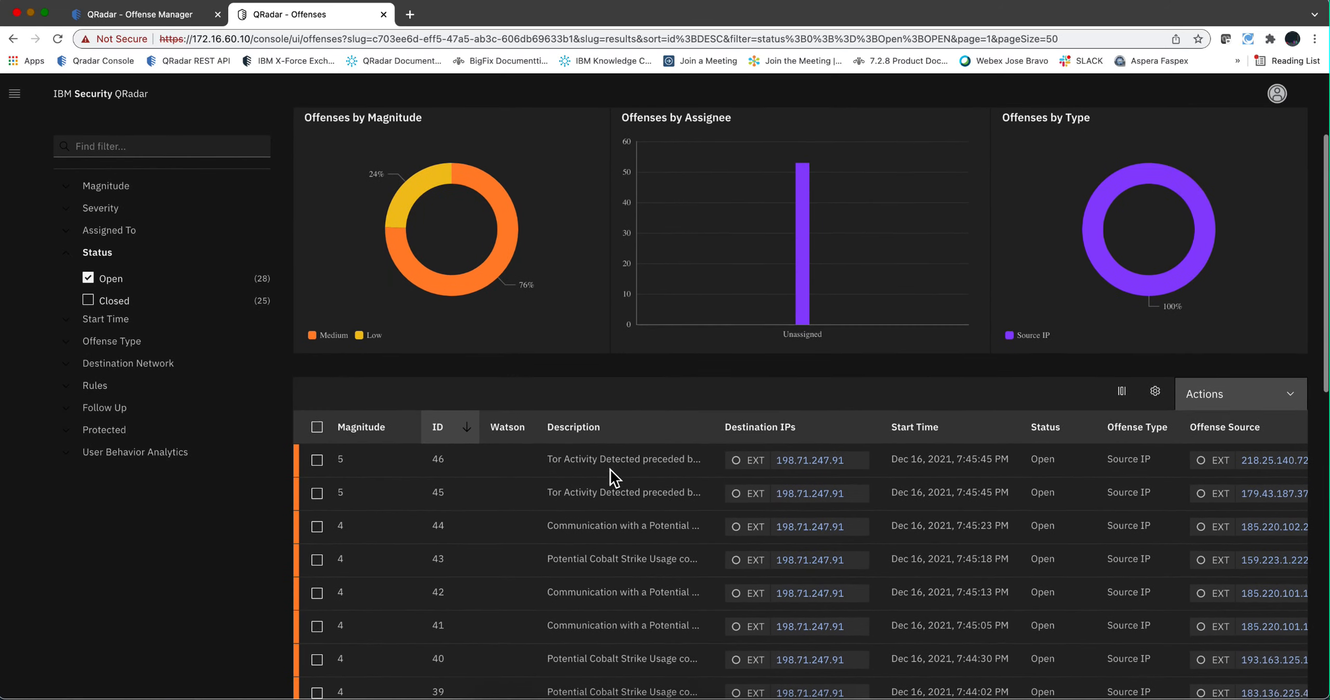
scroll("down", 3)
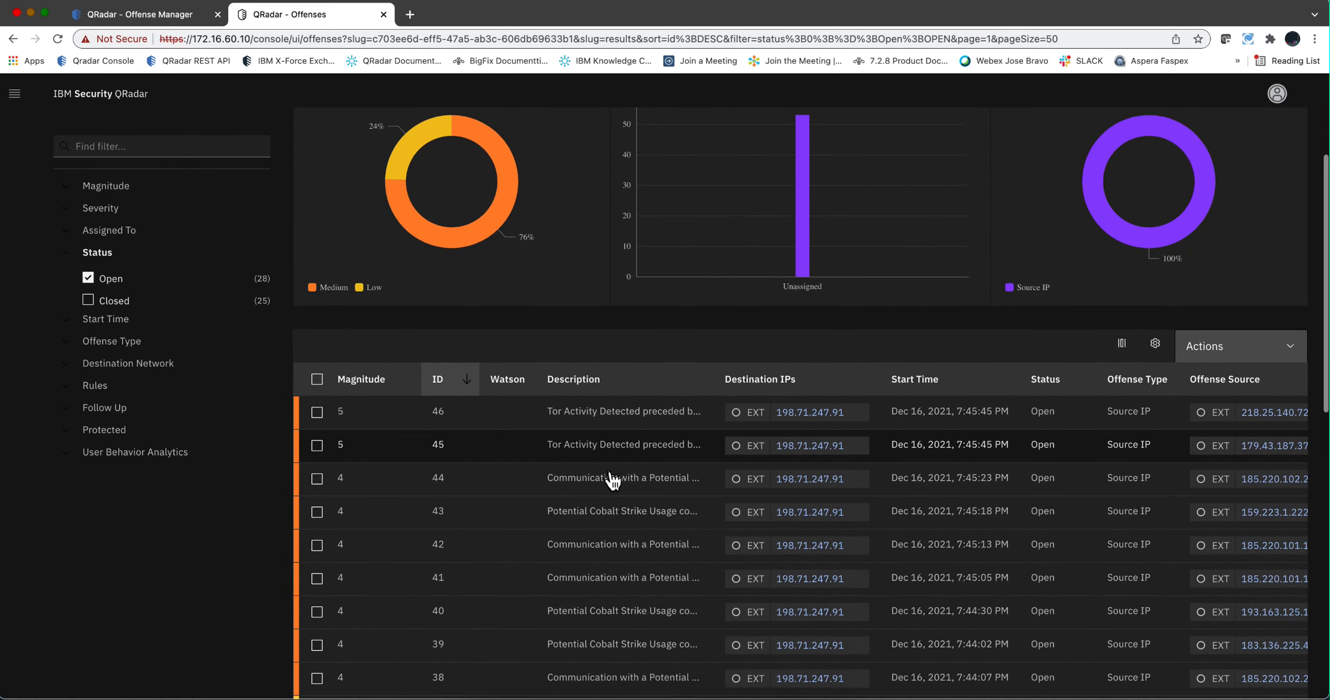
scroll("down", 3)
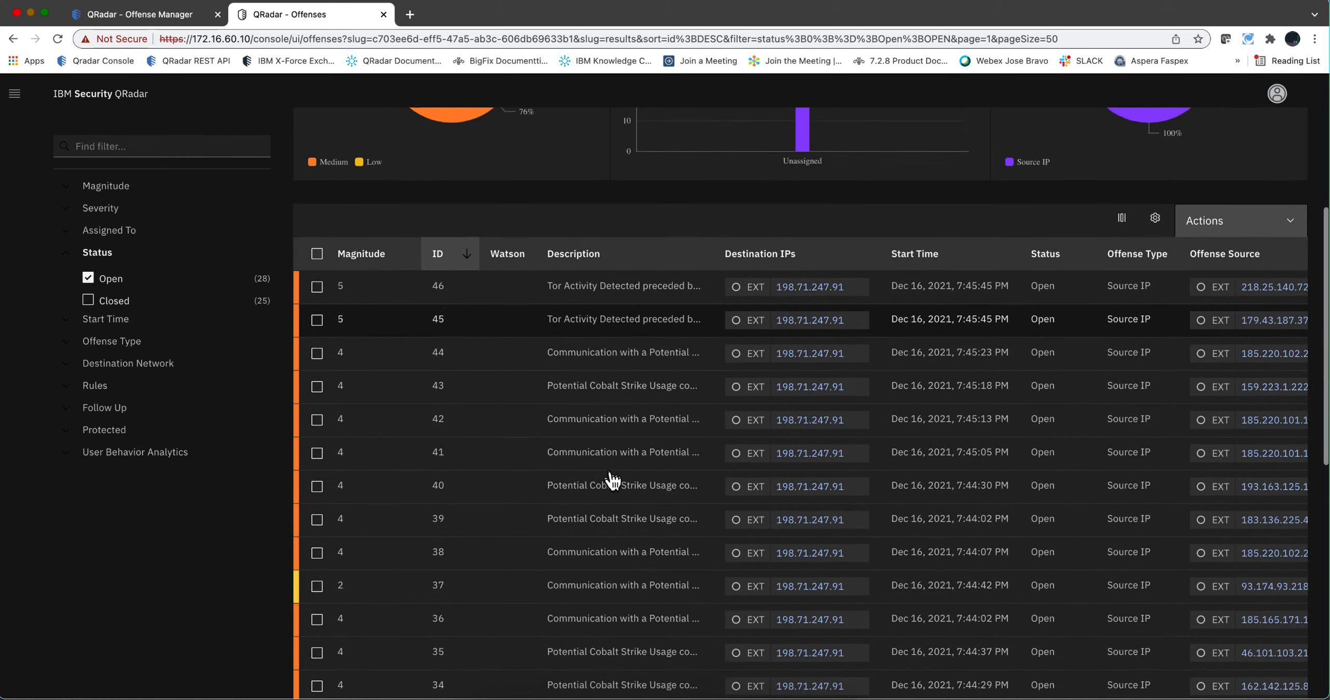
scroll("down", 3)
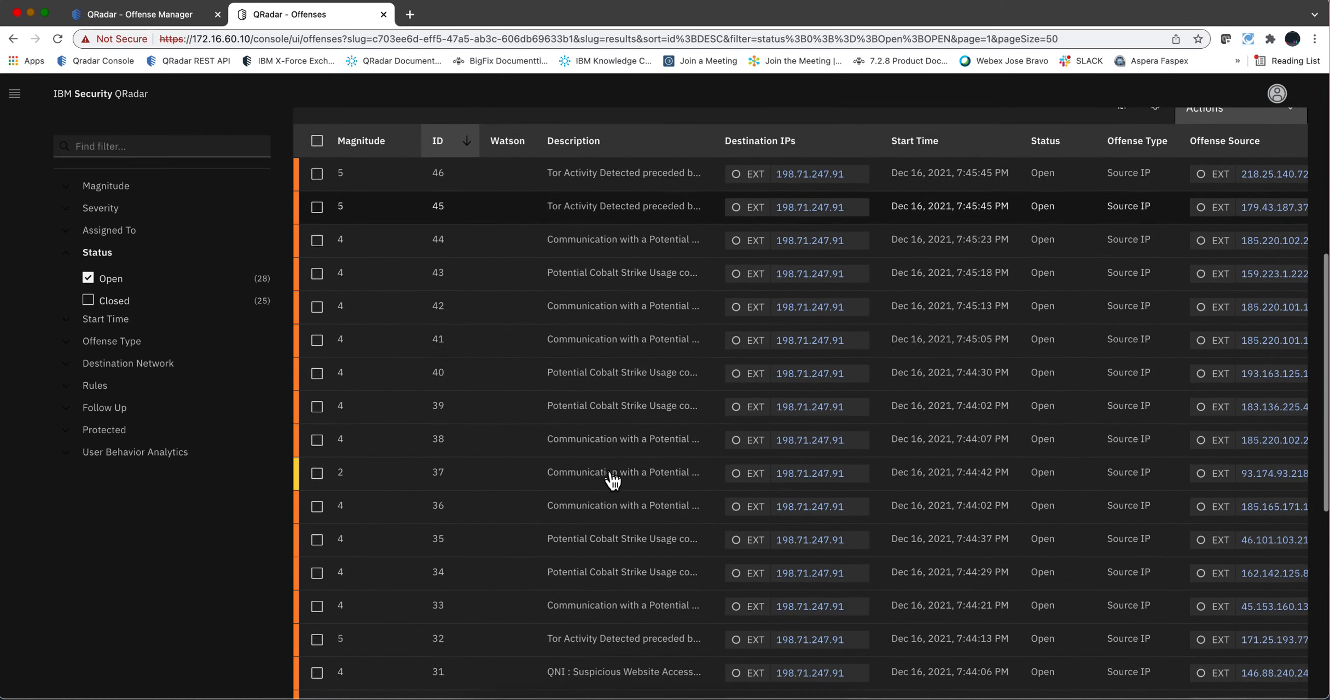
scroll("down", 3)
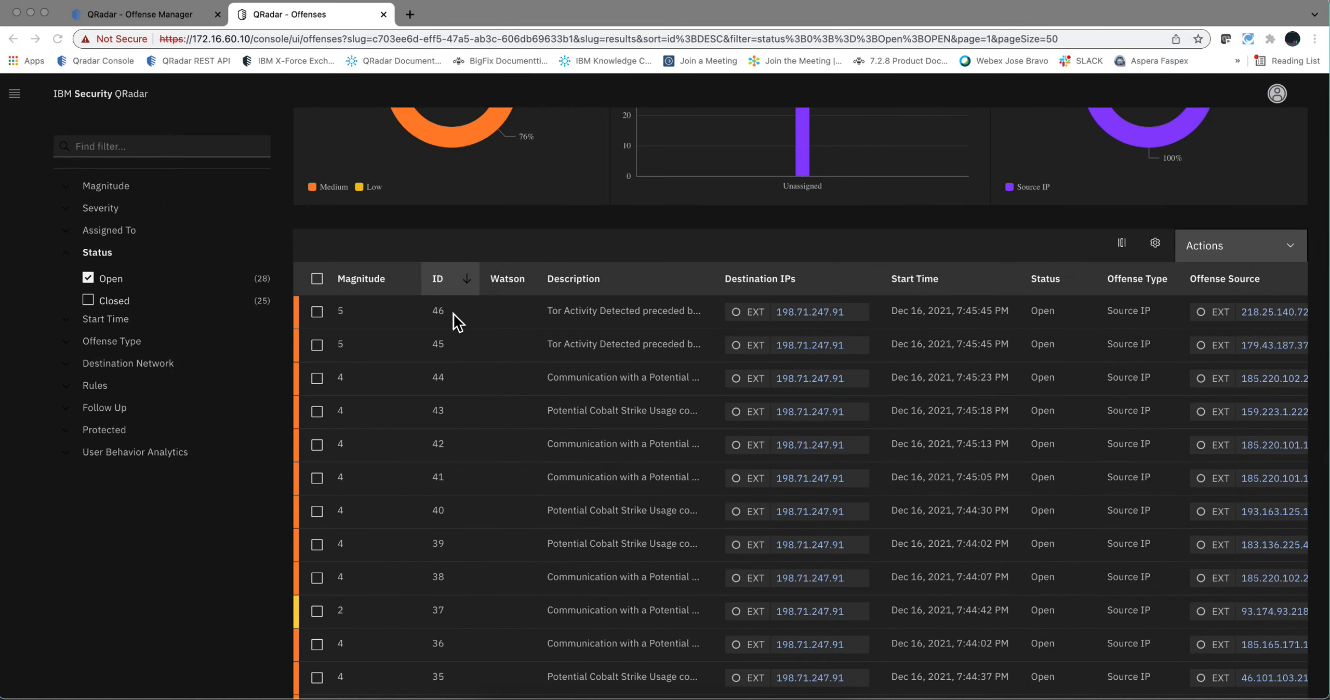
mouse_move(524, 348)
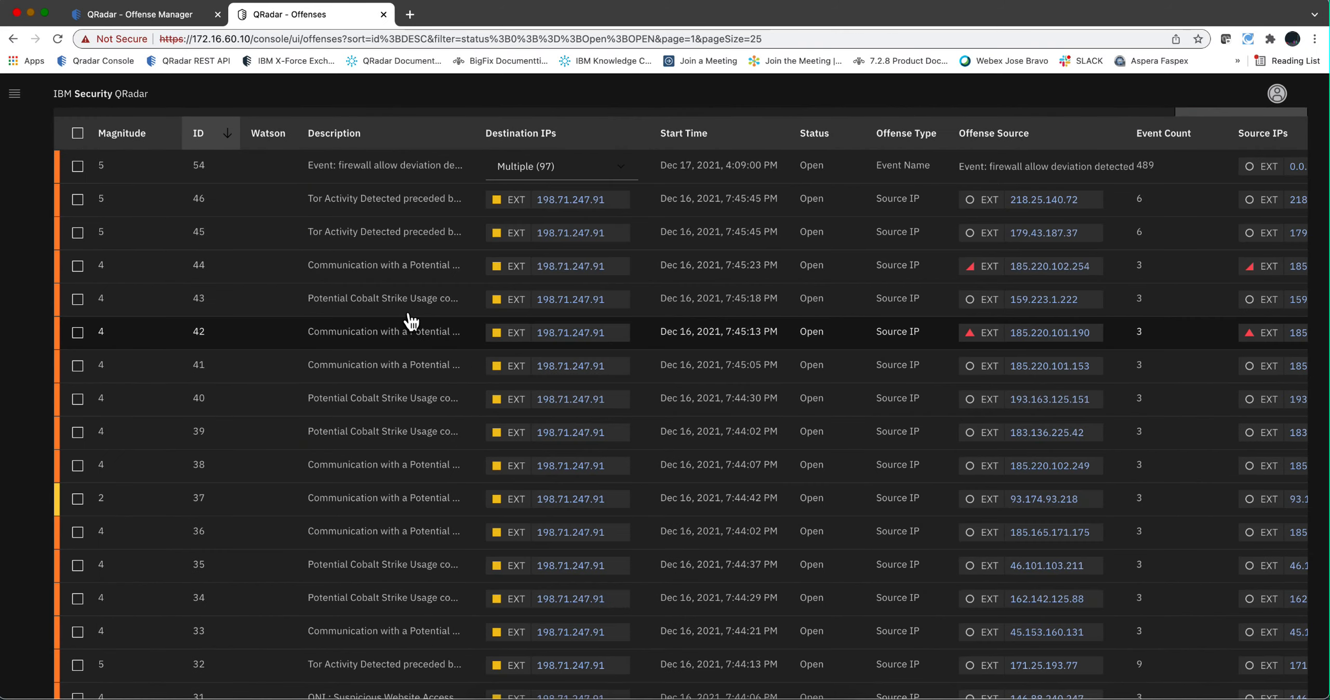
mouse_move(407, 298)
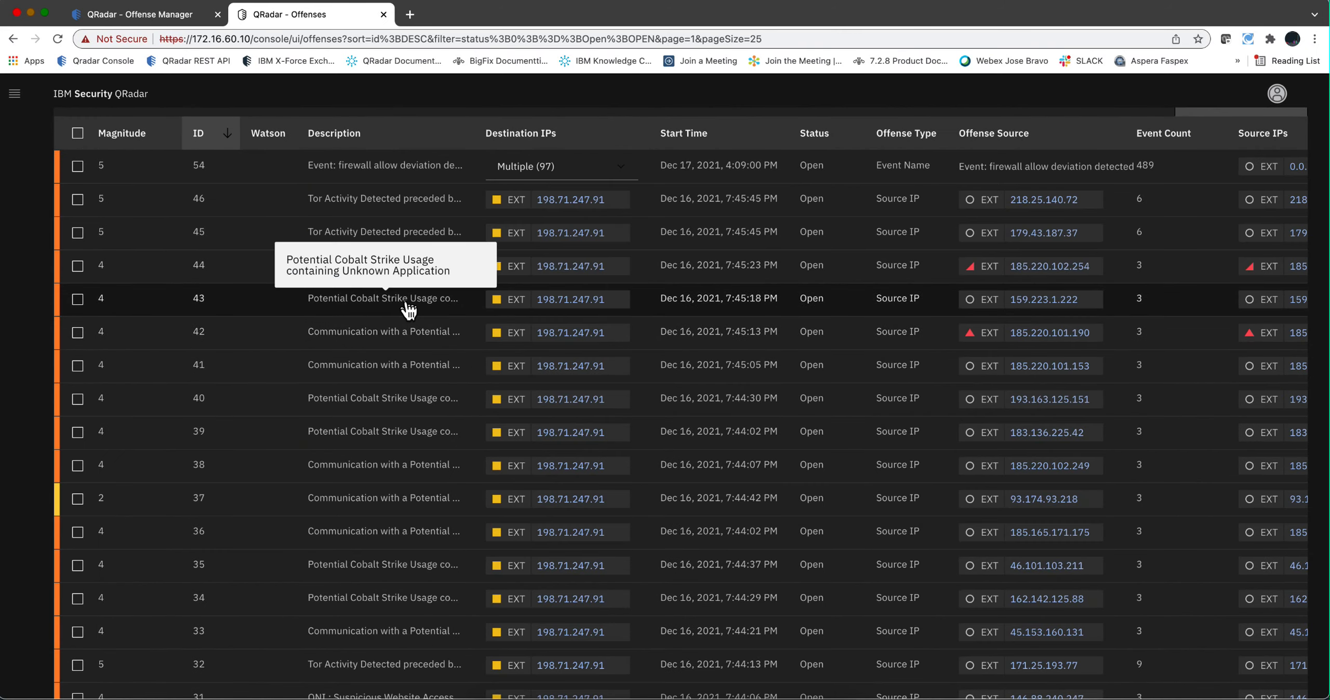
mouse_move(470, 304)
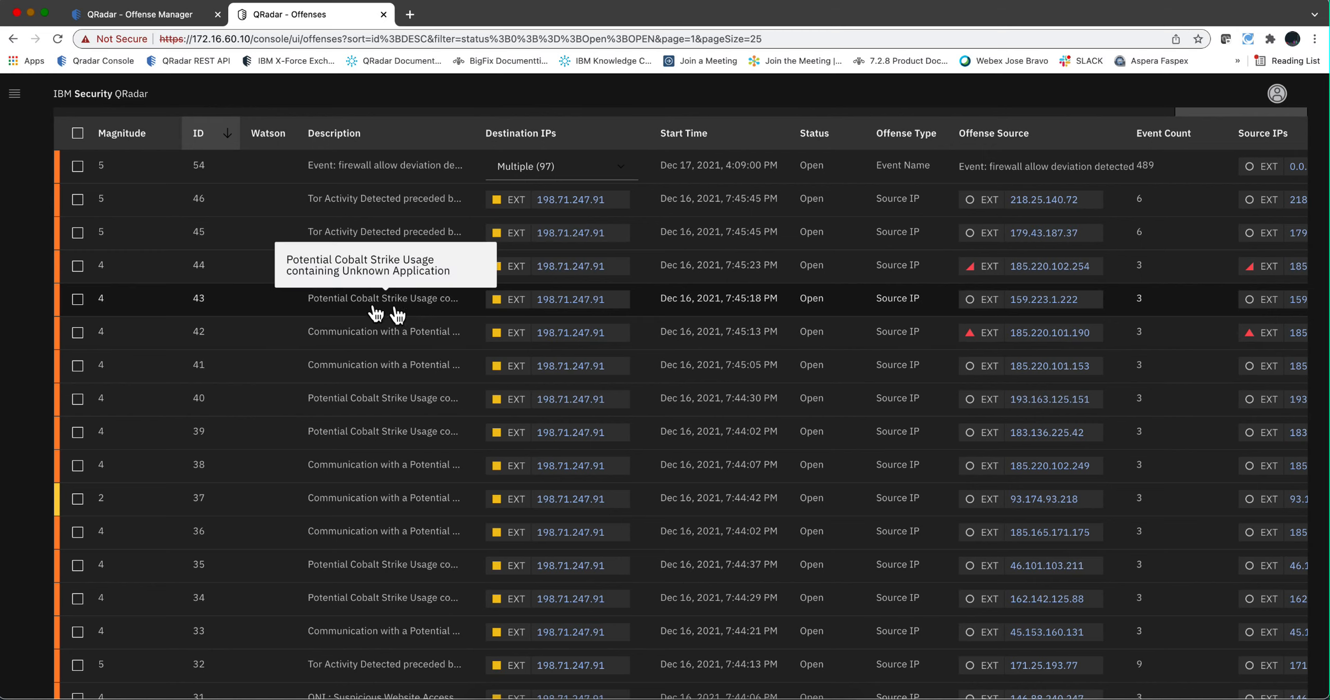
mouse_move(414, 319)
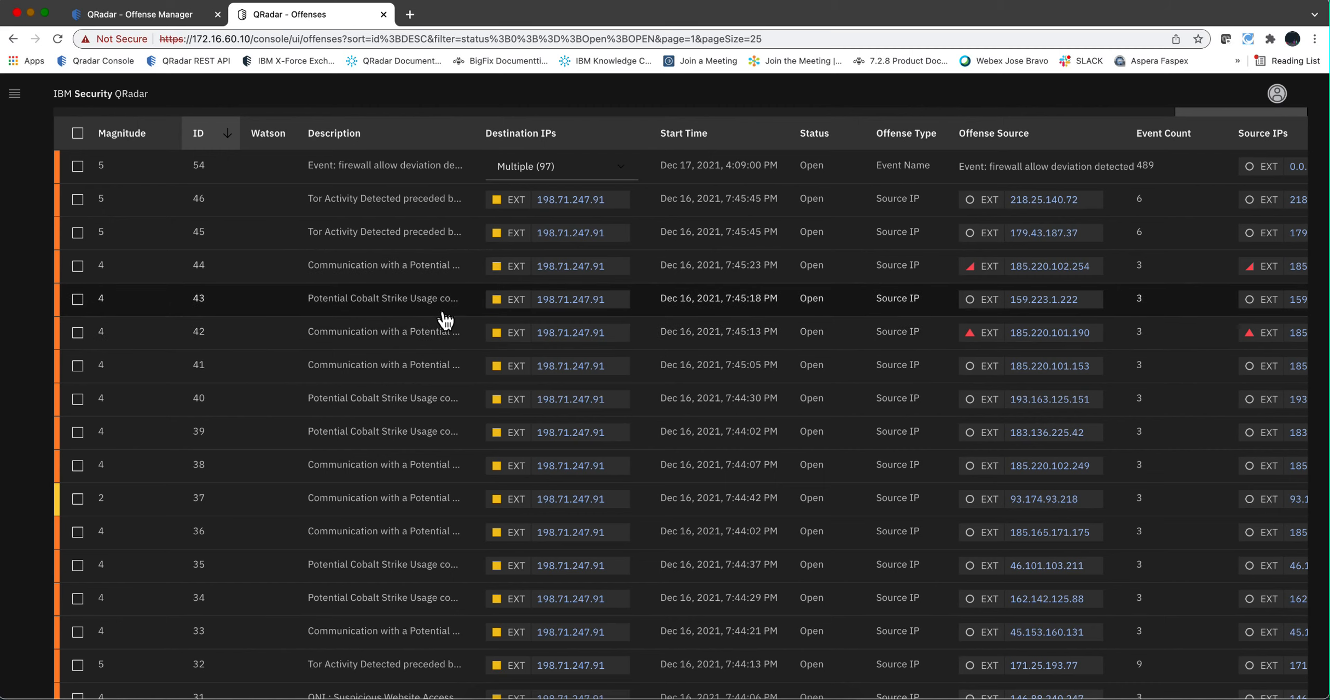
mouse_move(416, 466)
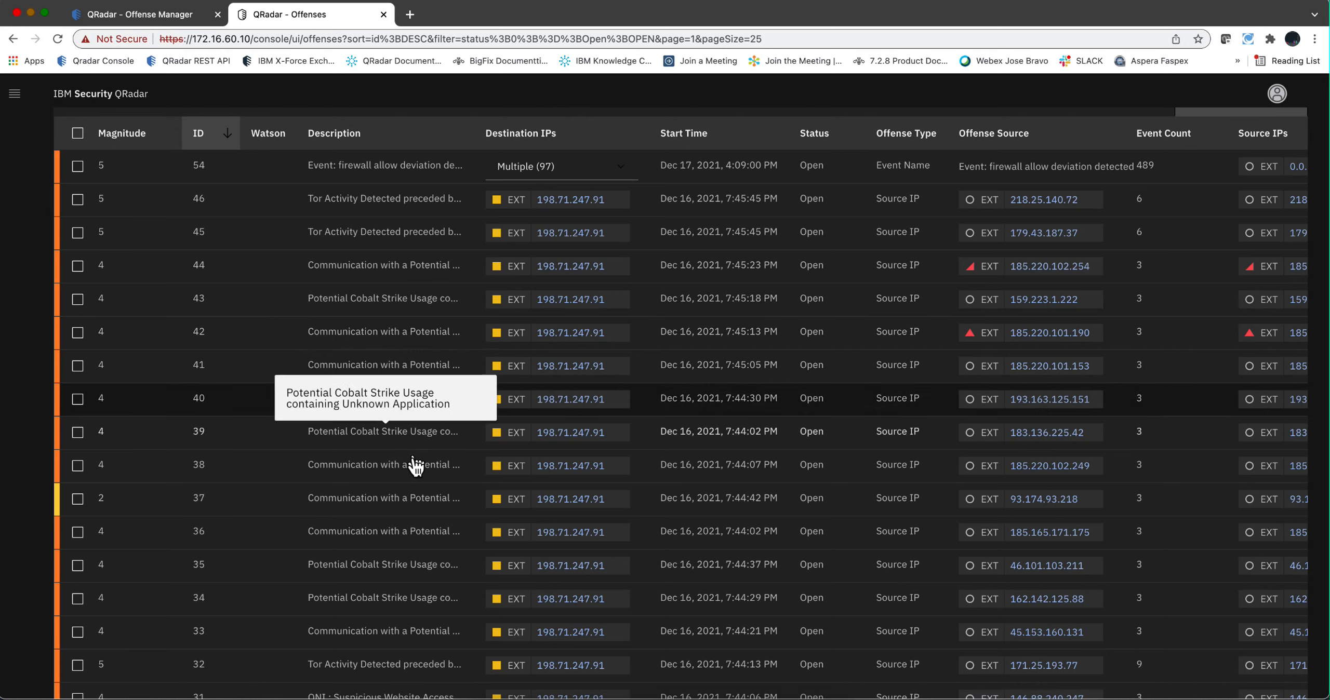
mouse_move(399, 634)
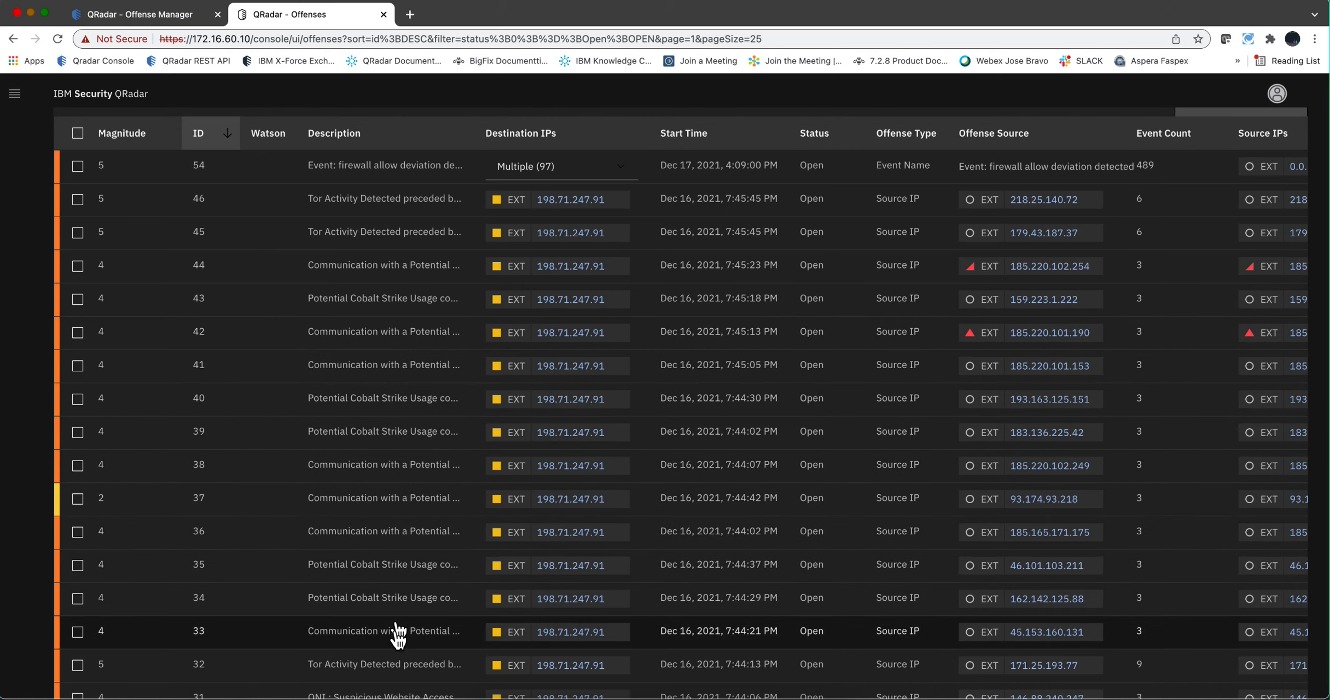
scroll("down", 3)
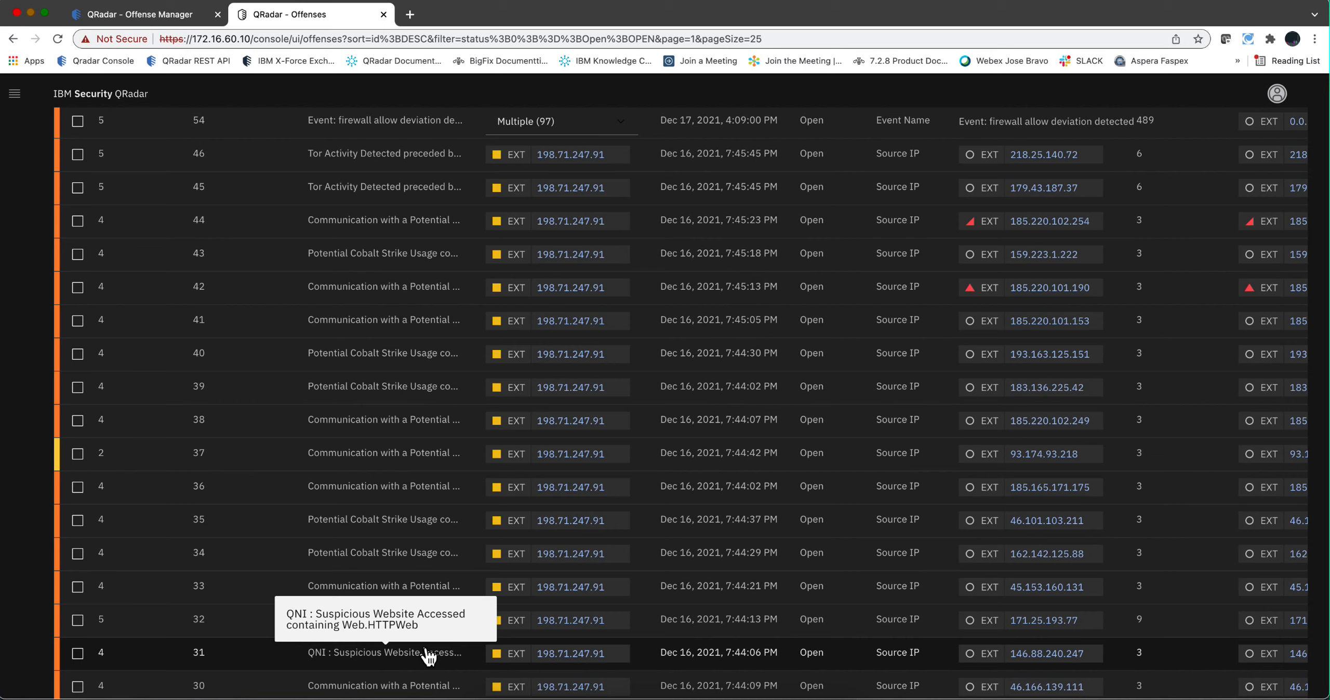
scroll("down", 3)
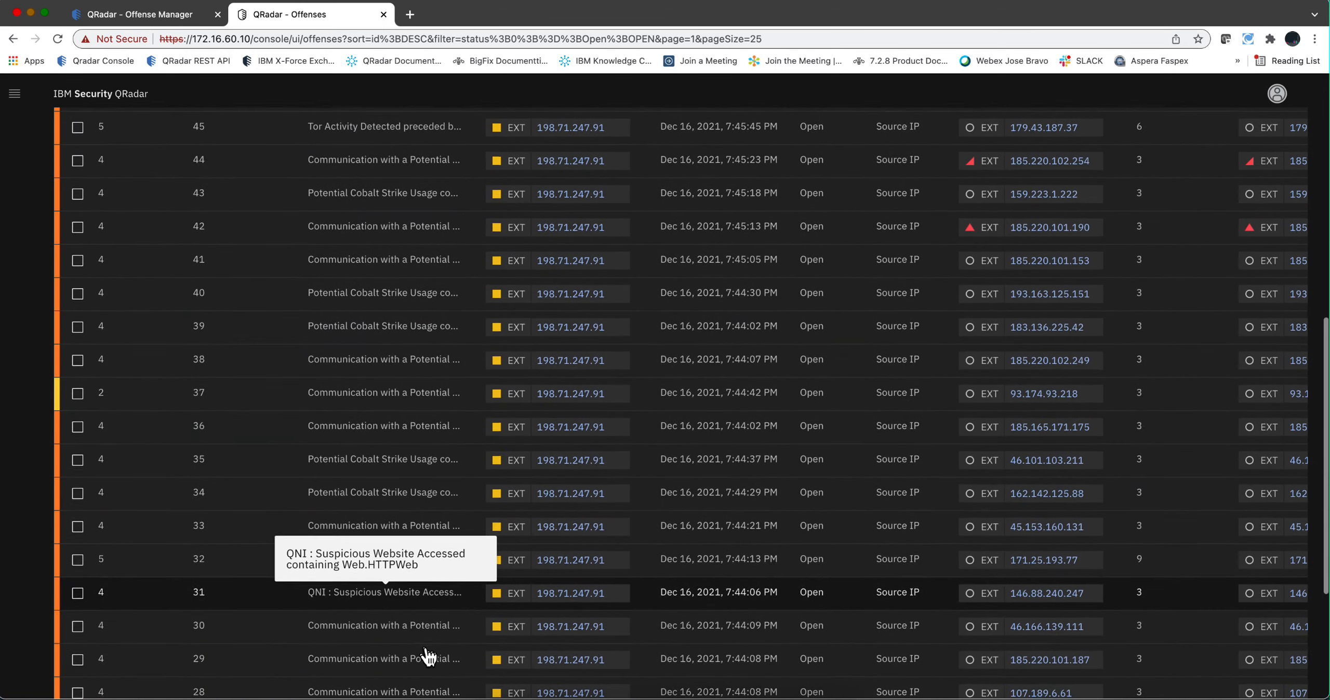
scroll("down", 3)
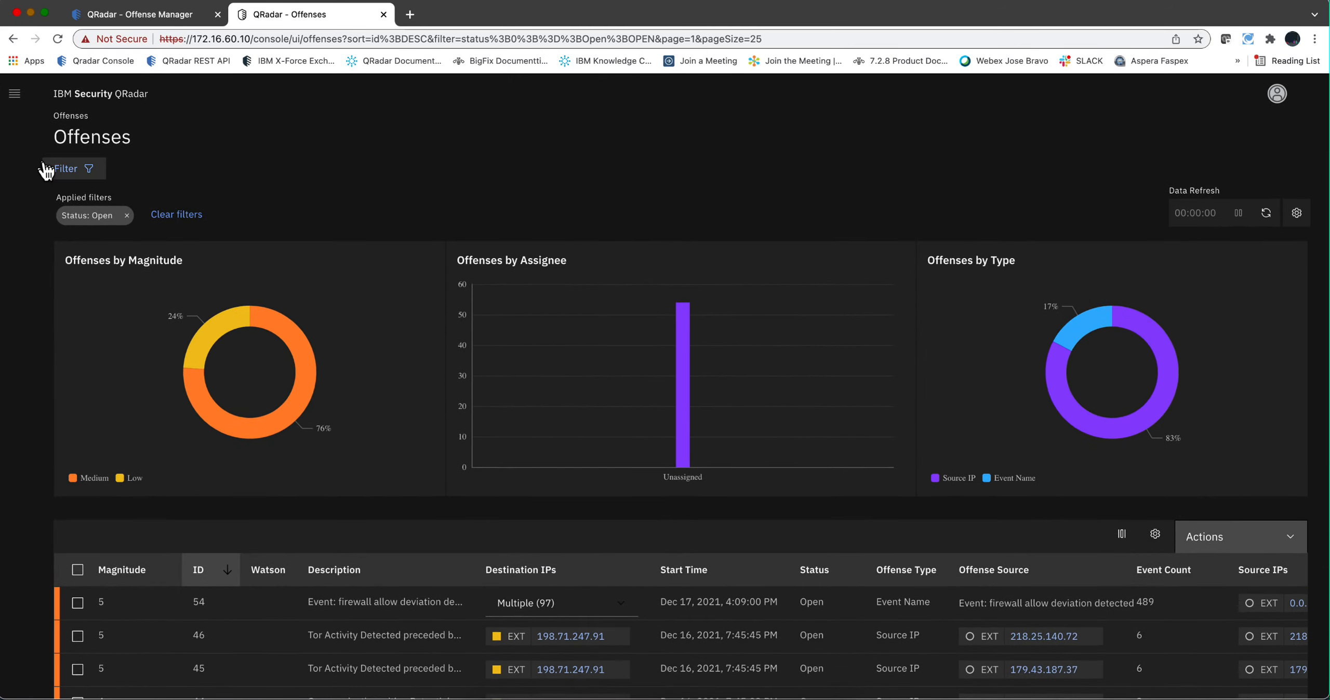
Step: Go to the Search app from the QRadar core apps menu
left_click(13, 93)
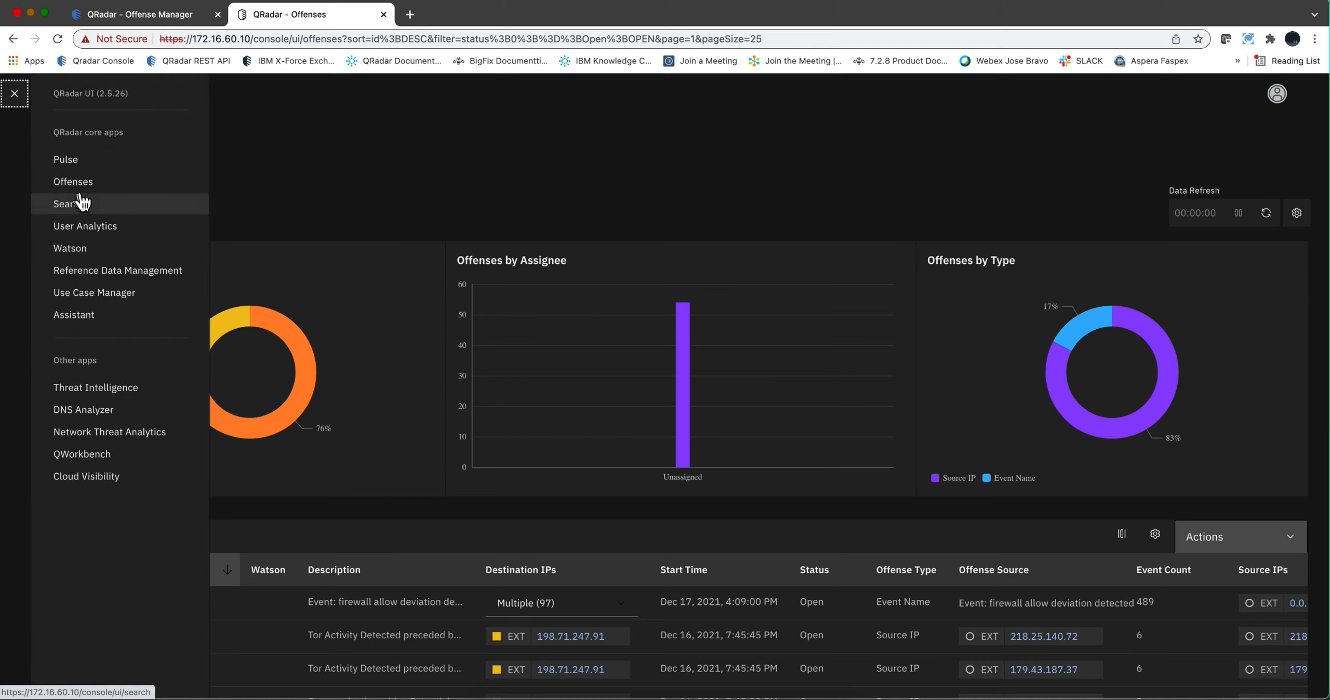
left_click(68, 203)
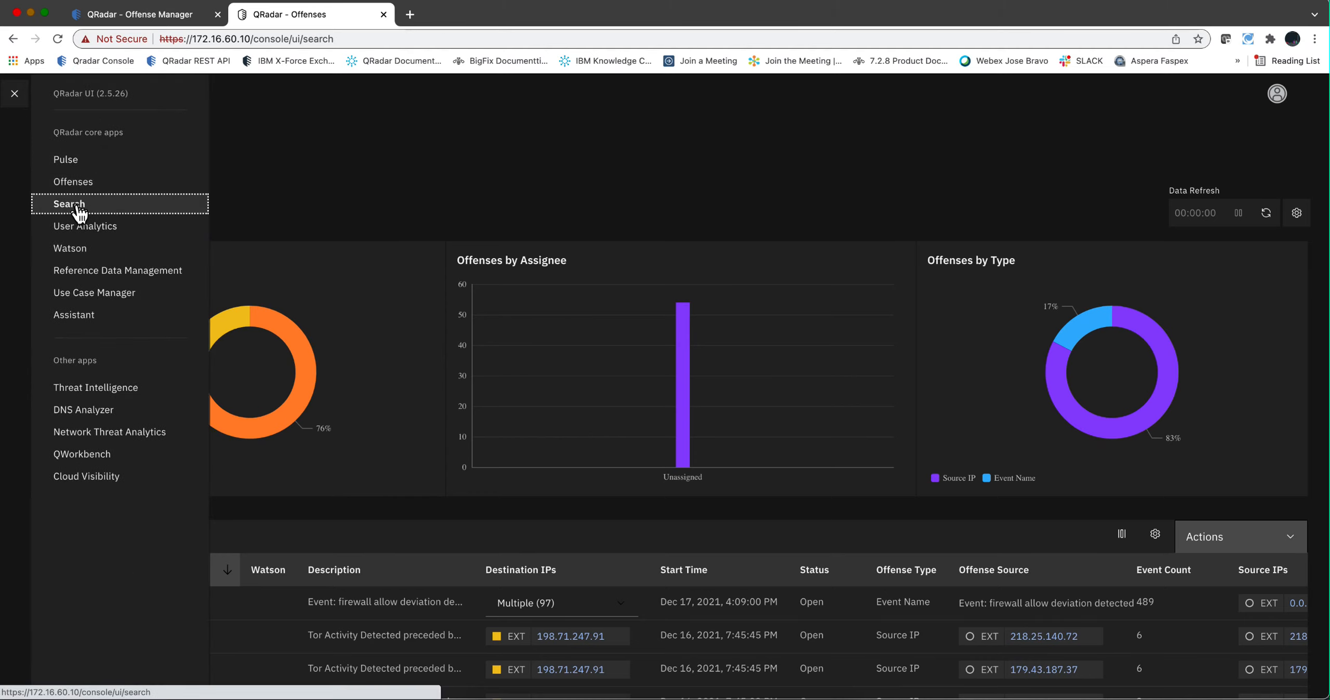
left_click(67, 204)
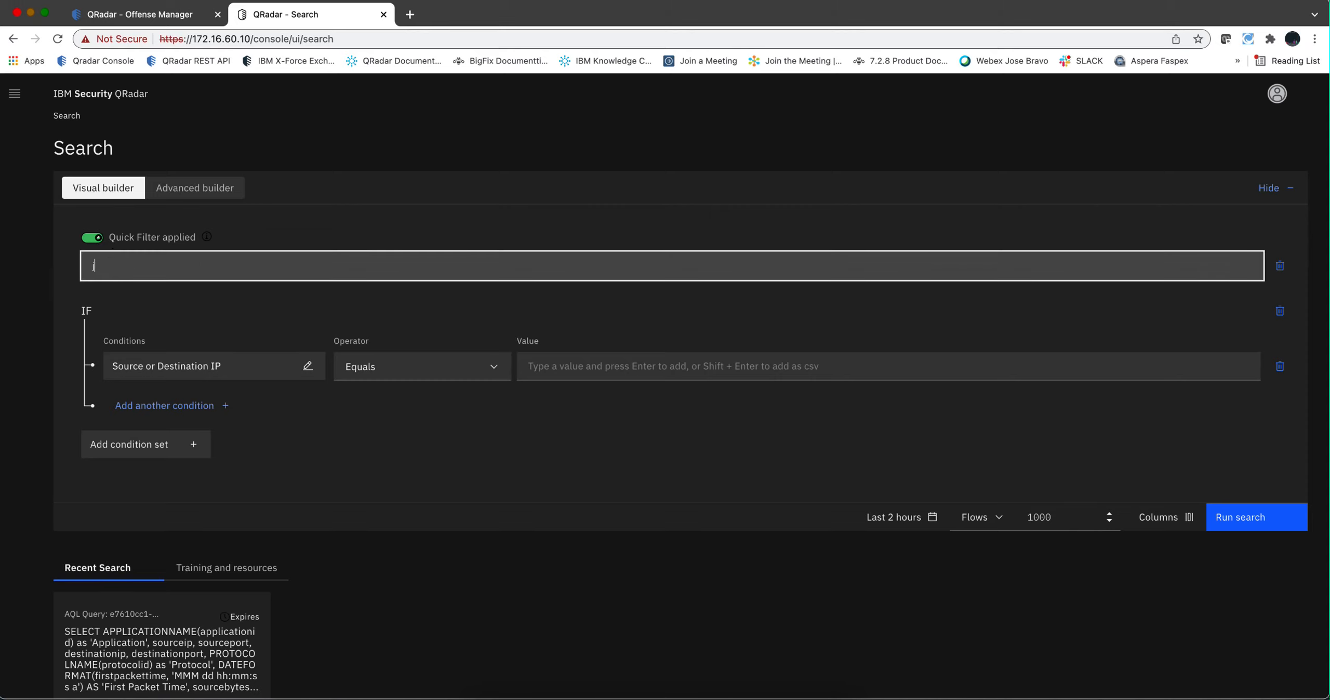
Step: Enter jndi as the Quick Filter term for the flow search
type("jndi")
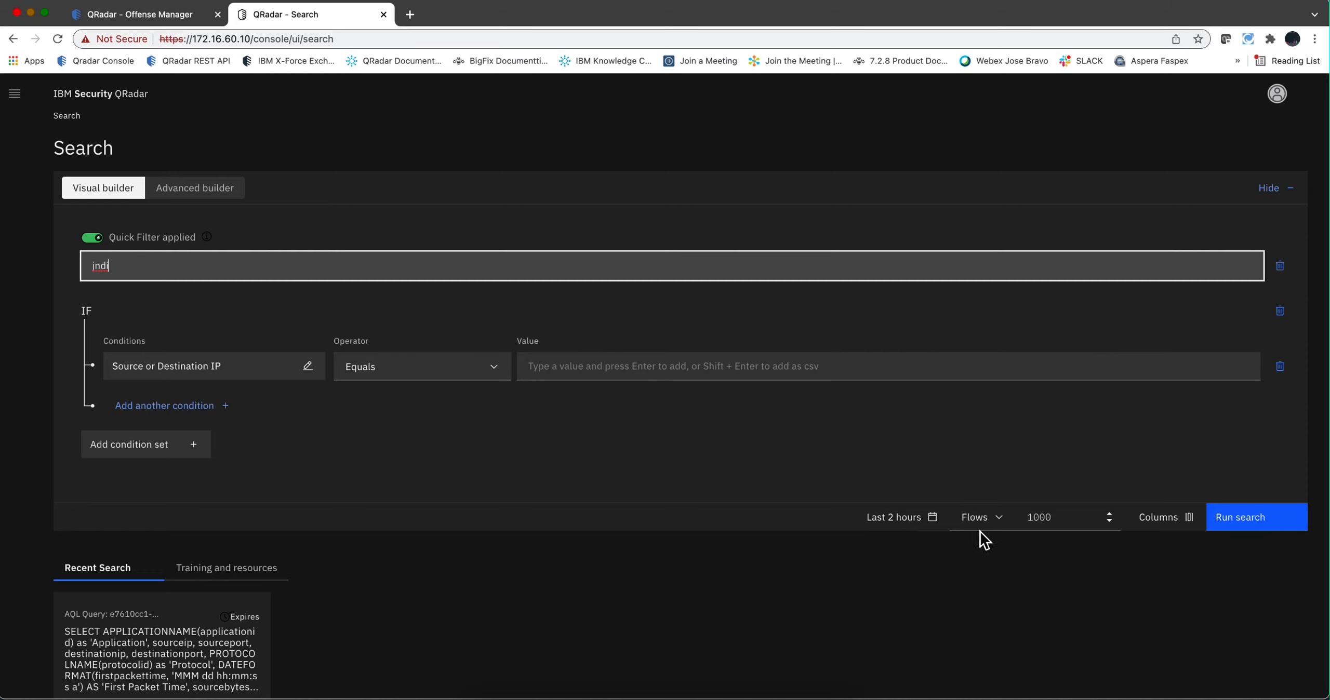
mouse_move(982, 542)
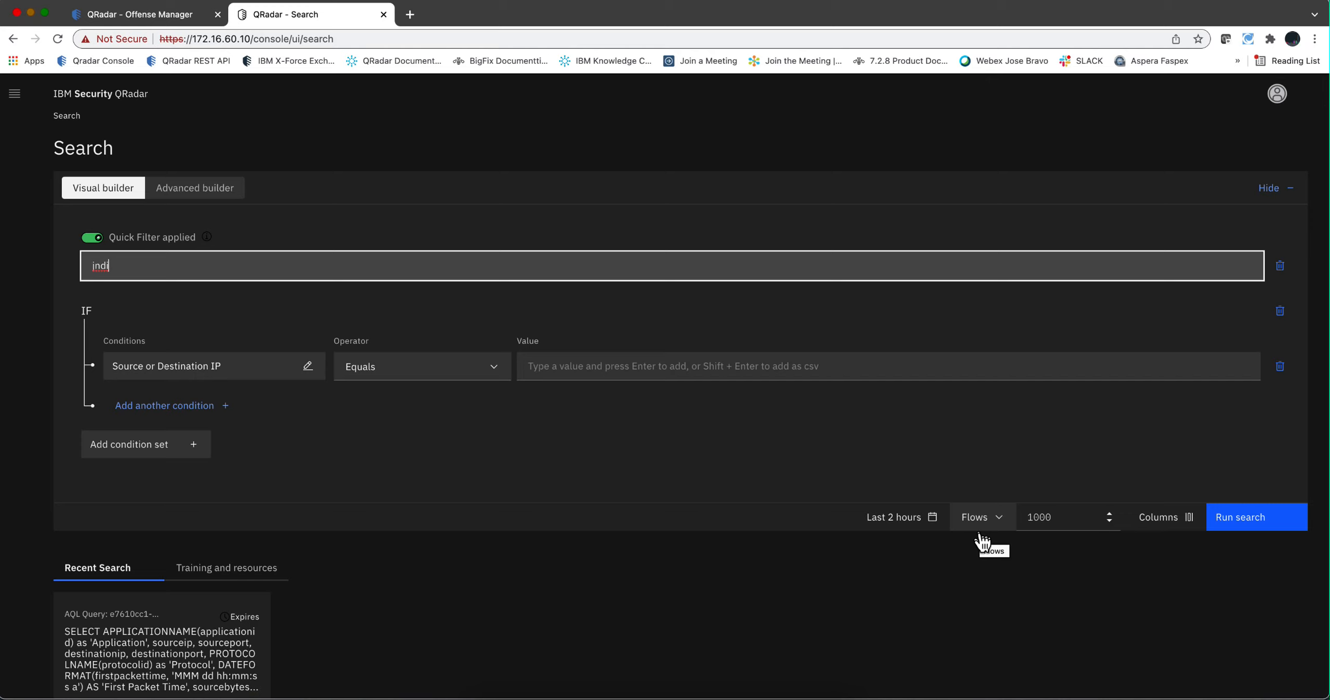
mouse_move(978, 530)
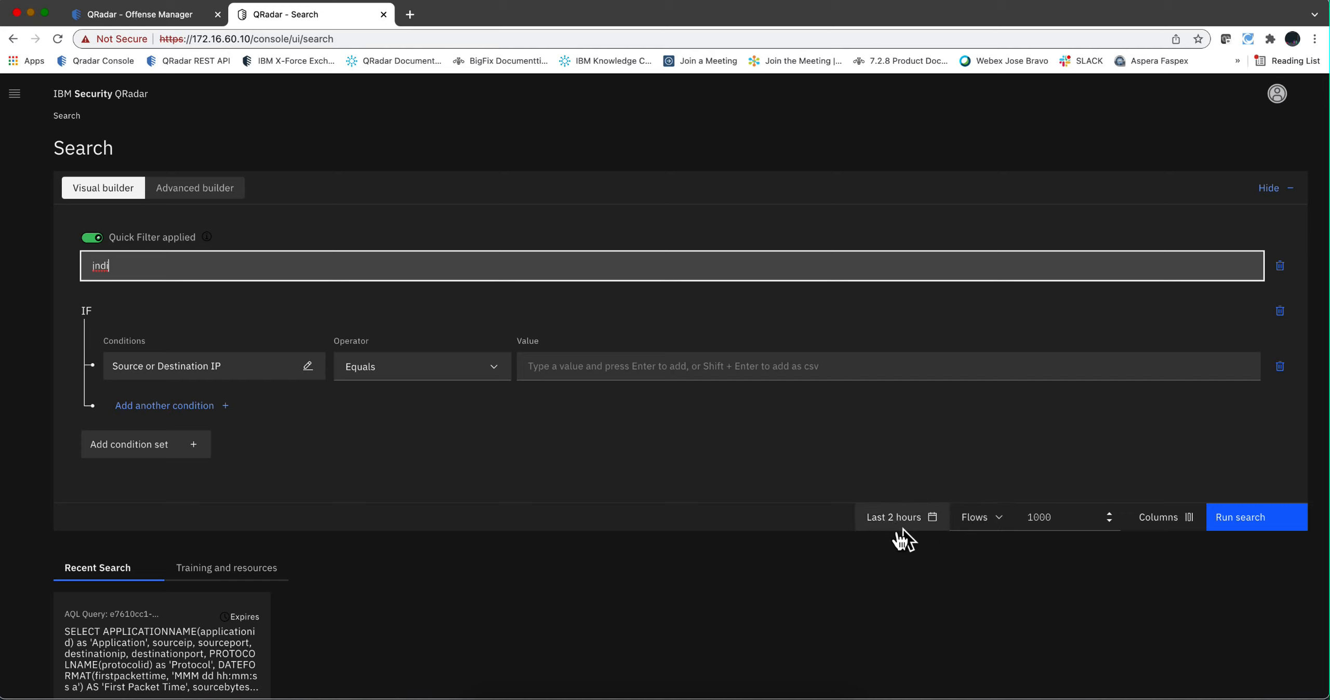
mouse_move(899, 541)
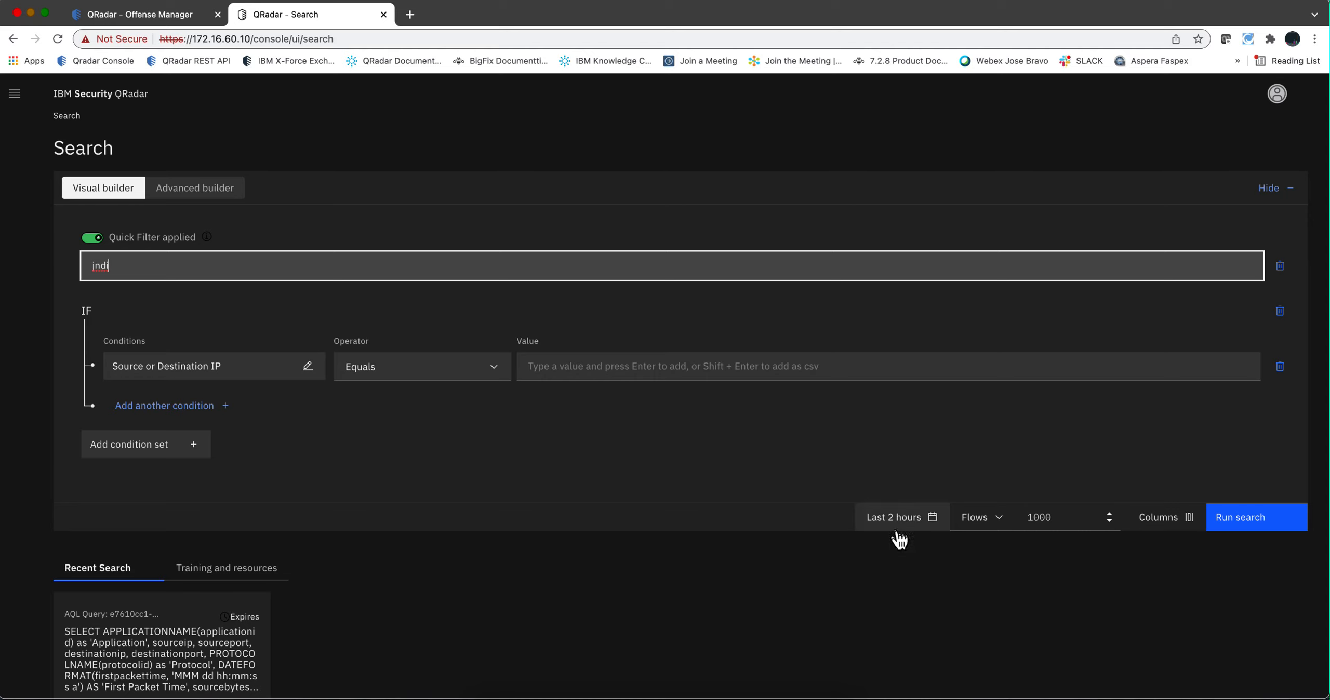
mouse_move(950, 530)
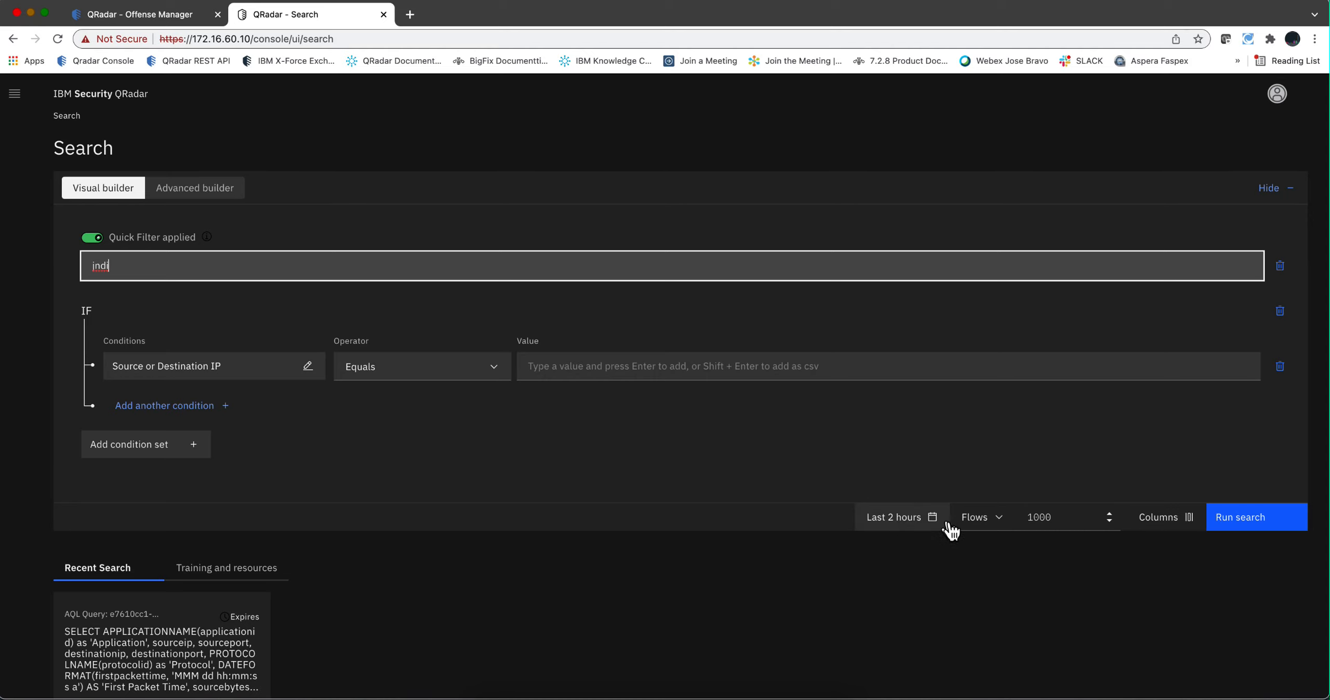
mouse_move(905, 538)
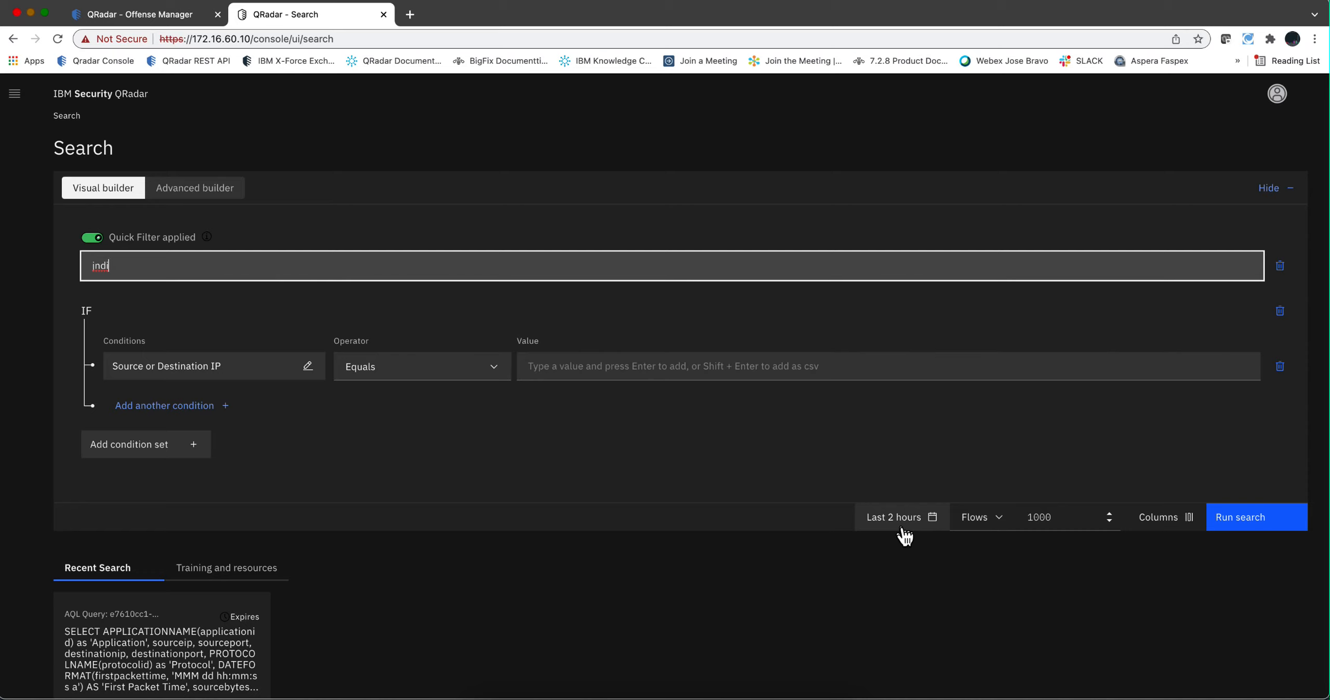
mouse_move(982, 517)
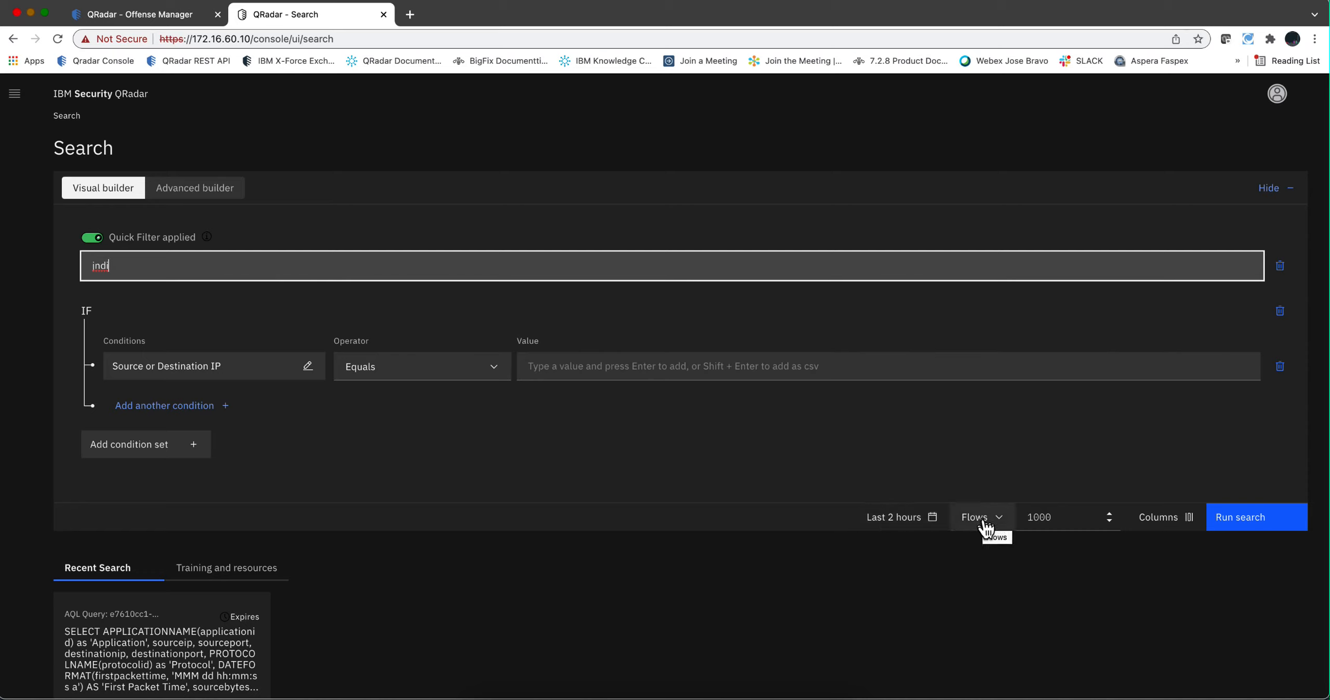
mouse_move(1239, 499)
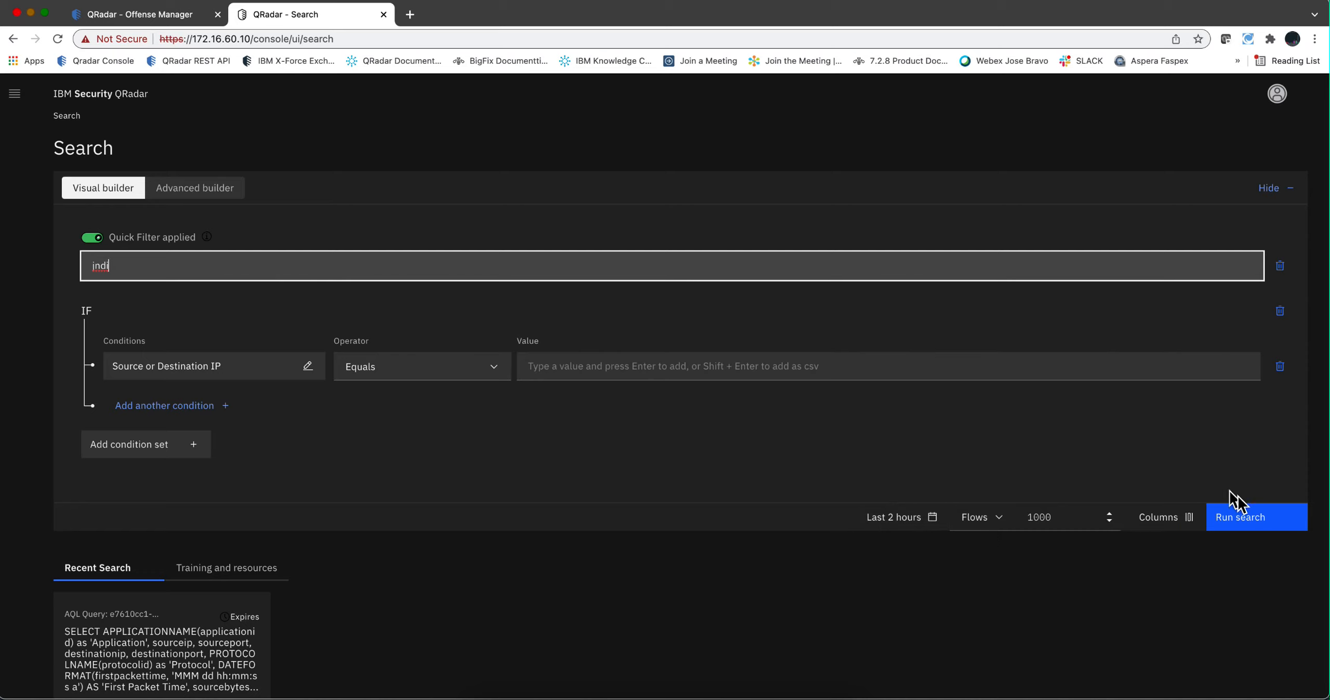
Step: Run the jndi flow search and scroll through the loaded results table
left_click(1257, 517)
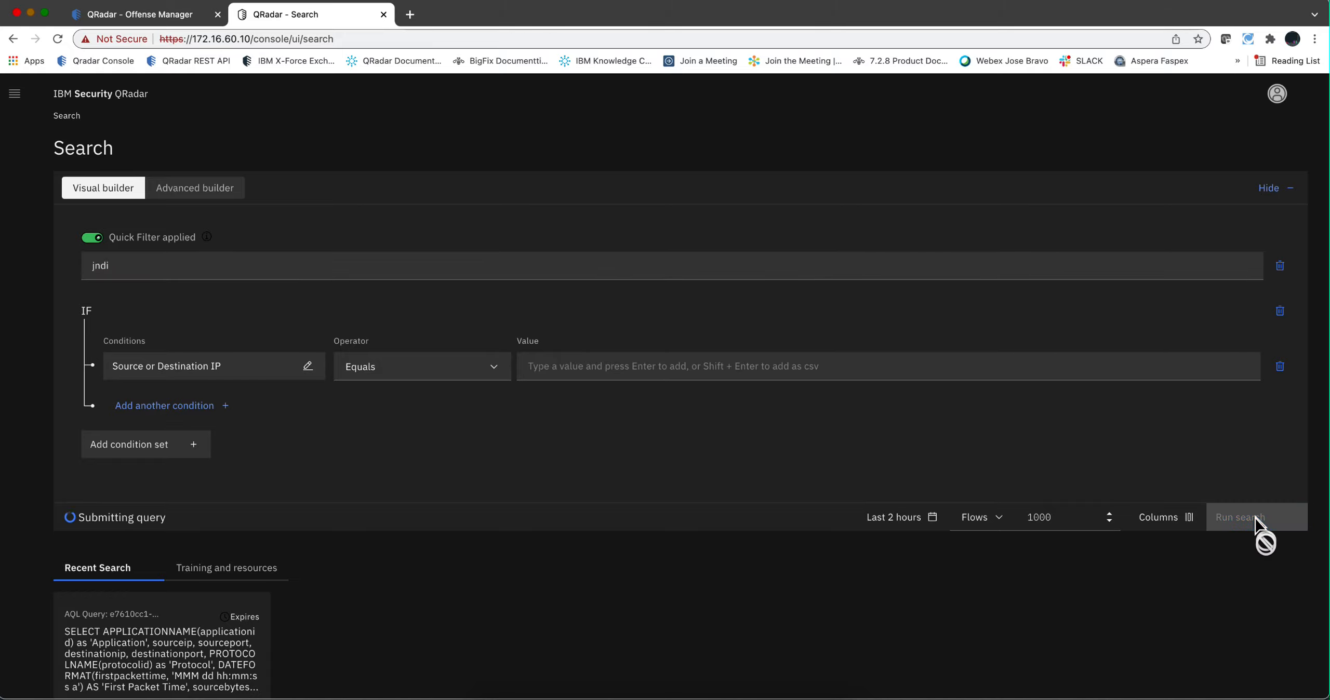
left_click(1239, 517)
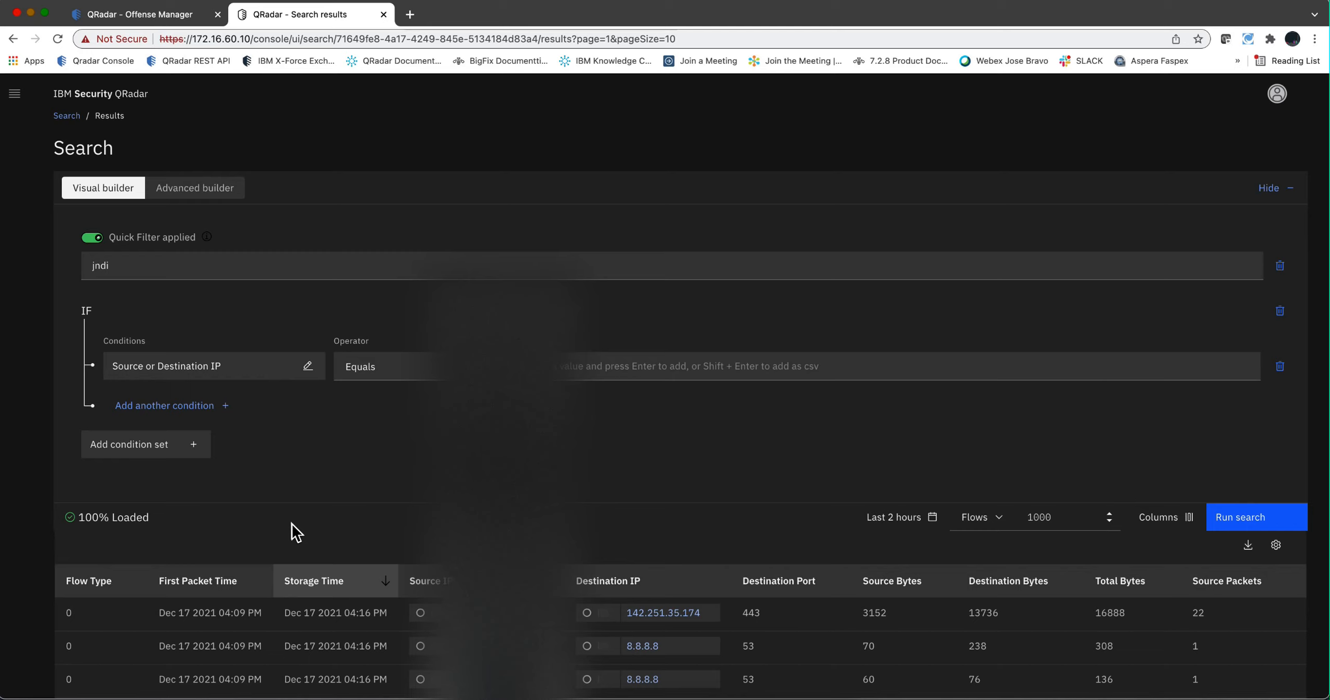
scroll("down", 3)
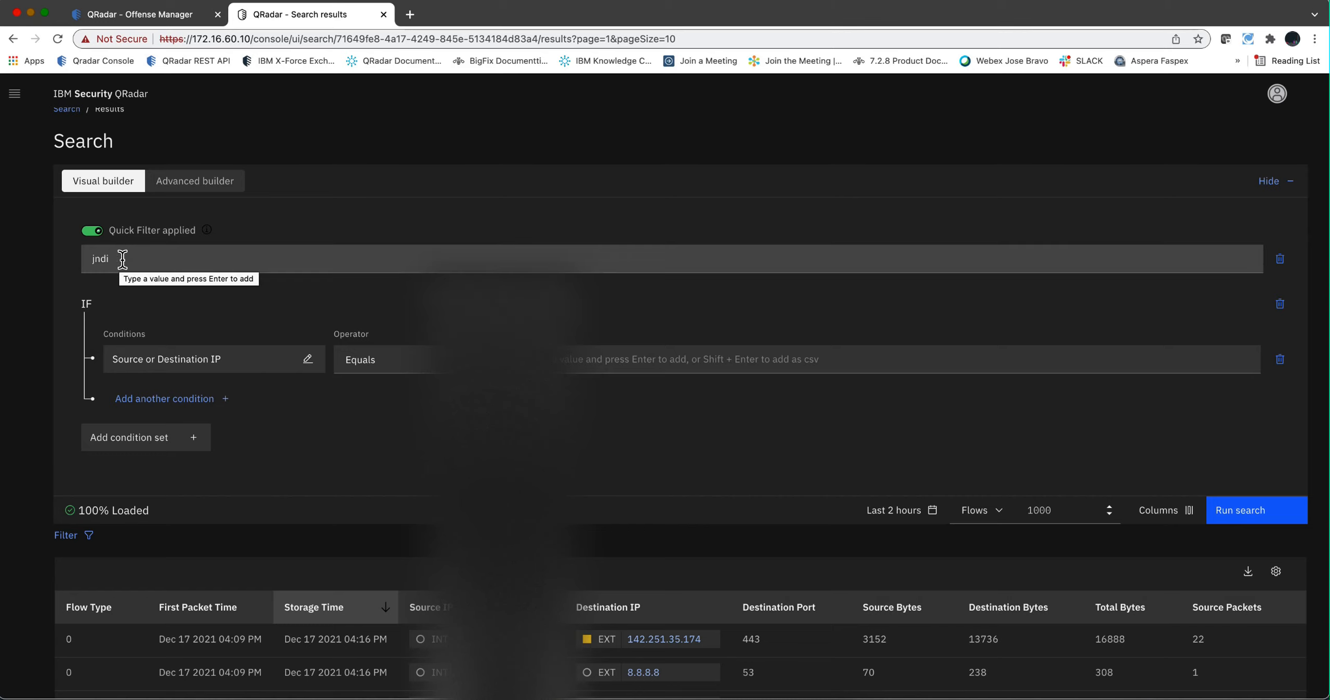
scroll("down", 3)
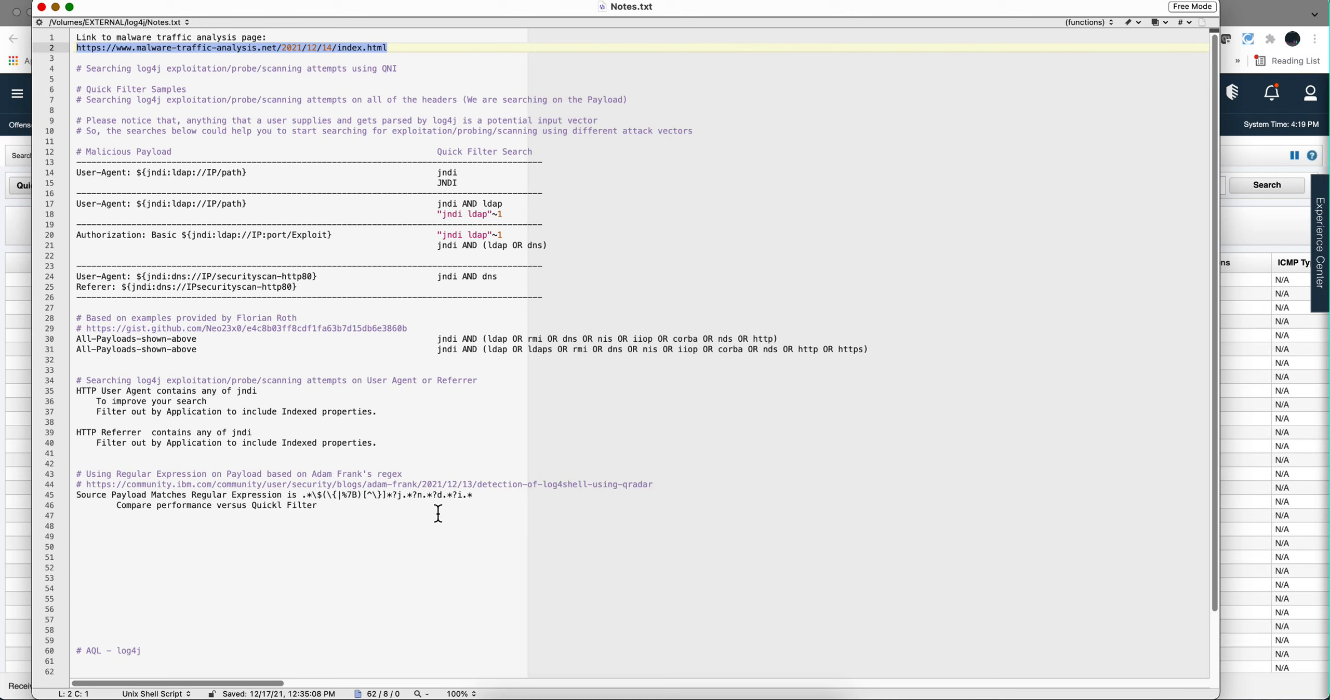
mouse_move(297, 194)
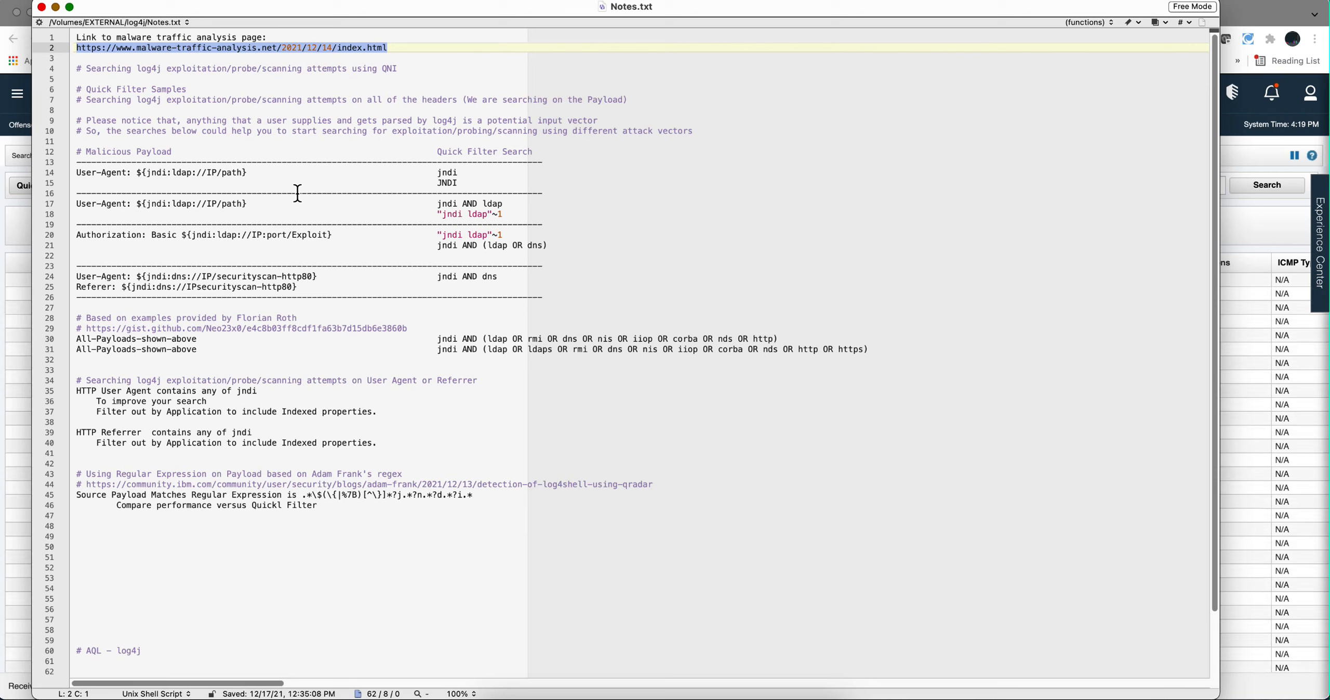
mouse_move(421, 344)
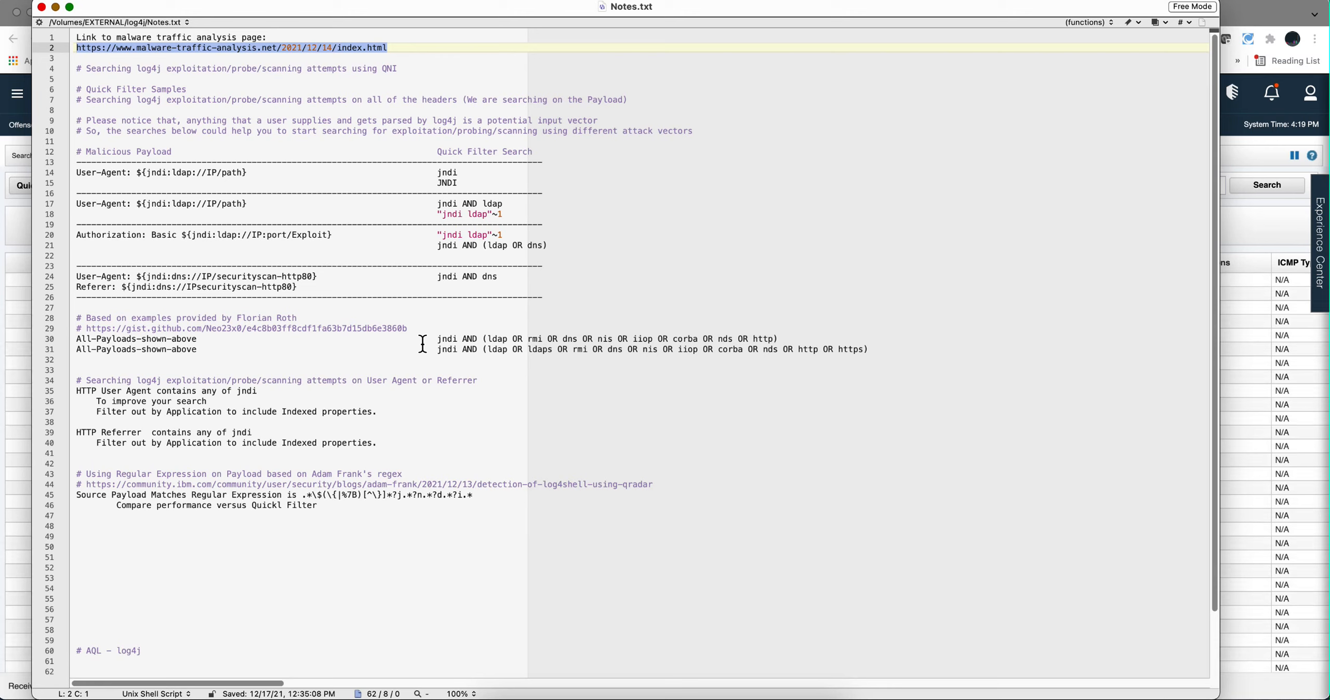
mouse_move(243, 186)
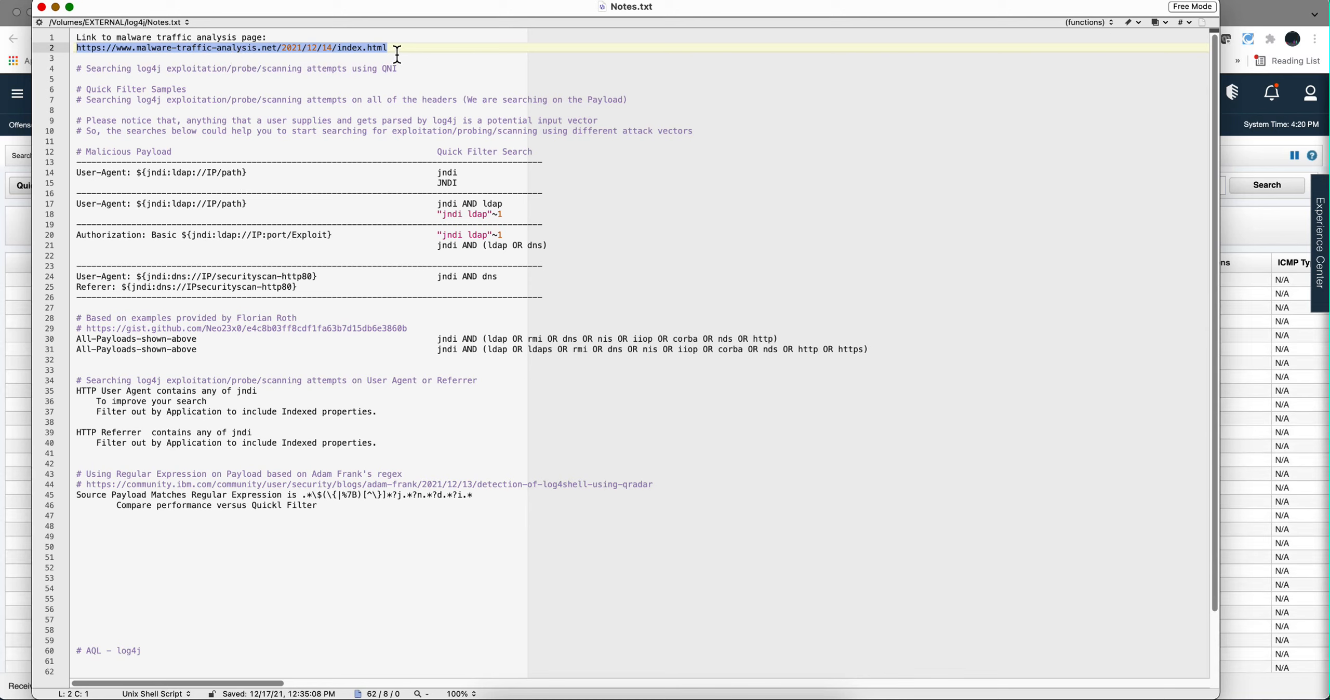
Step: Review the log4j Quick Filter samples in Notes.txt without changing anything
left_click(125, 47)
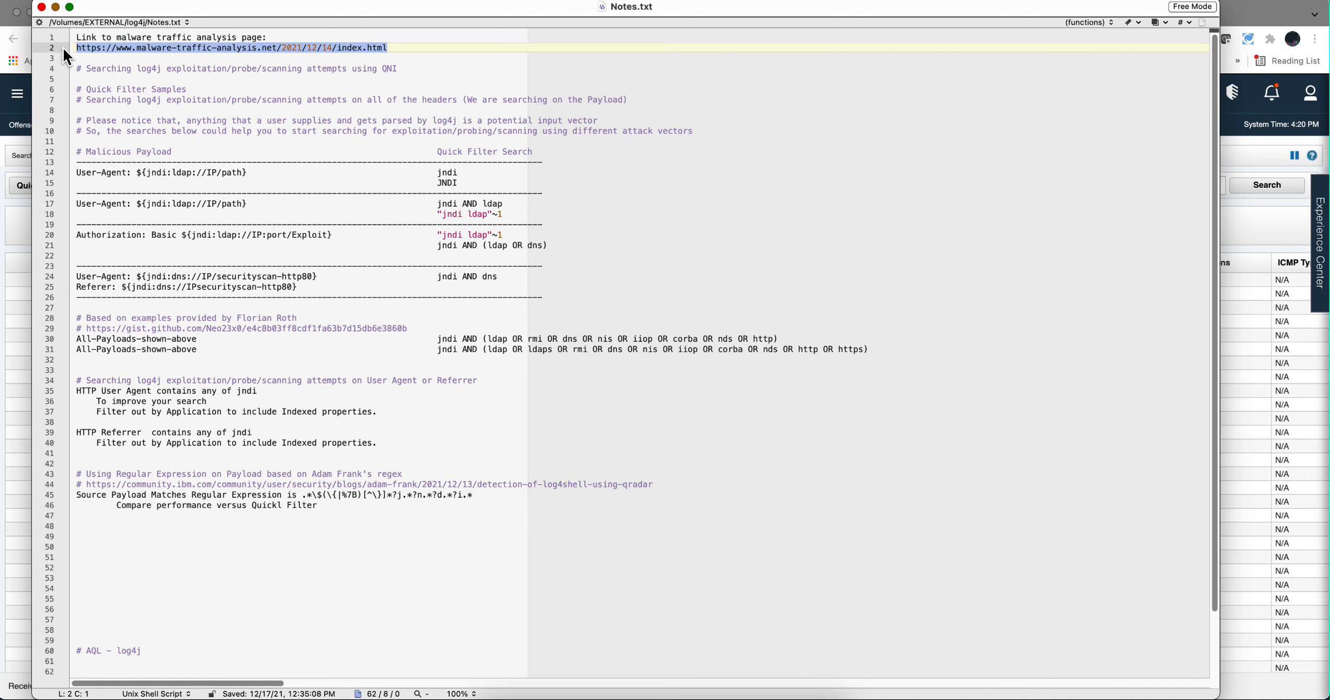
mouse_move(89, 50)
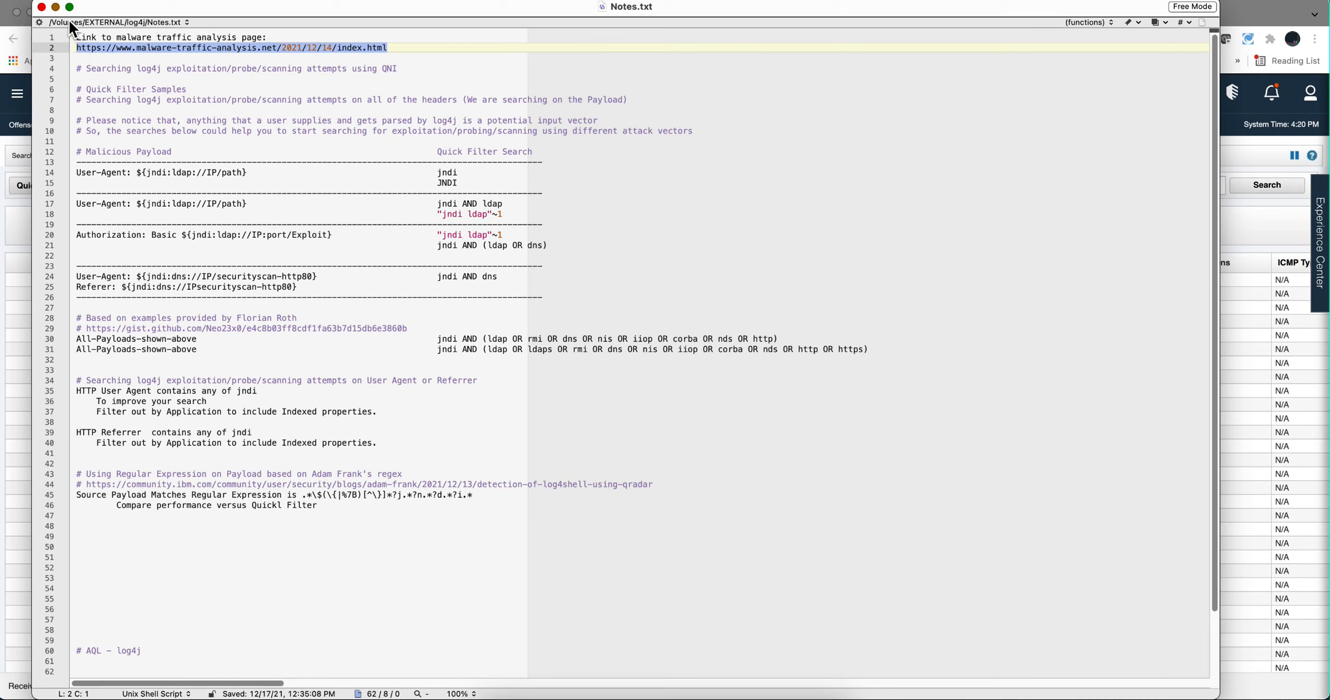
mouse_move(56, 15)
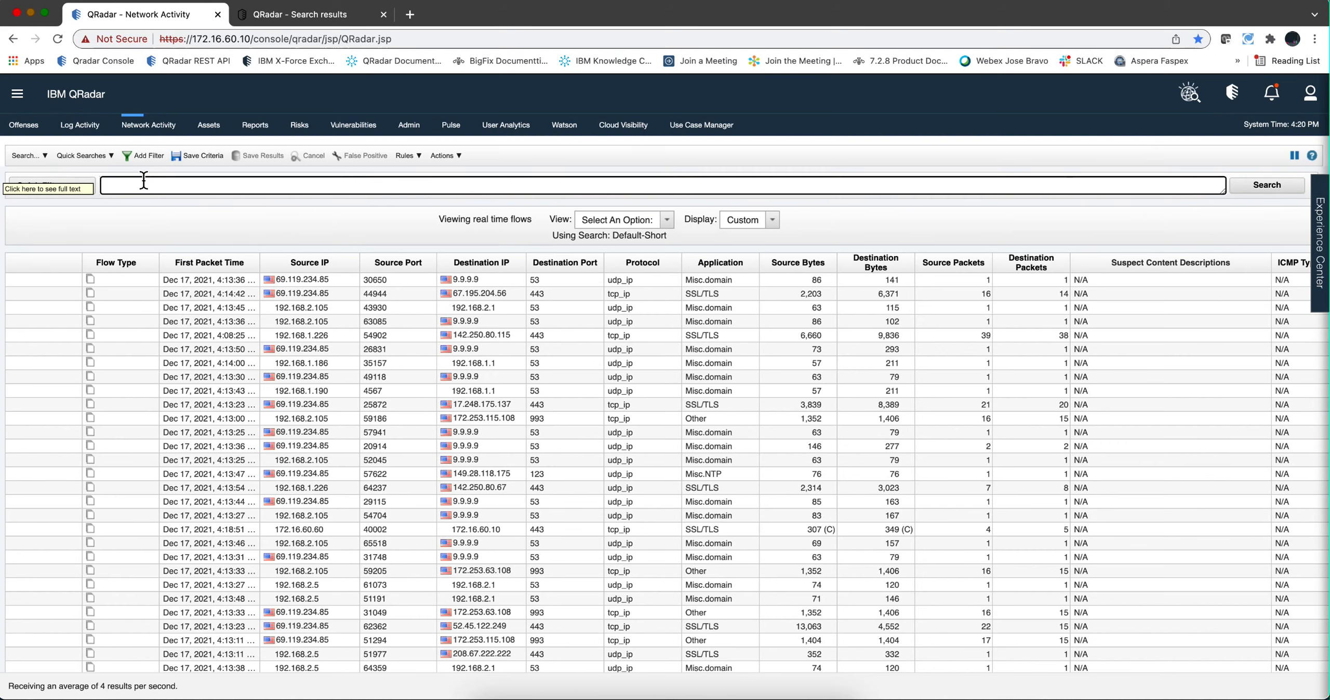
Step: Quick-filter Network Activity flows for jndi over the last hour, then open one result
type("jndi")
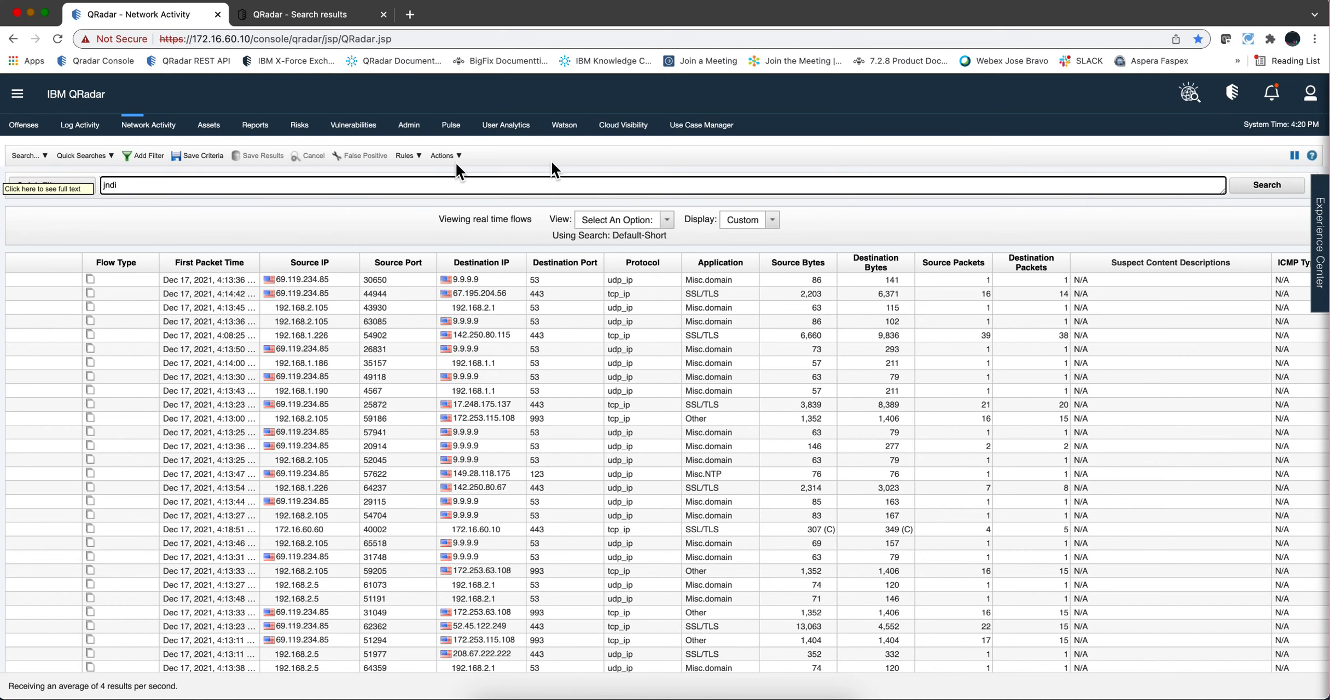
left_click(1266, 185)
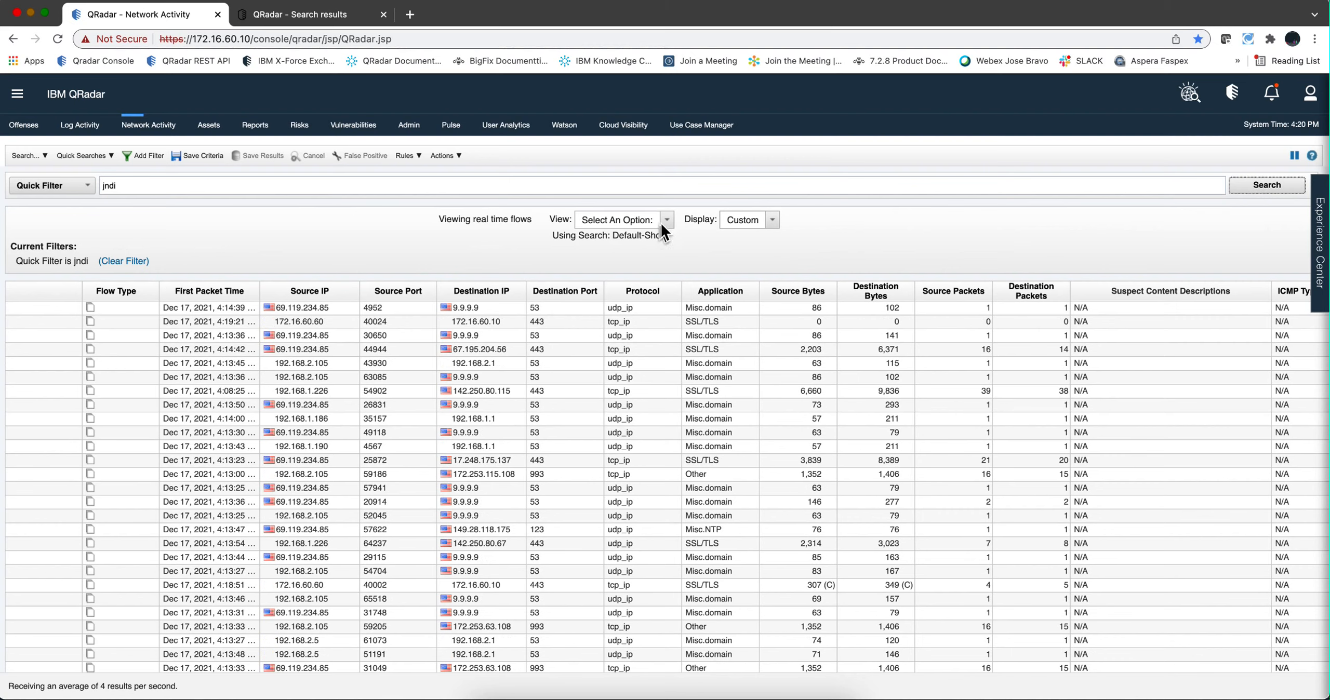
left_click(624, 220)
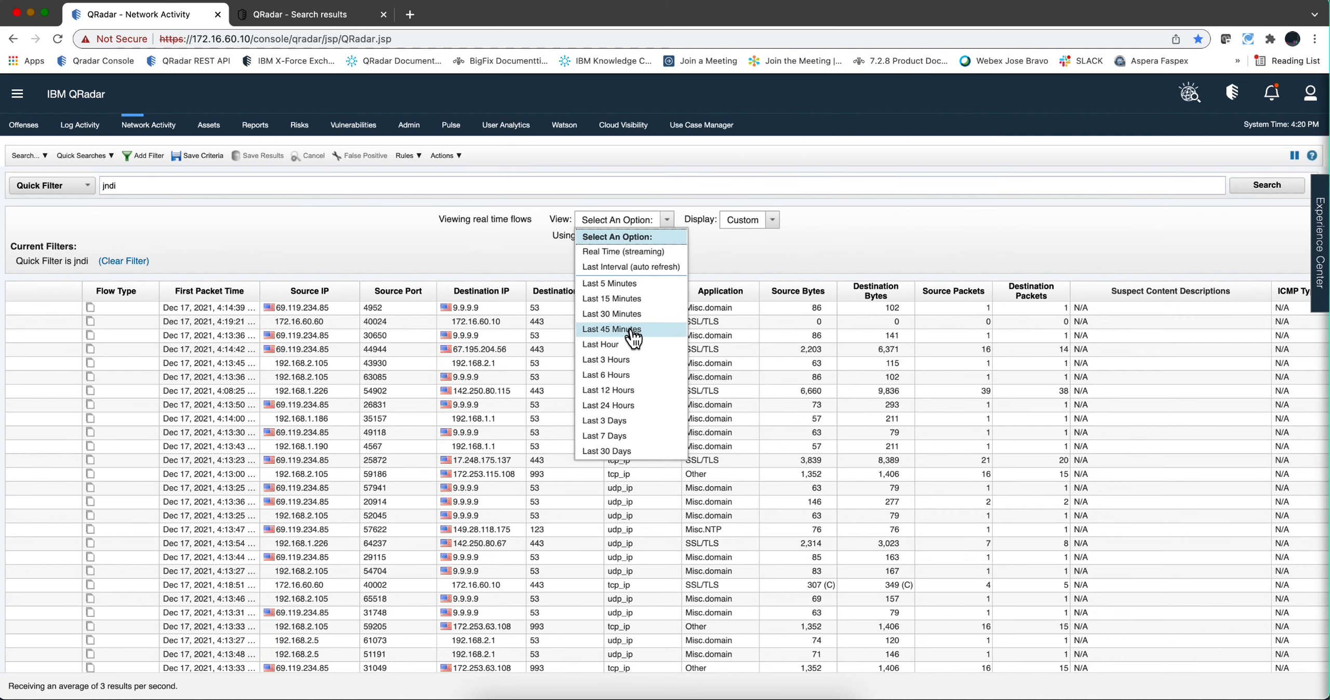
left_click(600, 344)
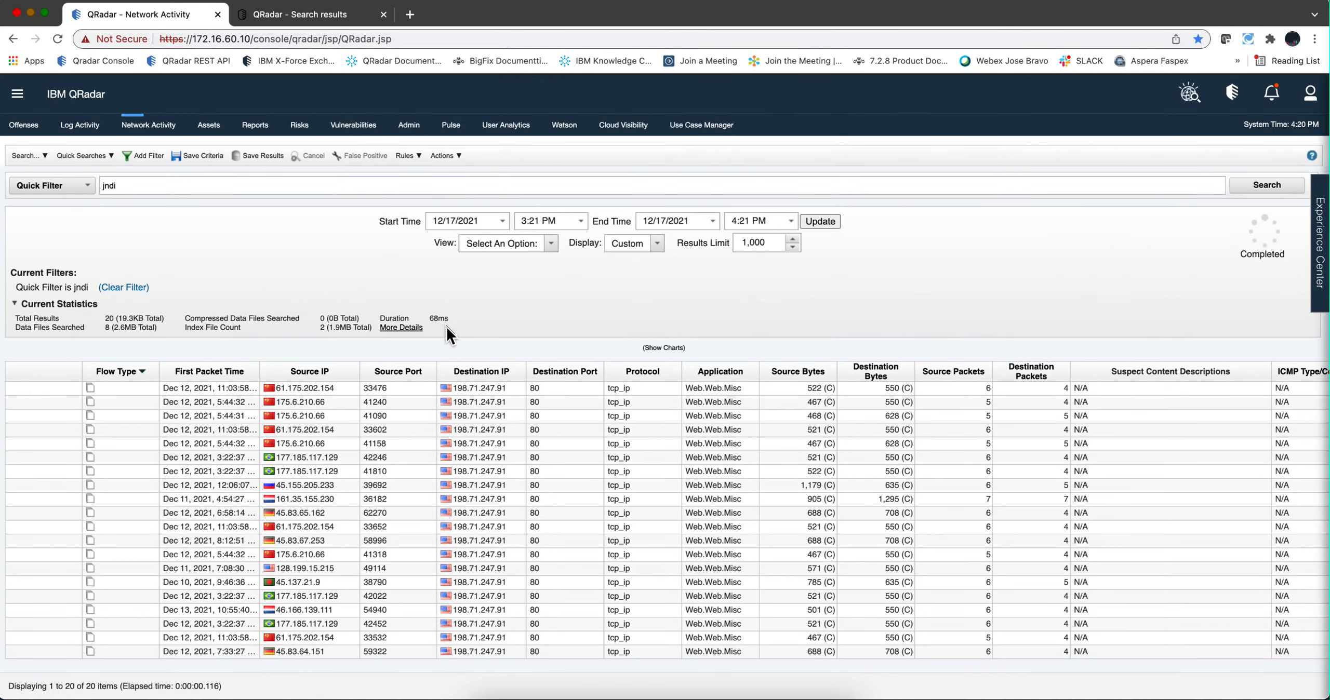
mouse_move(450, 475)
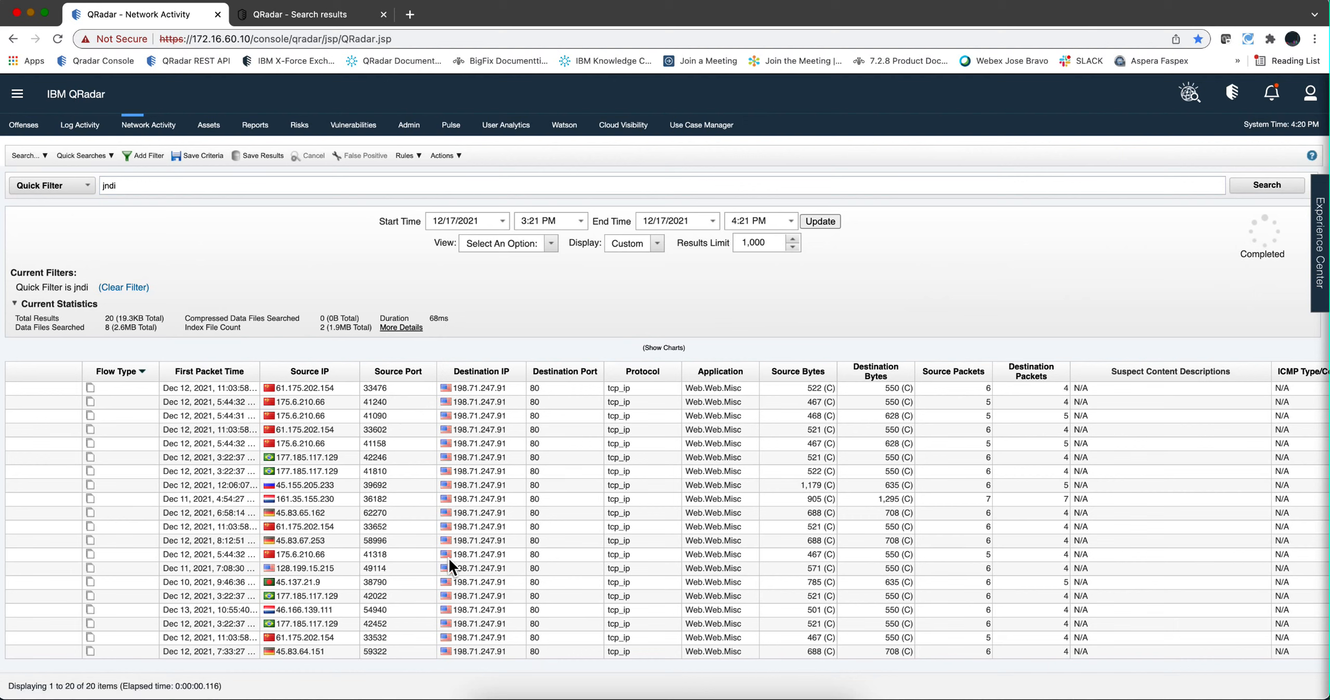
mouse_move(336, 494)
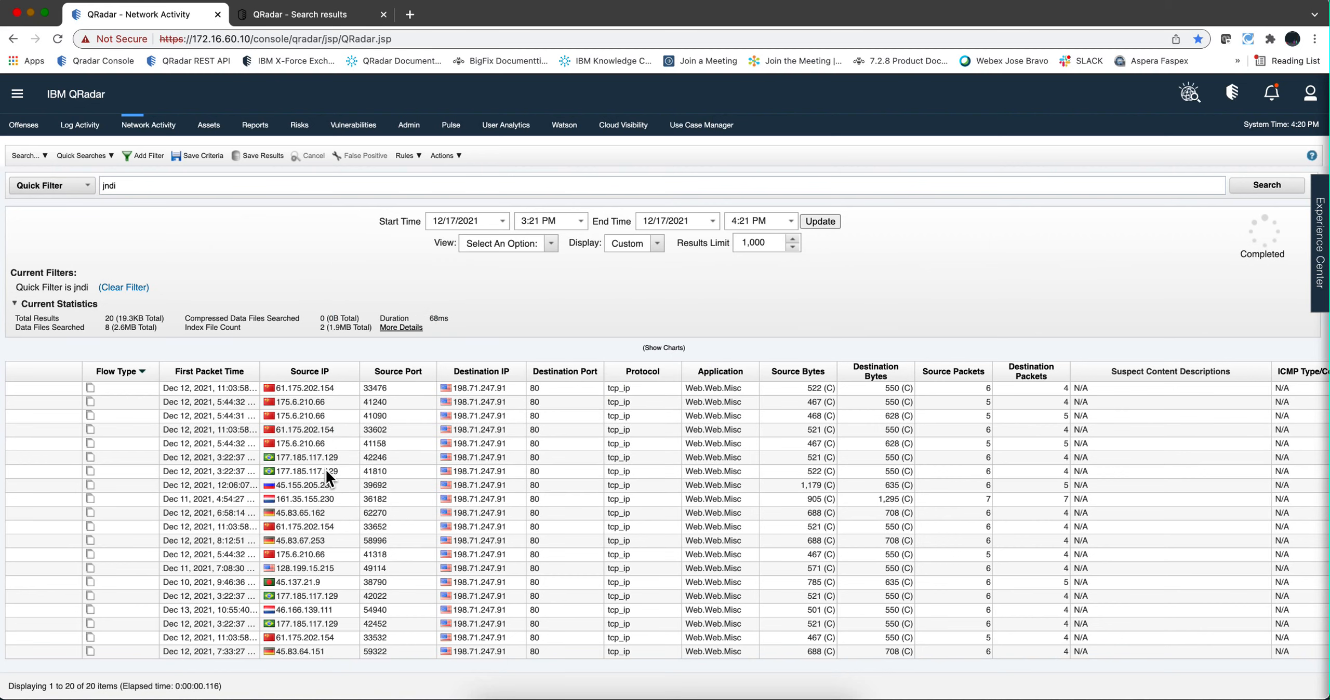
mouse_move(331, 421)
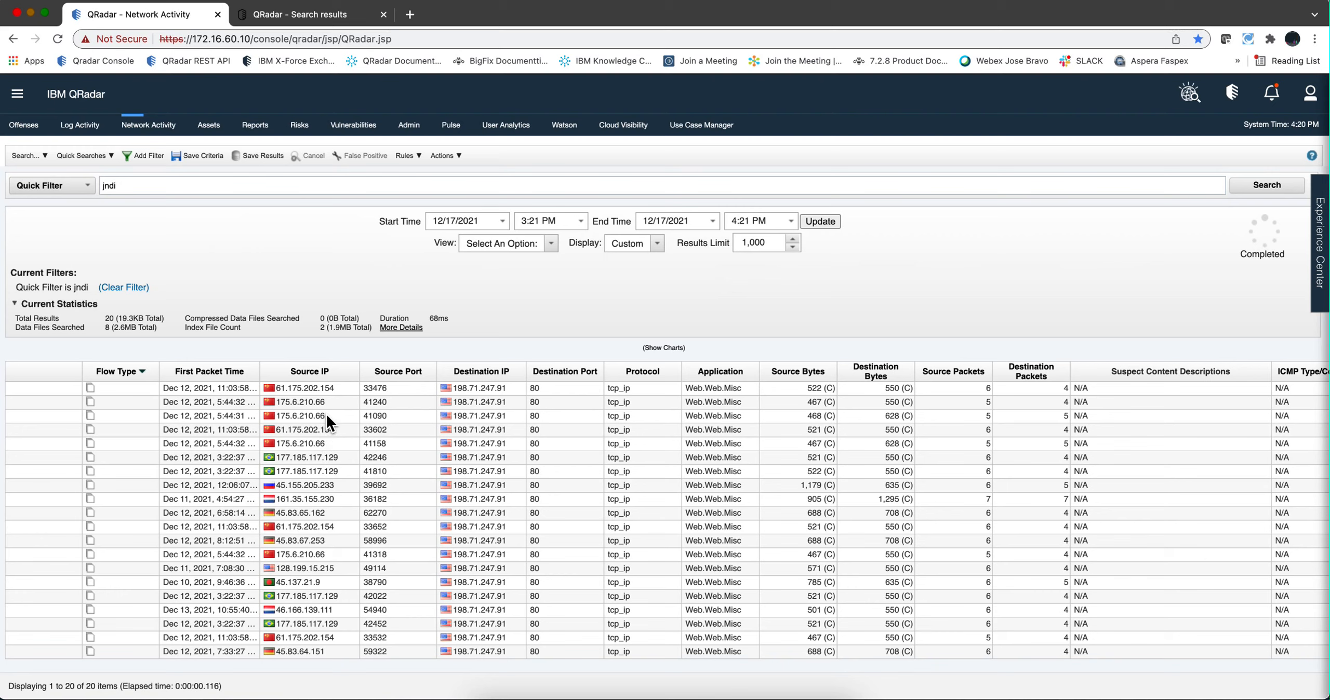
mouse_move(329, 428)
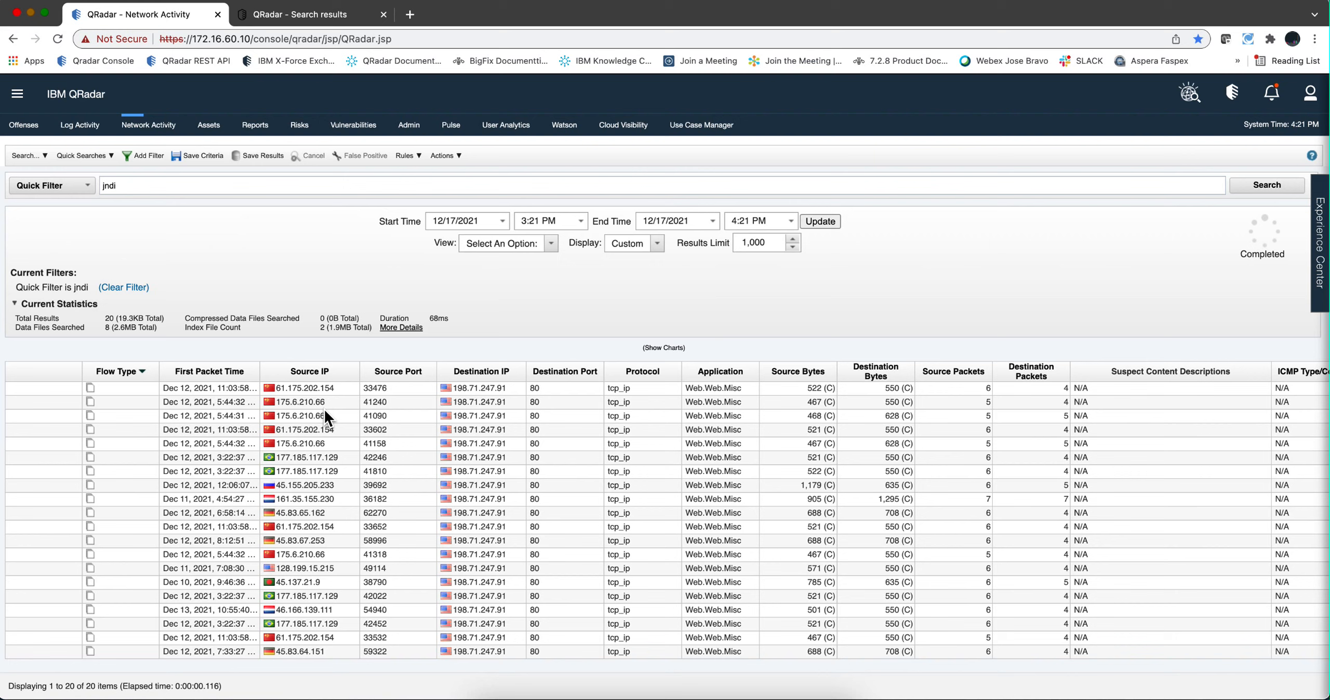
left_click(104, 185)
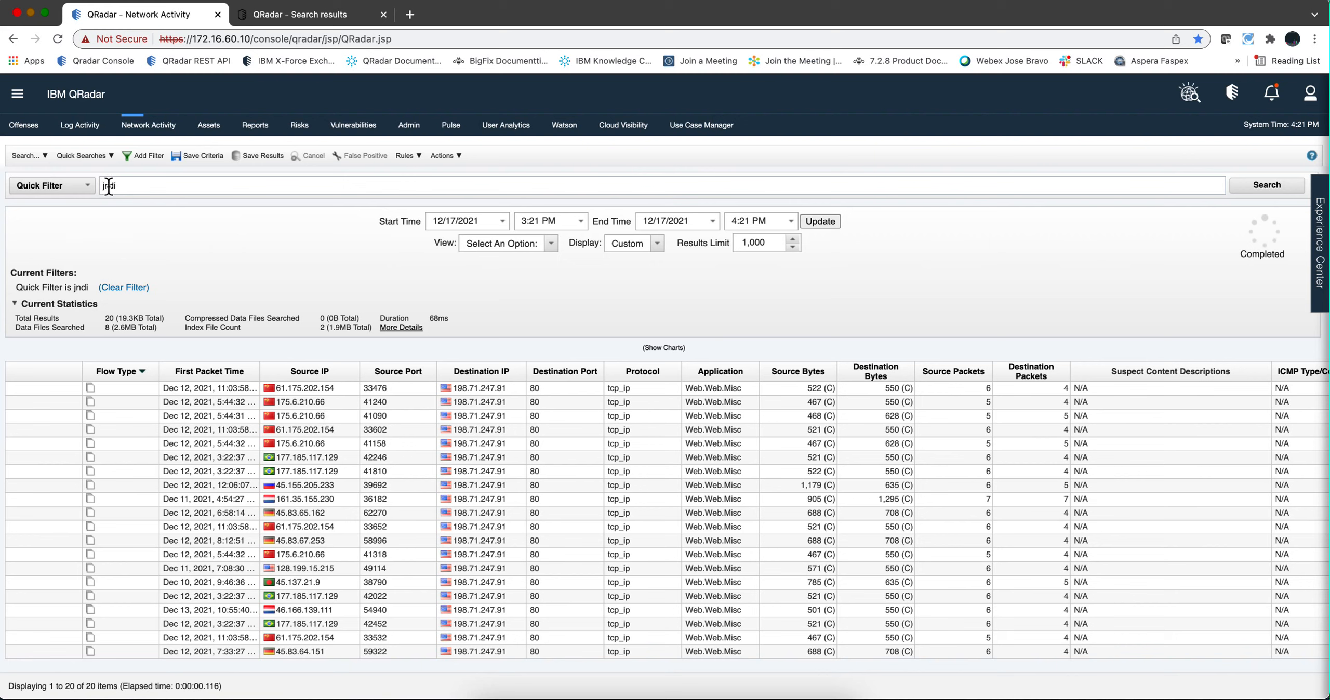
mouse_move(175, 432)
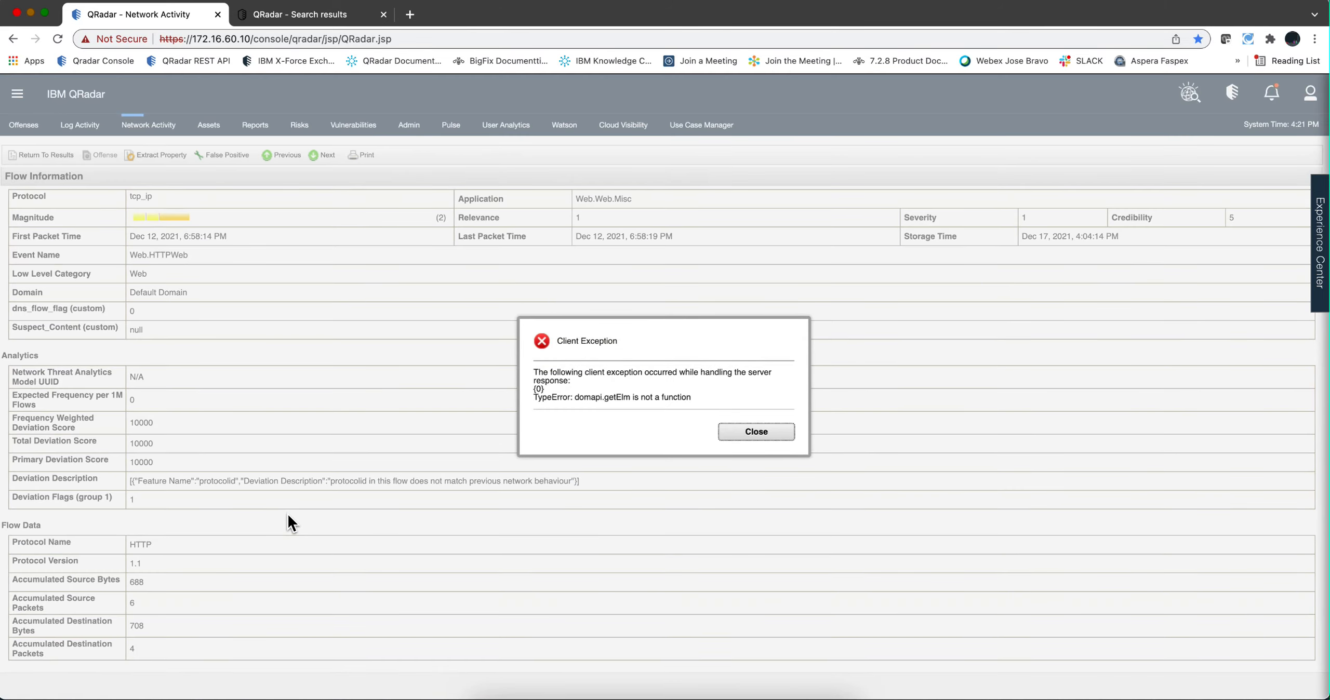
Step: Inspect the jndi:dns Source Payload from 45.83.65.162, then advance to the next flow
left_click(755, 432)
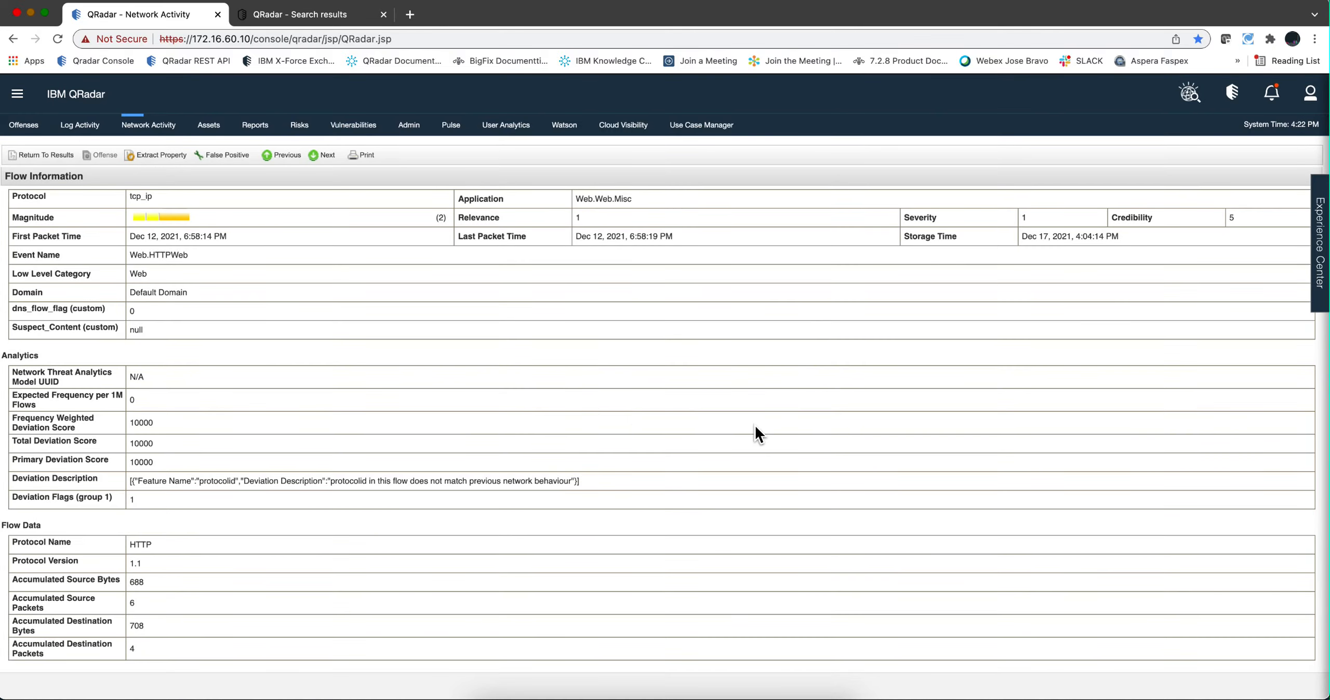
scroll("down", 3)
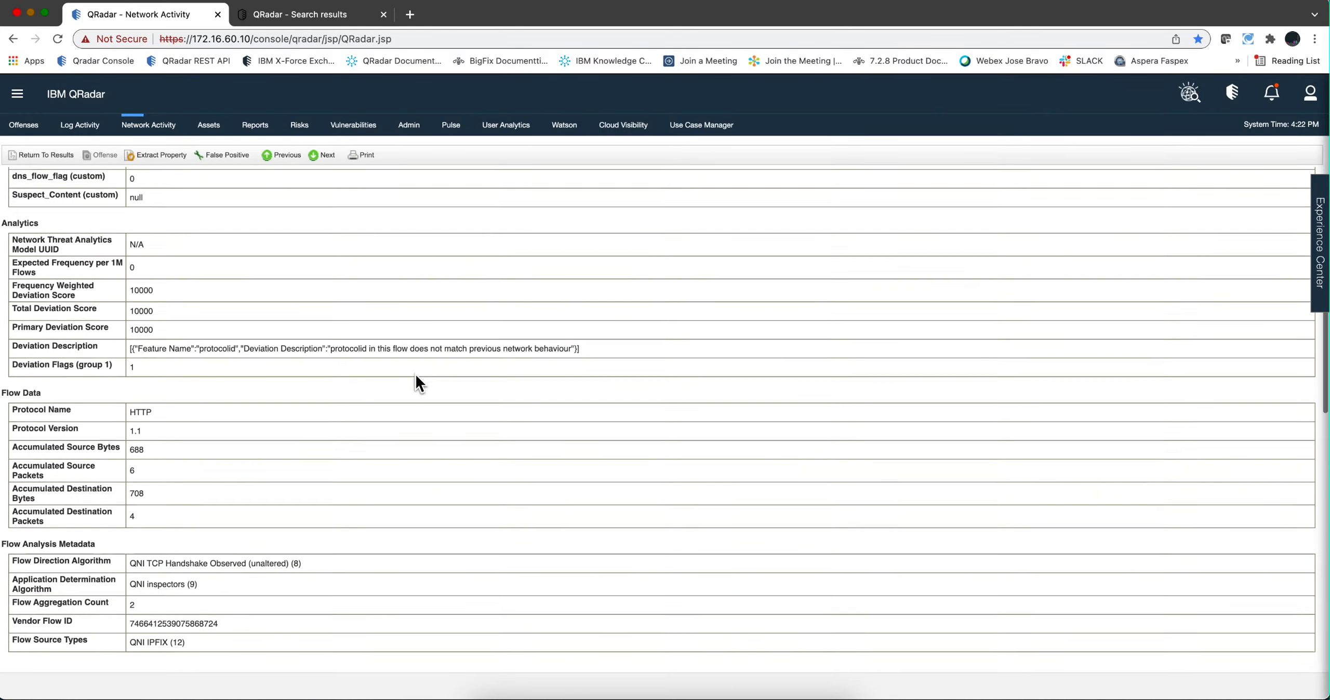
scroll("down", 3)
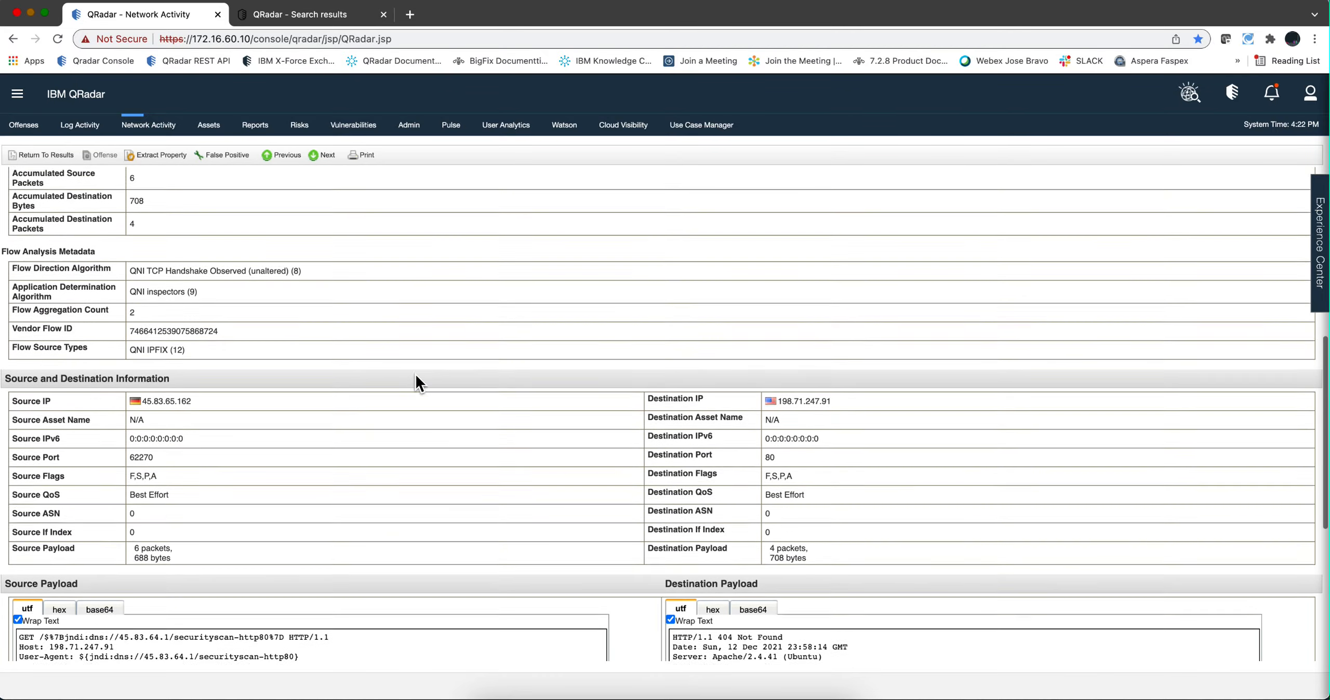
scroll("down", 3)
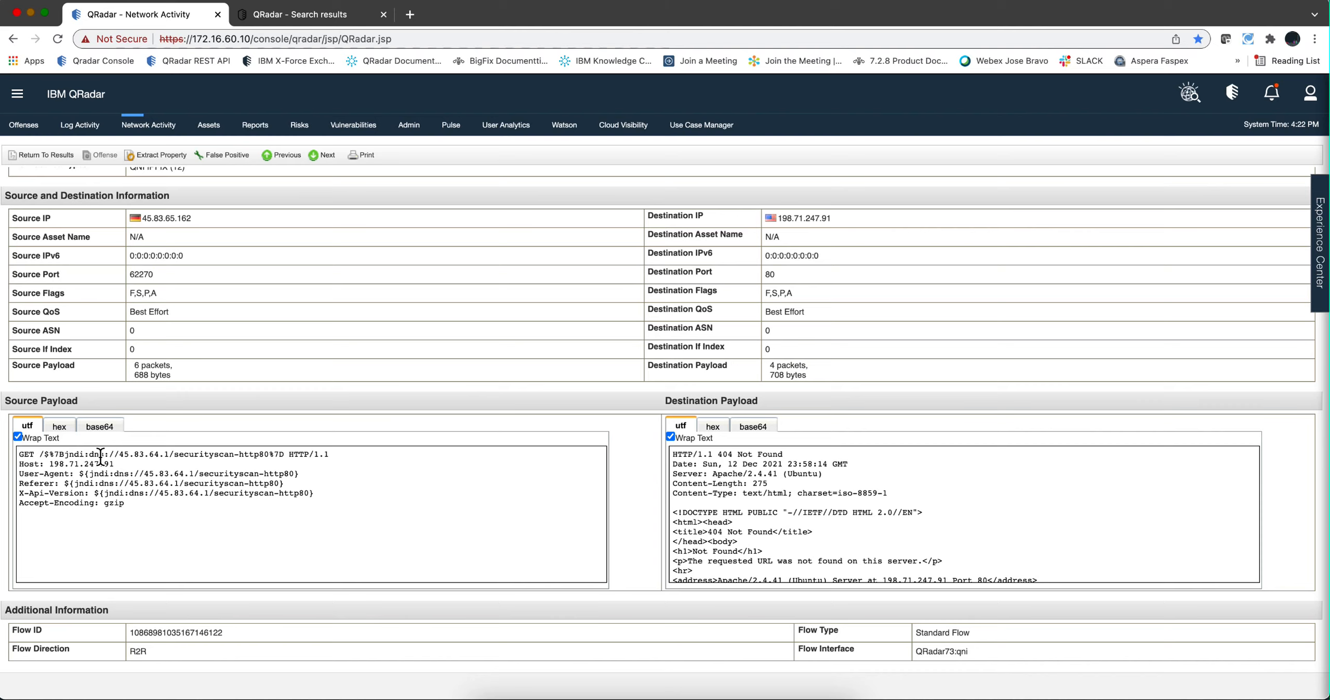
mouse_move(109, 469)
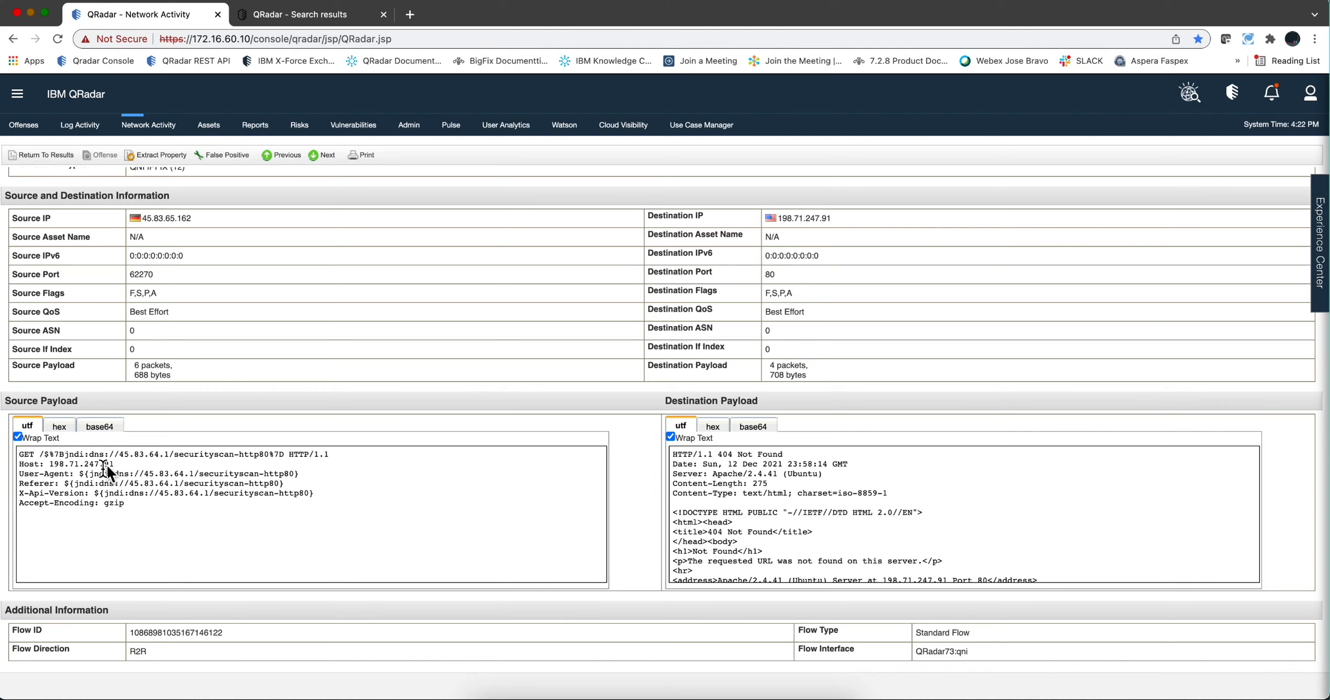
left_click_drag(85, 474, 208, 474)
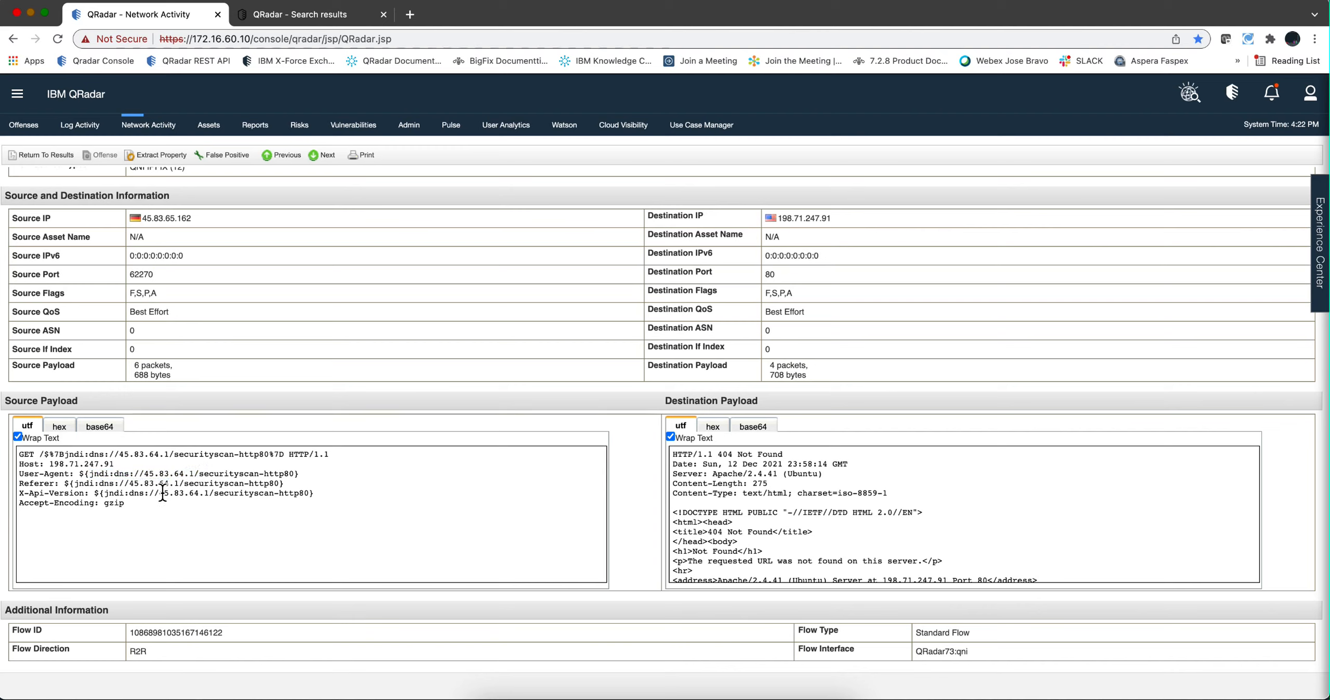
scroll("down", 3)
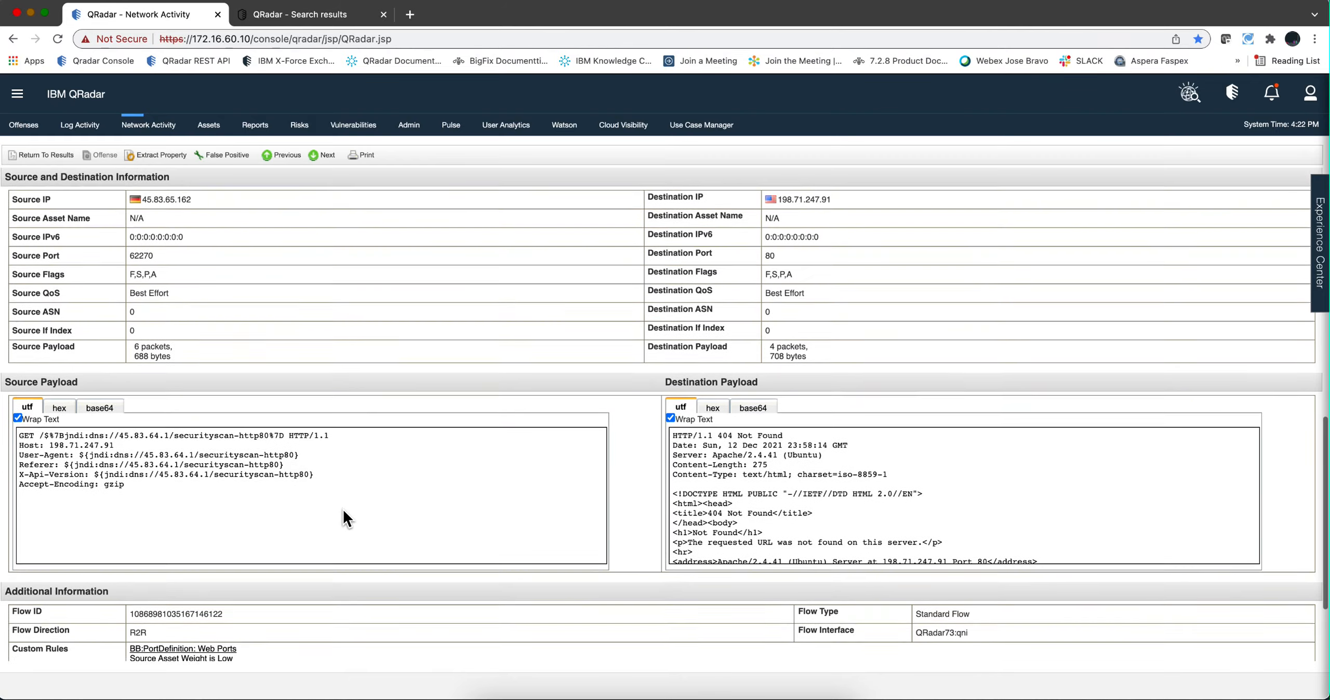
scroll("down", 3)
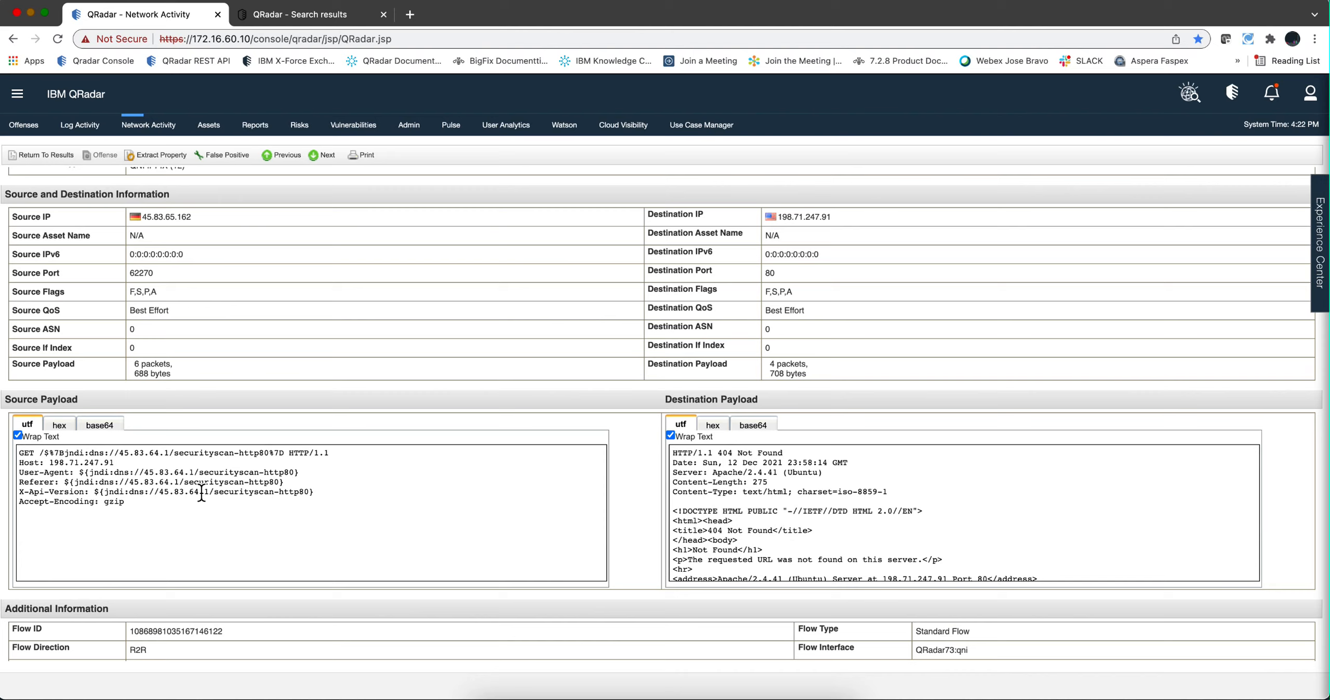
mouse_move(201, 492)
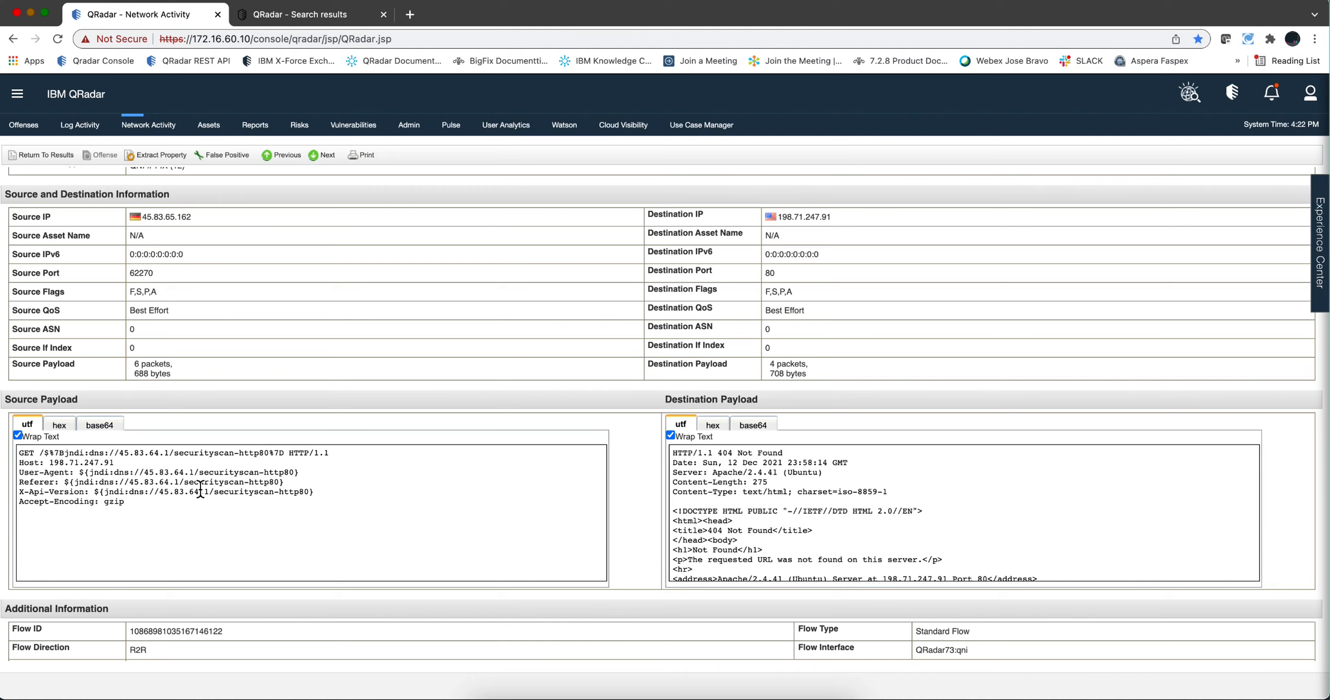
mouse_move(82, 490)
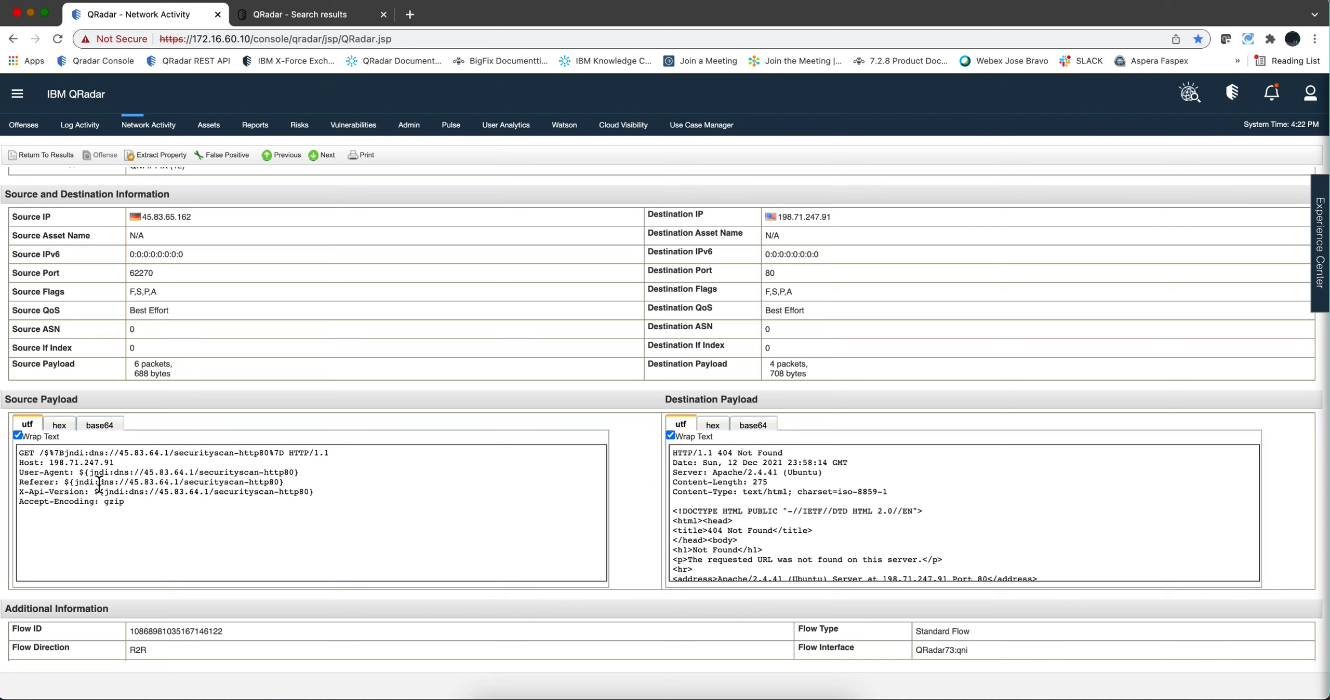
left_click(44, 154)
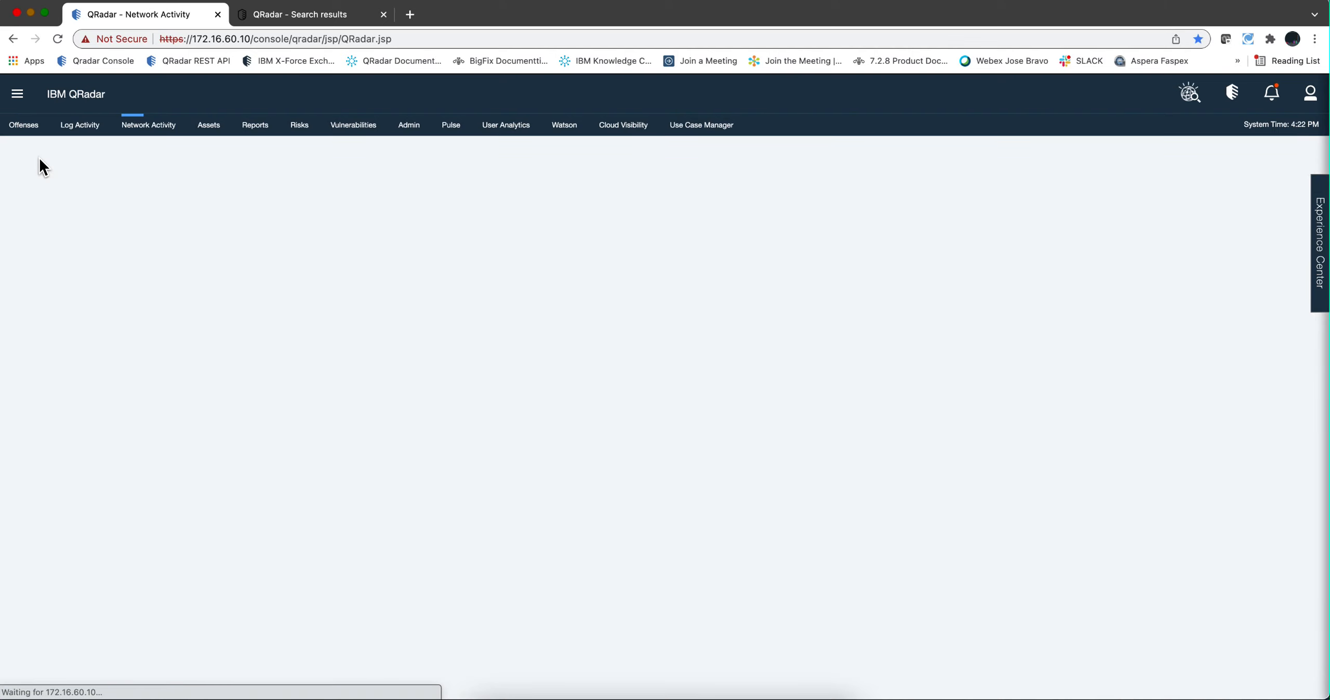
mouse_move(313, 535)
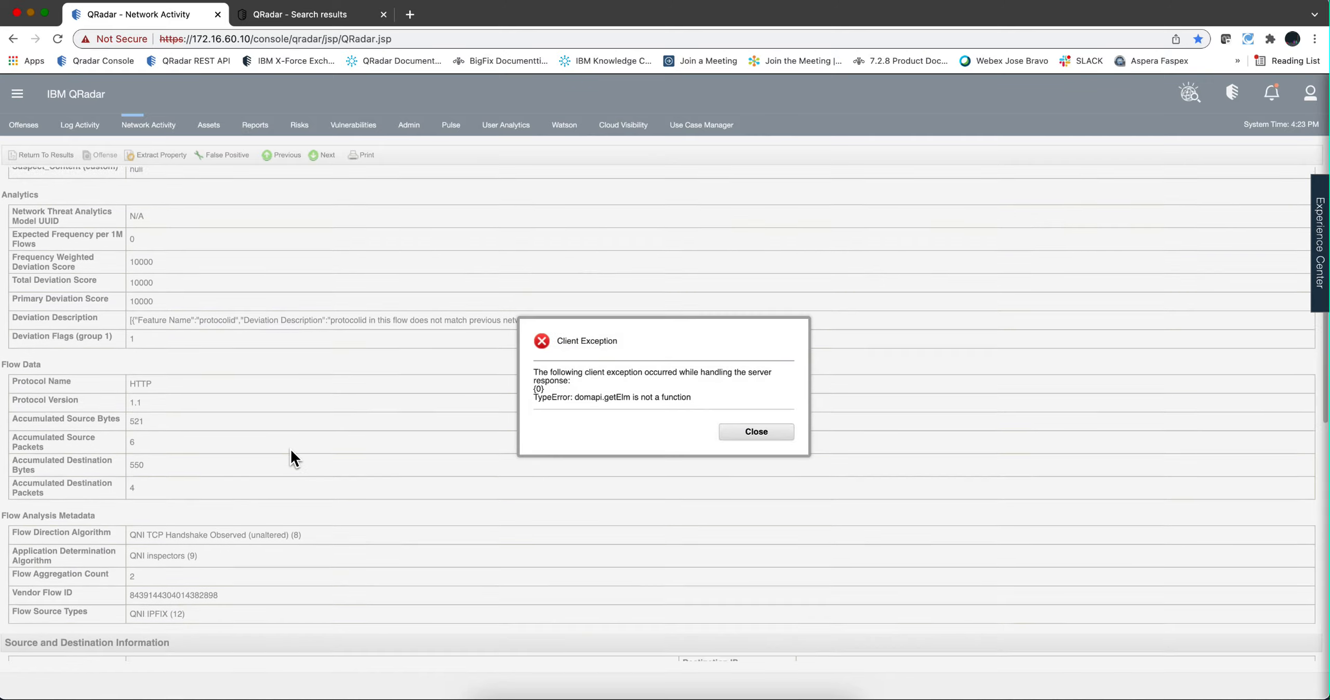
Step: Highlight the jndi:ldap Authorization header from 61.175.202.154, then return to the 20 results
left_click(754, 432)
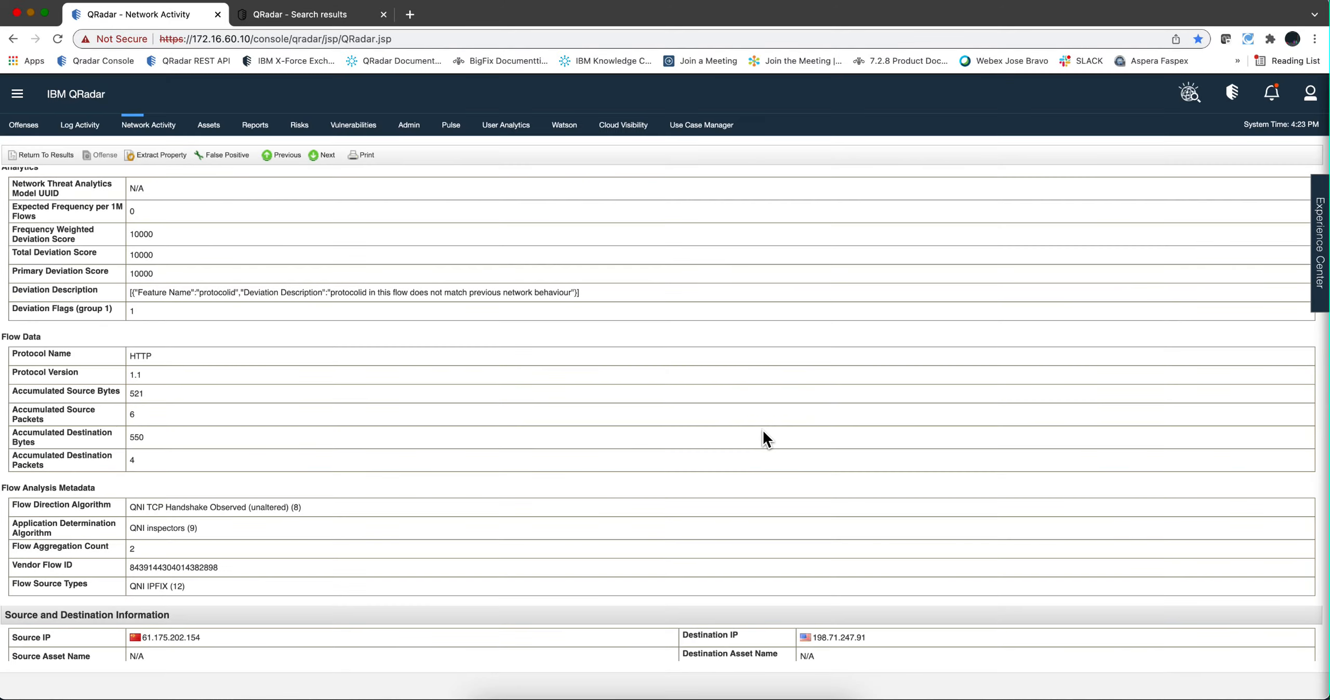
scroll("down", 3)
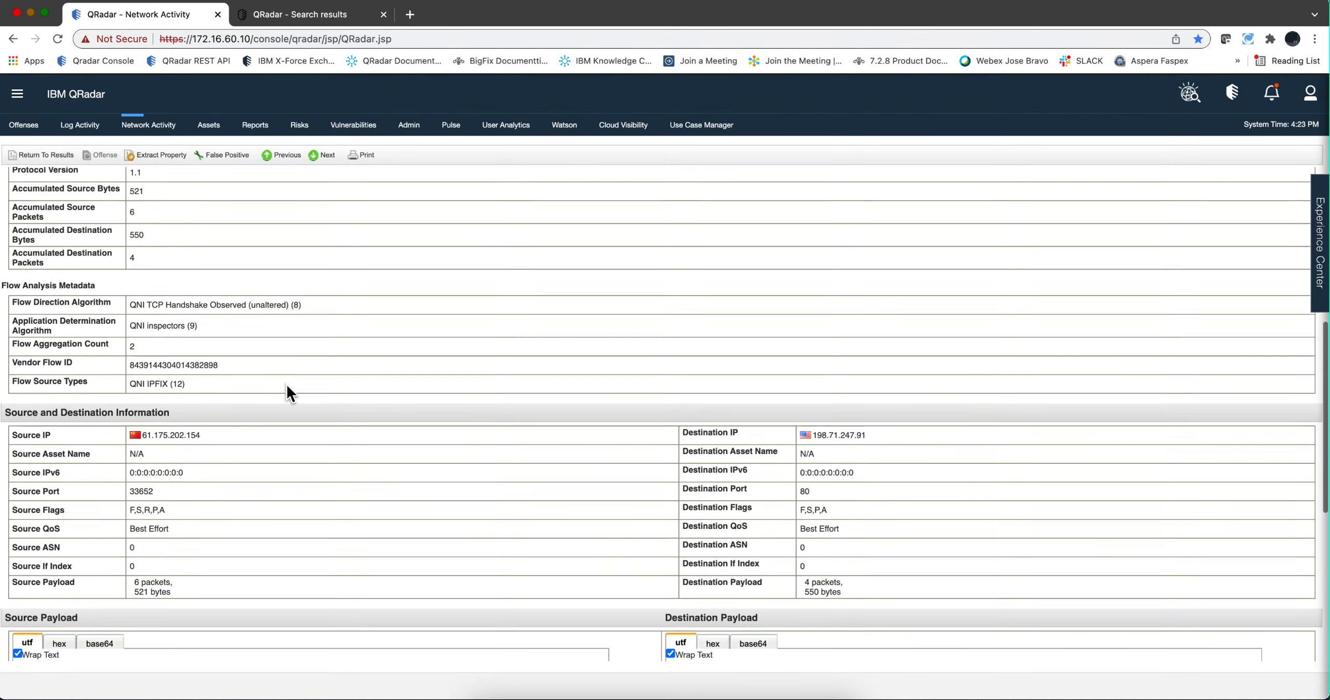
scroll("down", 3)
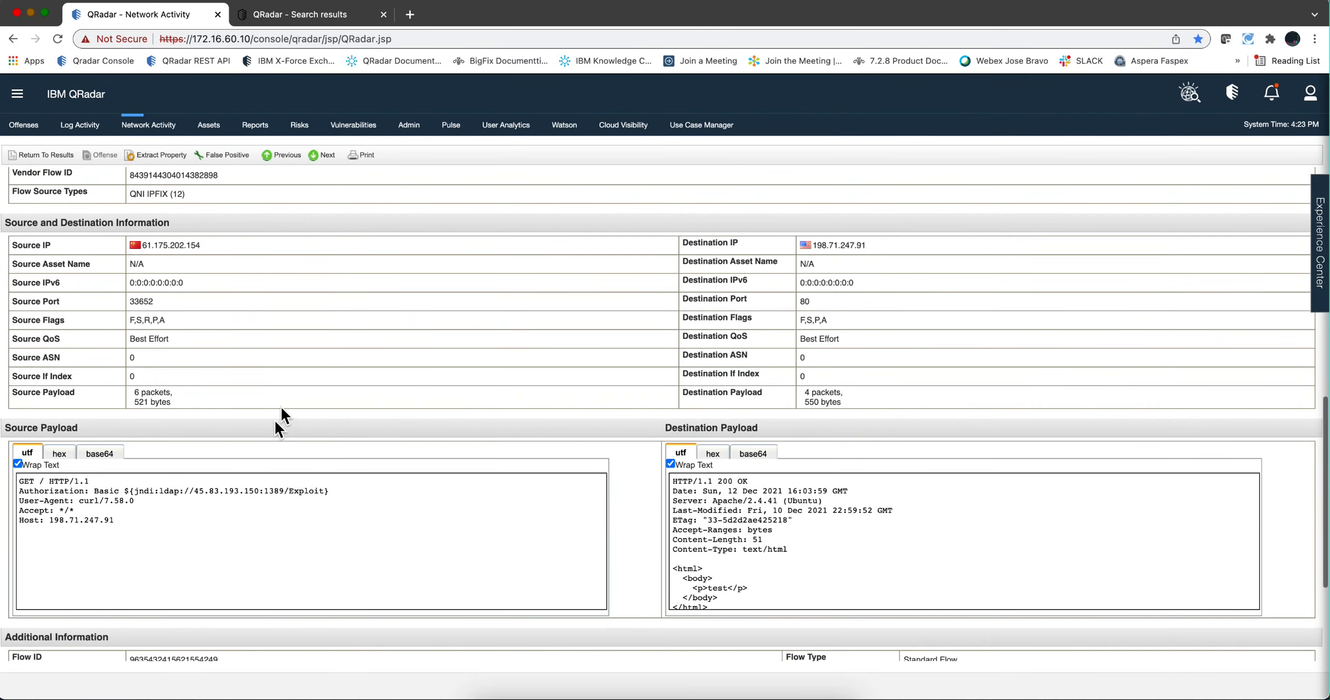
mouse_move(110, 497)
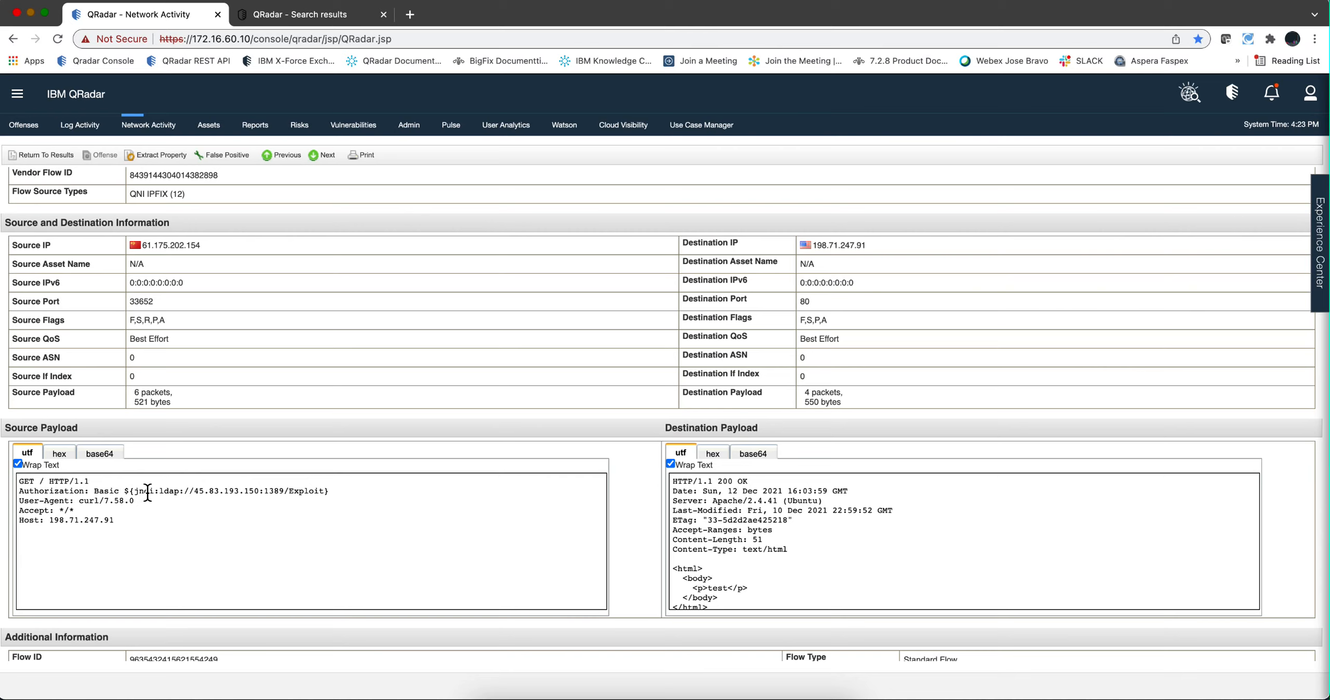
mouse_move(85, 522)
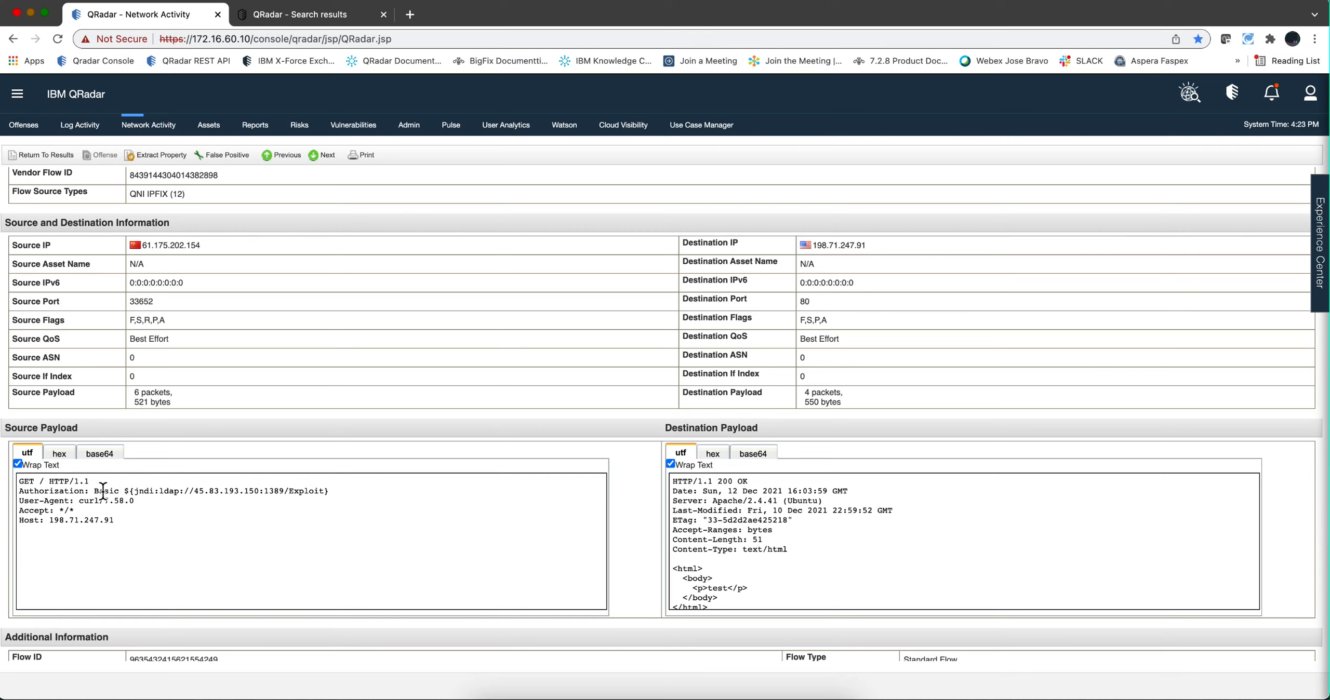
left_click_drag(97, 491, 190, 491)
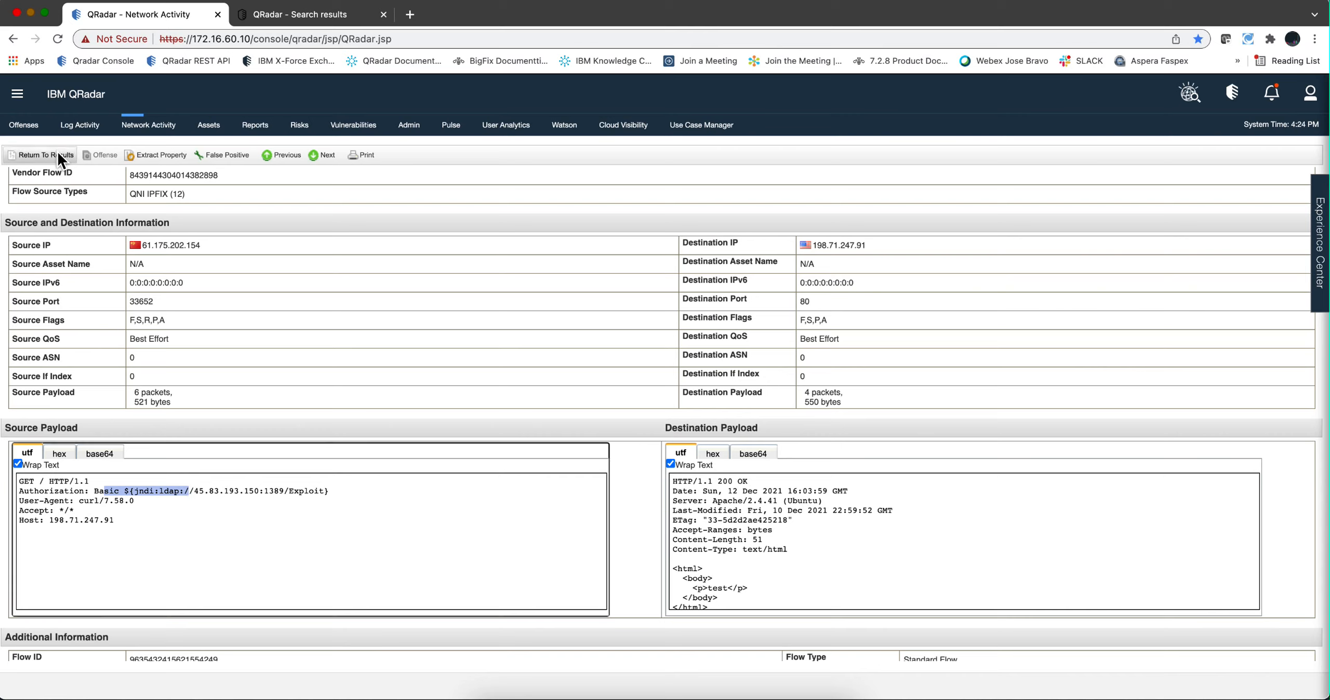
mouse_move(46, 155)
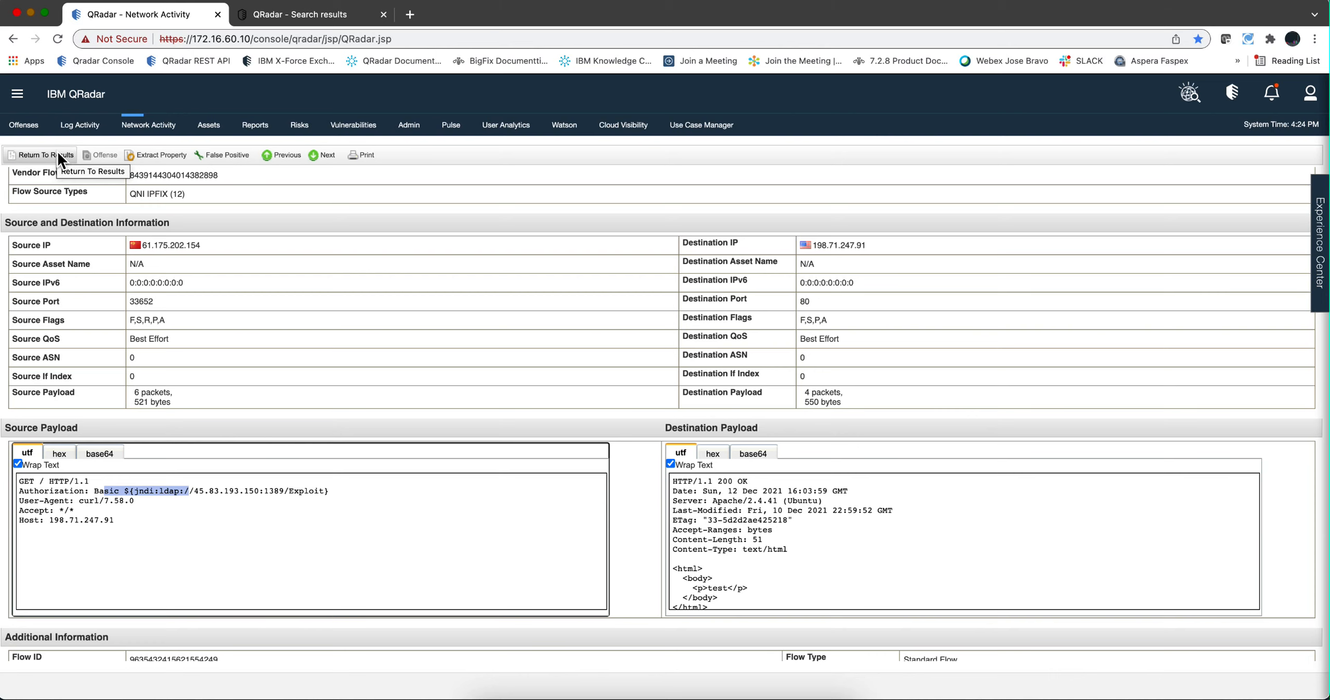
left_click(41, 156)
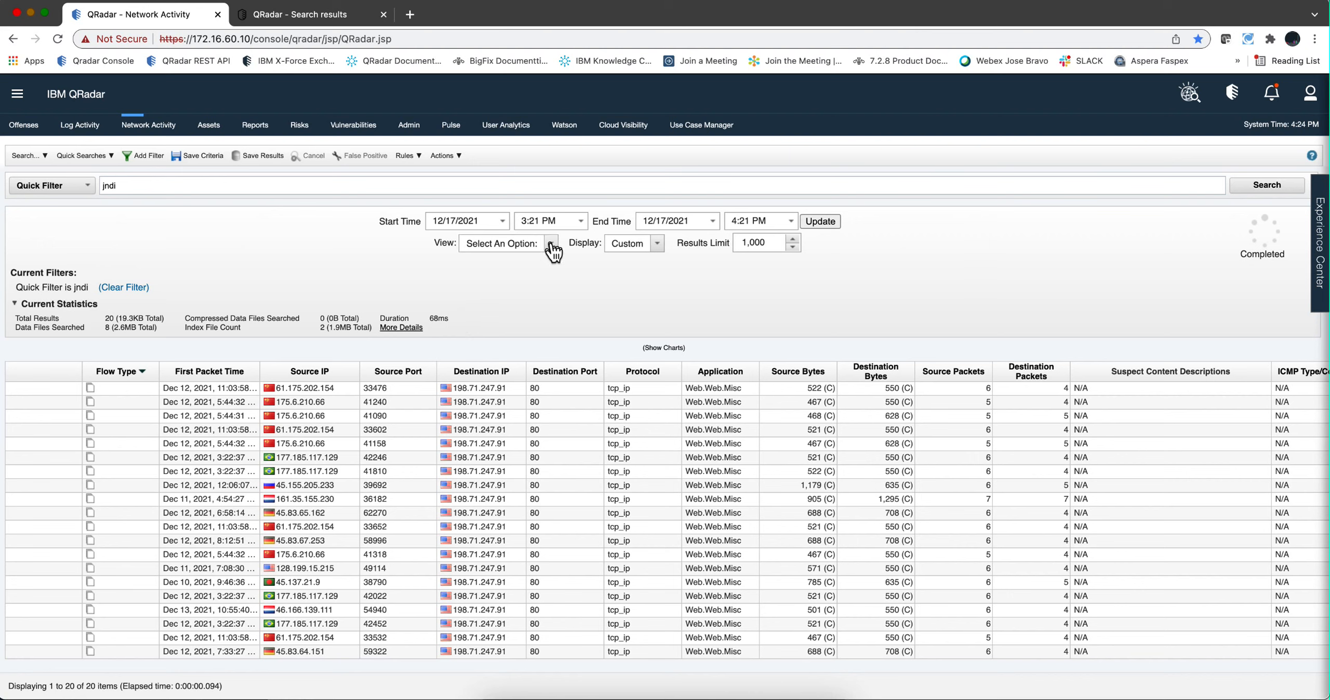
Step: Change the jndi flow search time range to Last 7 Days
left_click(551, 243)
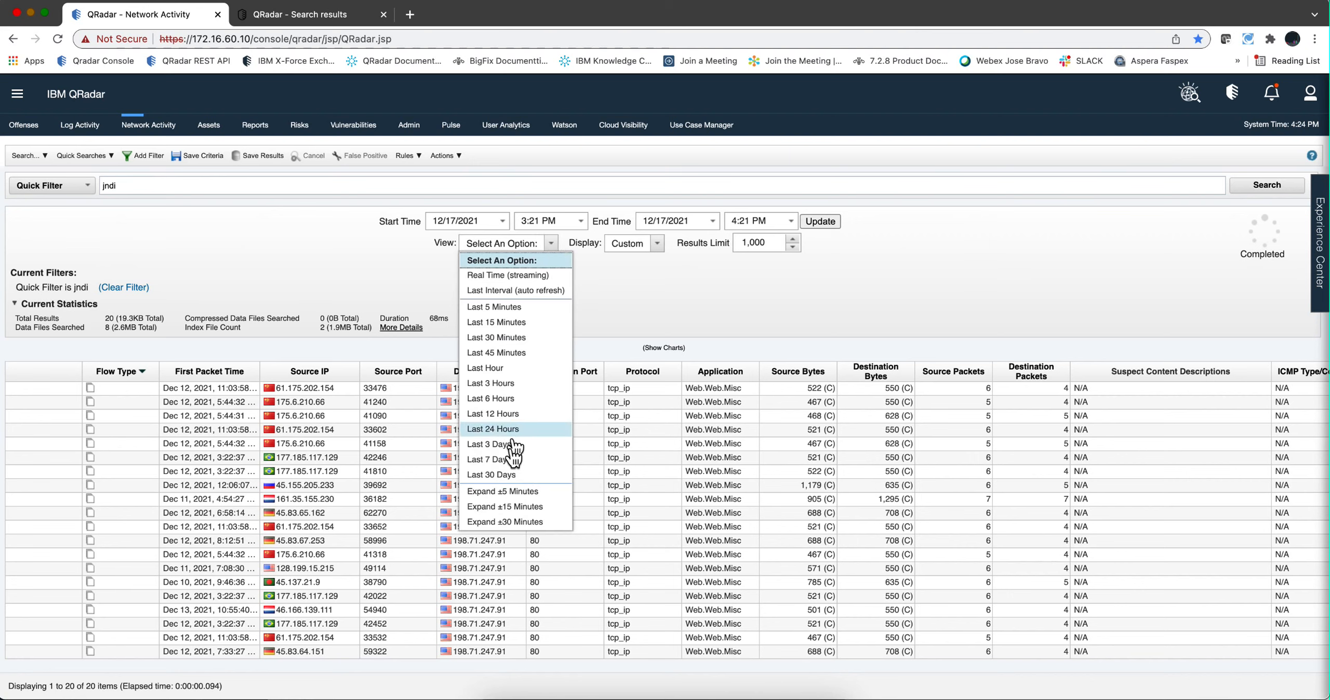
mouse_move(509, 458)
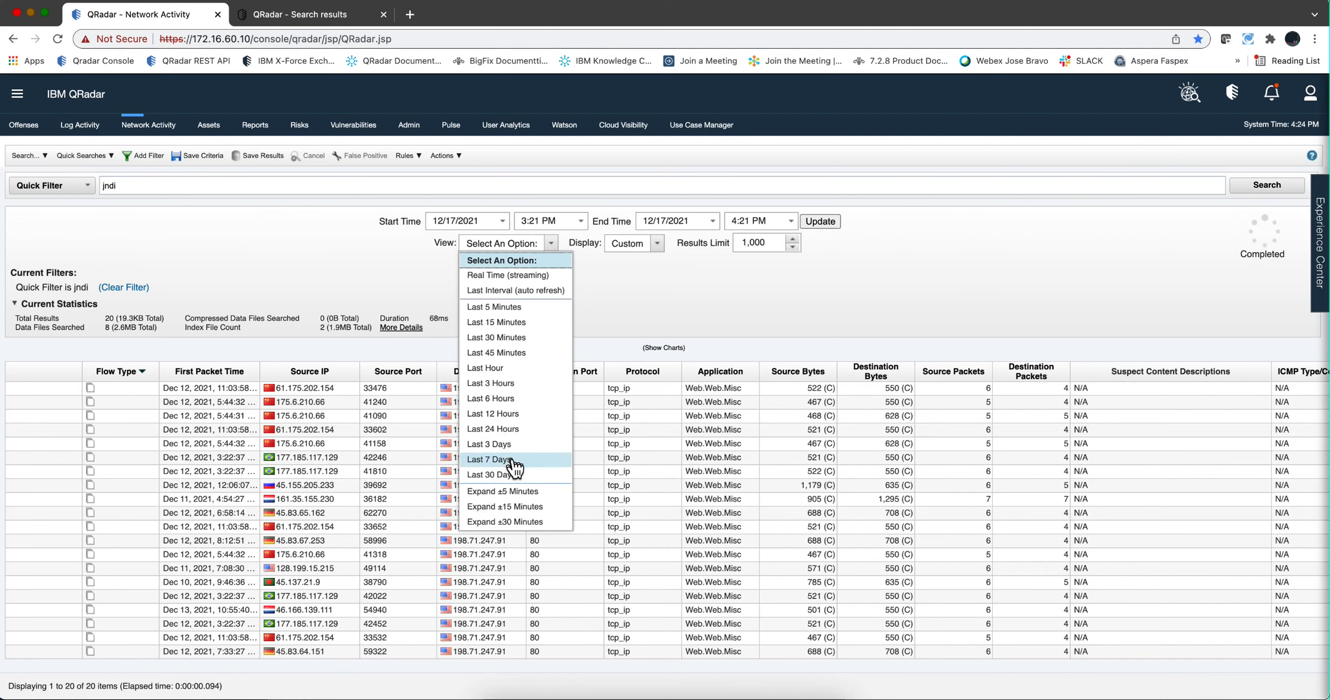
left_click(488, 460)
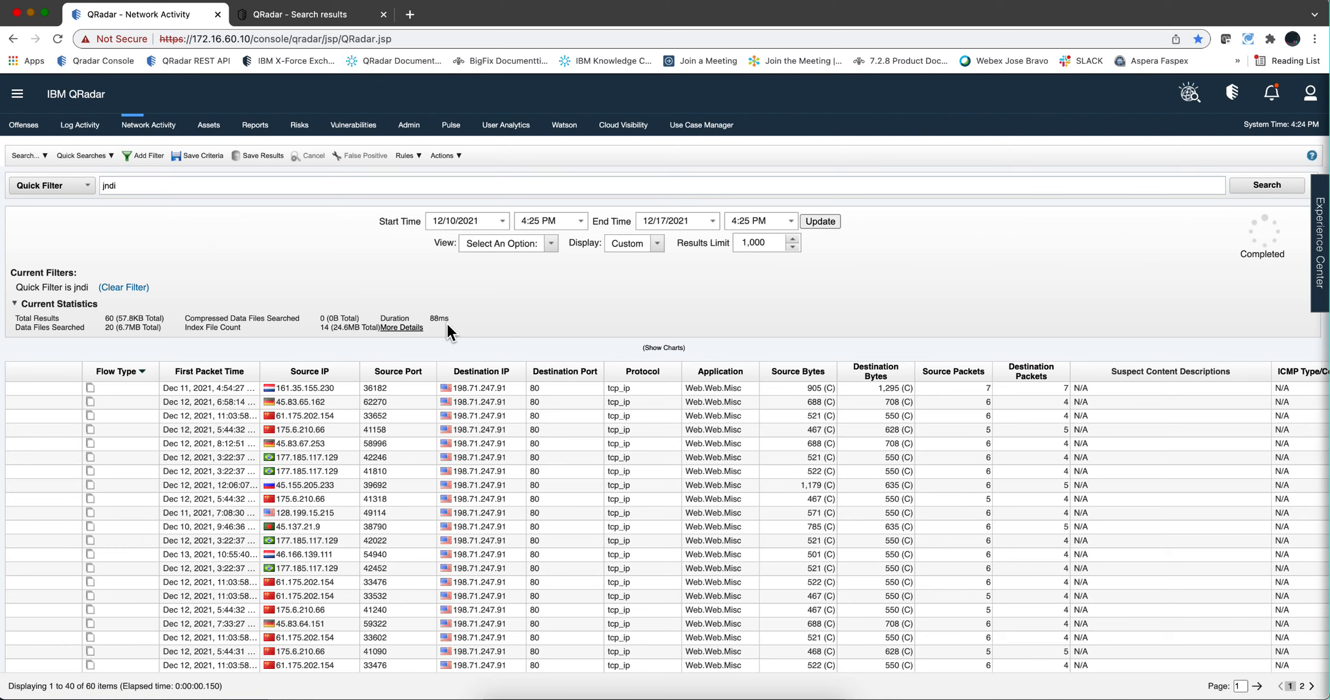
mouse_move(307, 271)
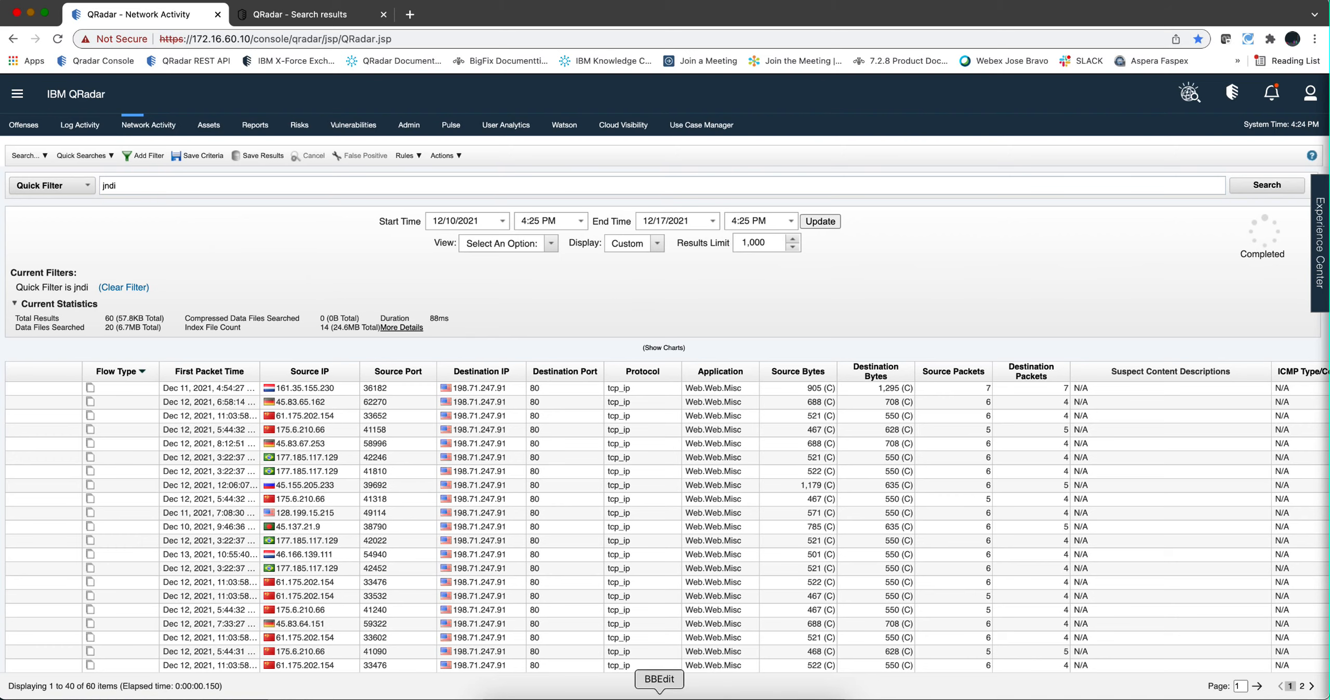
Step: Switch to the BBEdit notes to find the uppercase JNDI quick-filter sample
left_click(659, 679)
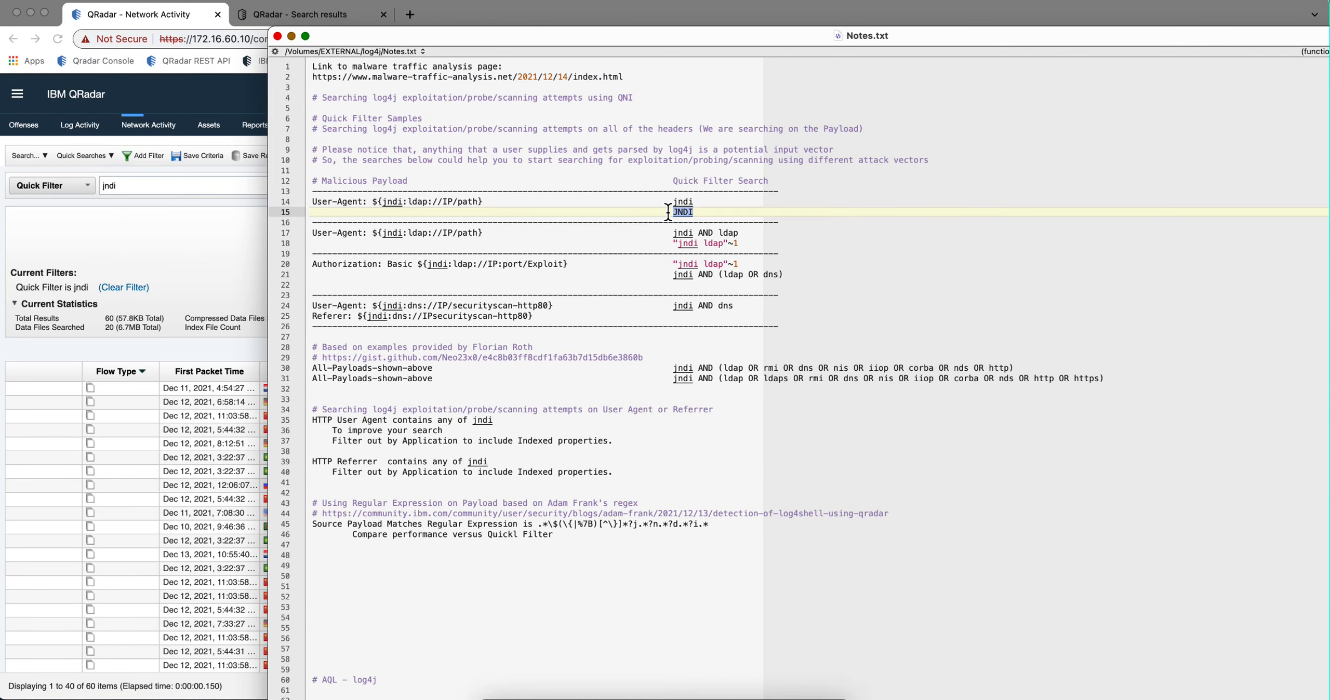
mouse_move(683, 219)
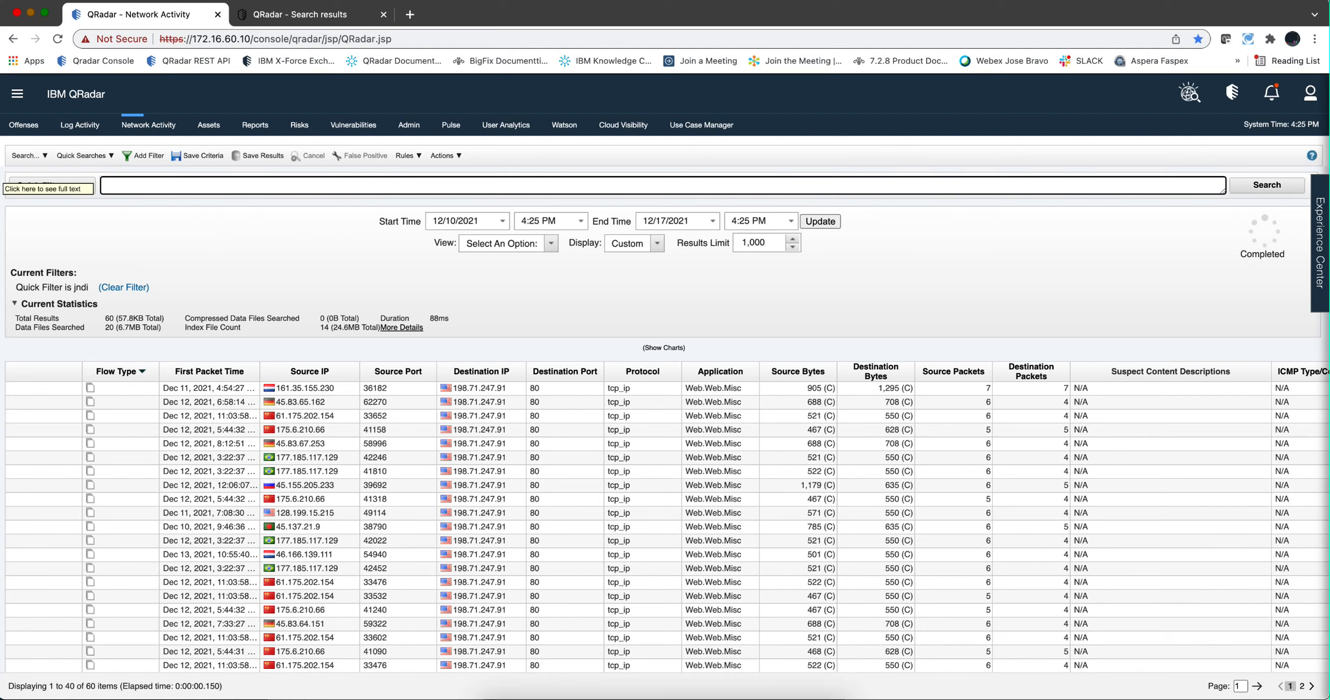
Step: Search the past week's flows with the quick filter 'jndi AND ldap'
type("jndi AND ldap")
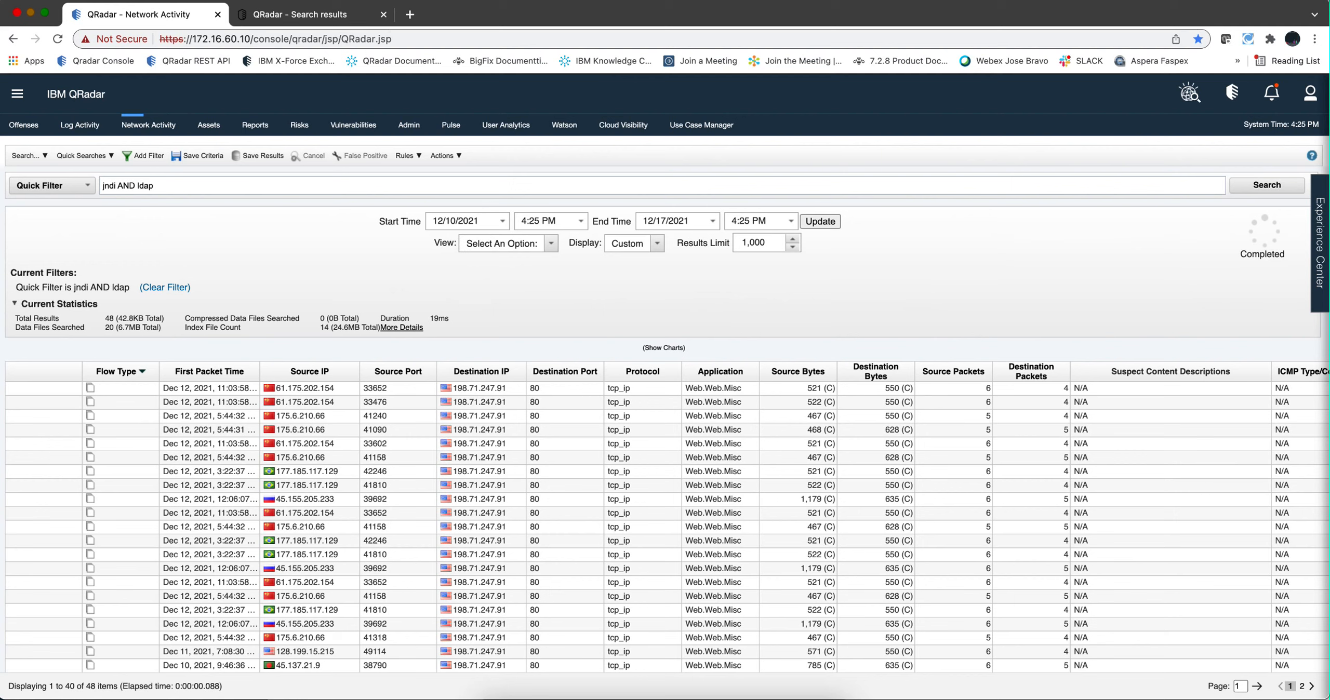
mouse_move(617, 373)
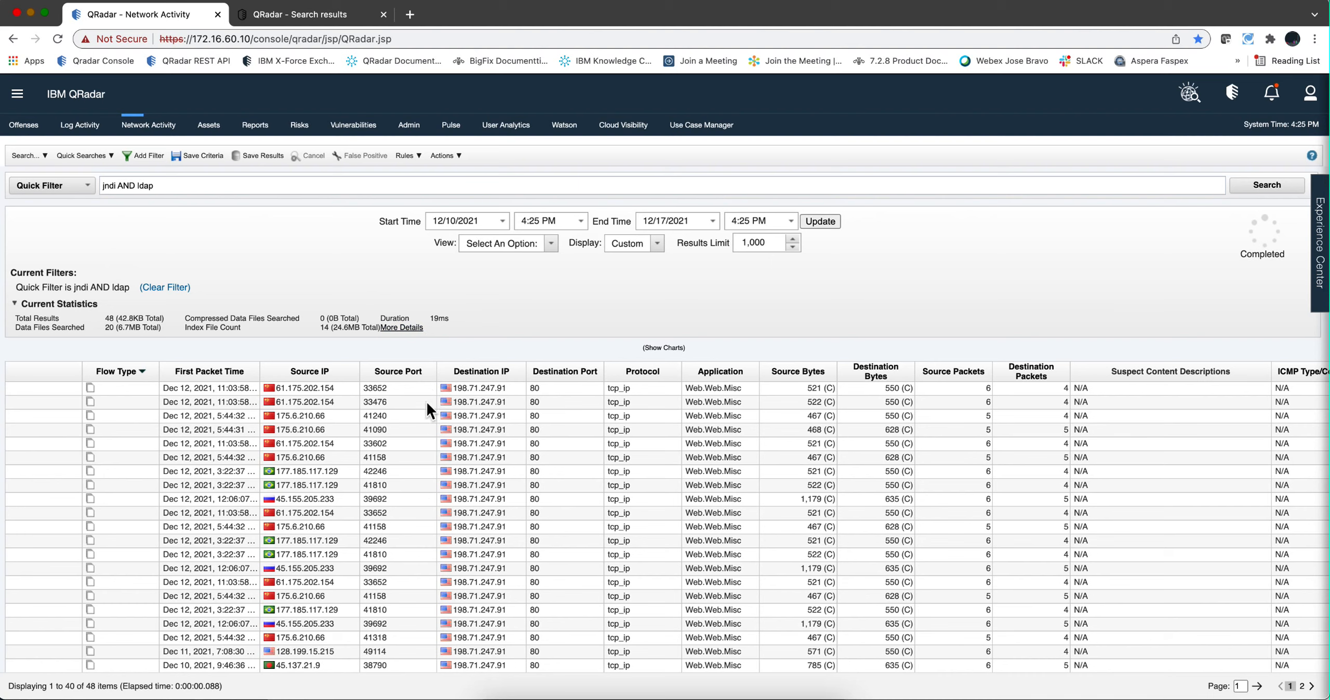
mouse_move(401, 448)
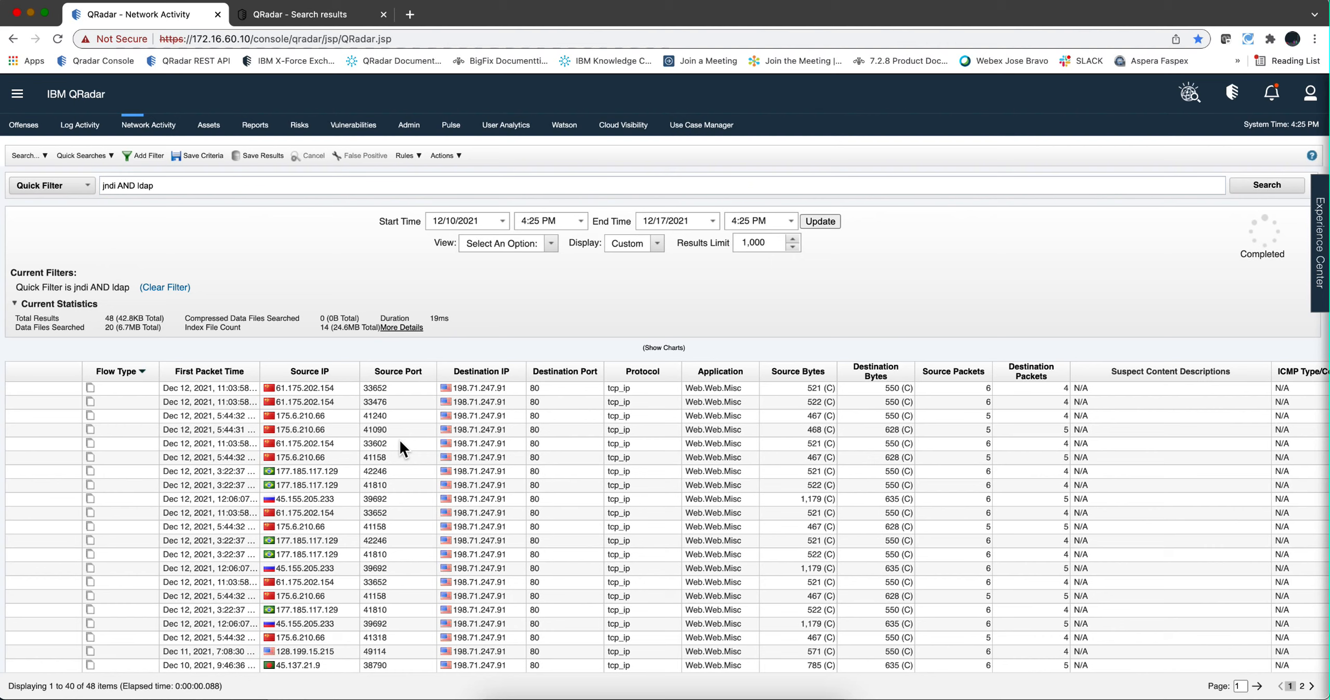
mouse_move(391, 460)
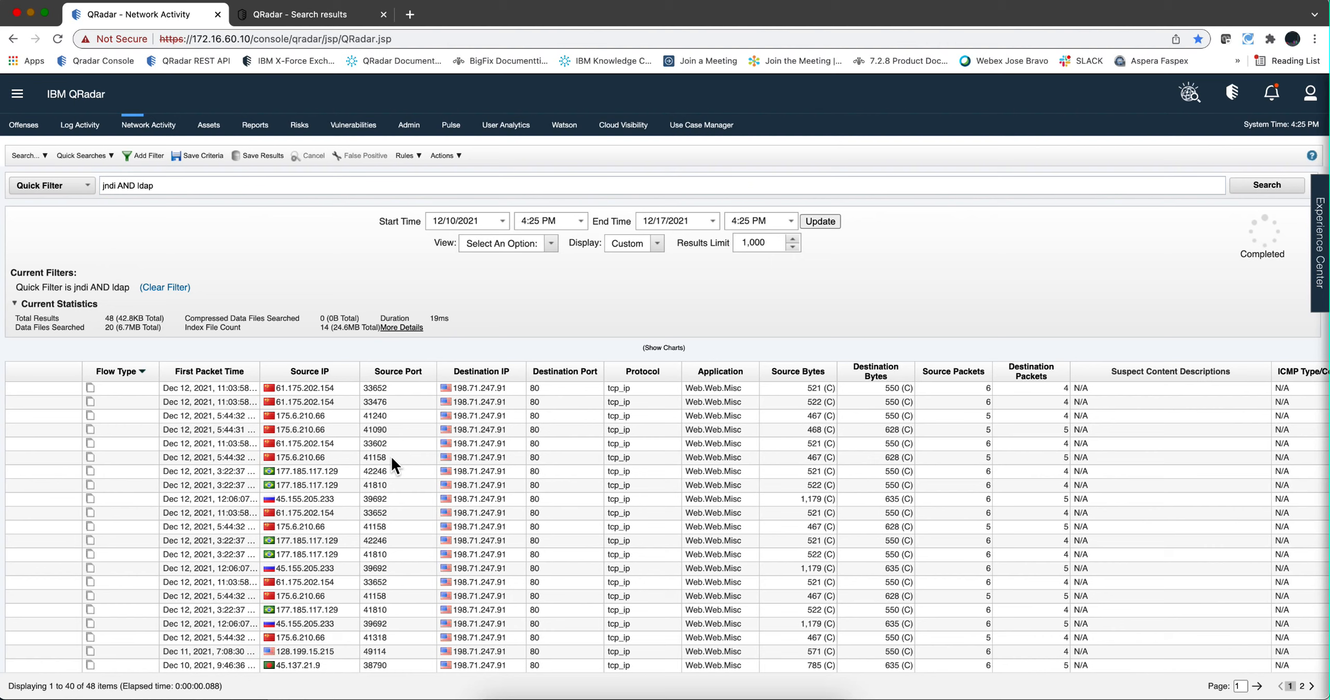
mouse_move(653, 695)
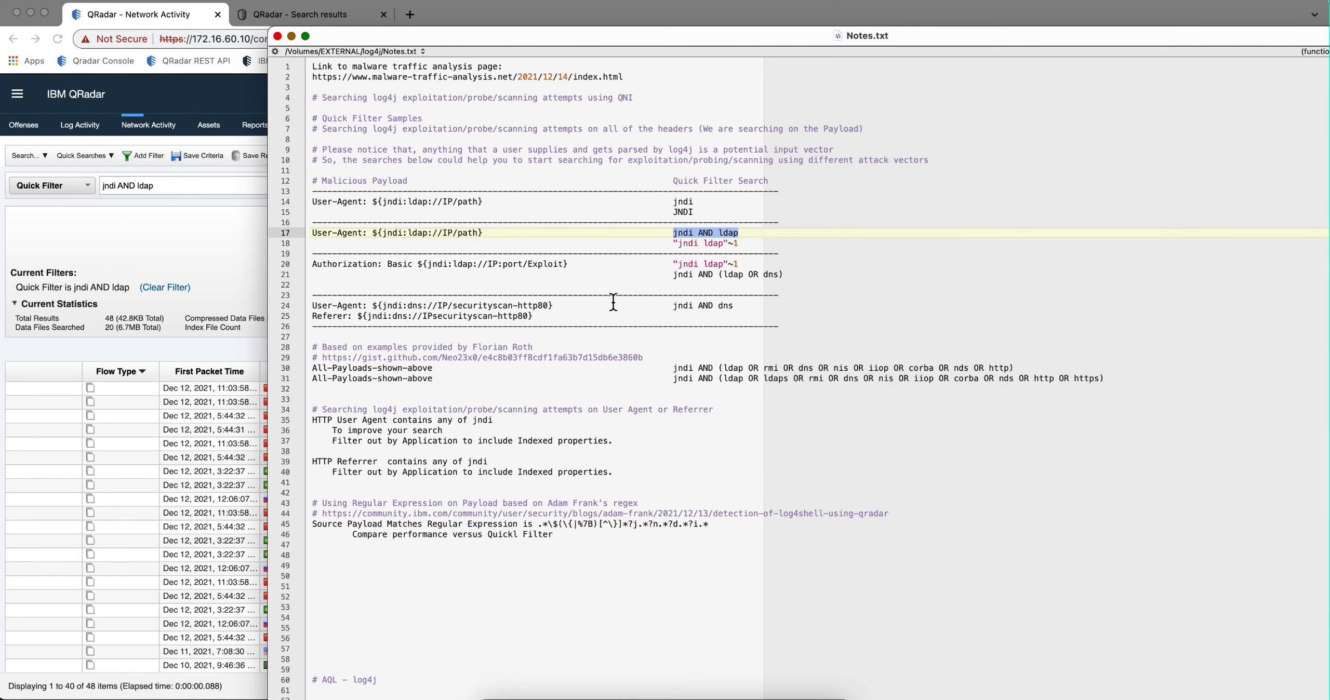
Step: Replace the quick filter with the proximity query "jndi ldap"~1
left_click(738, 243)
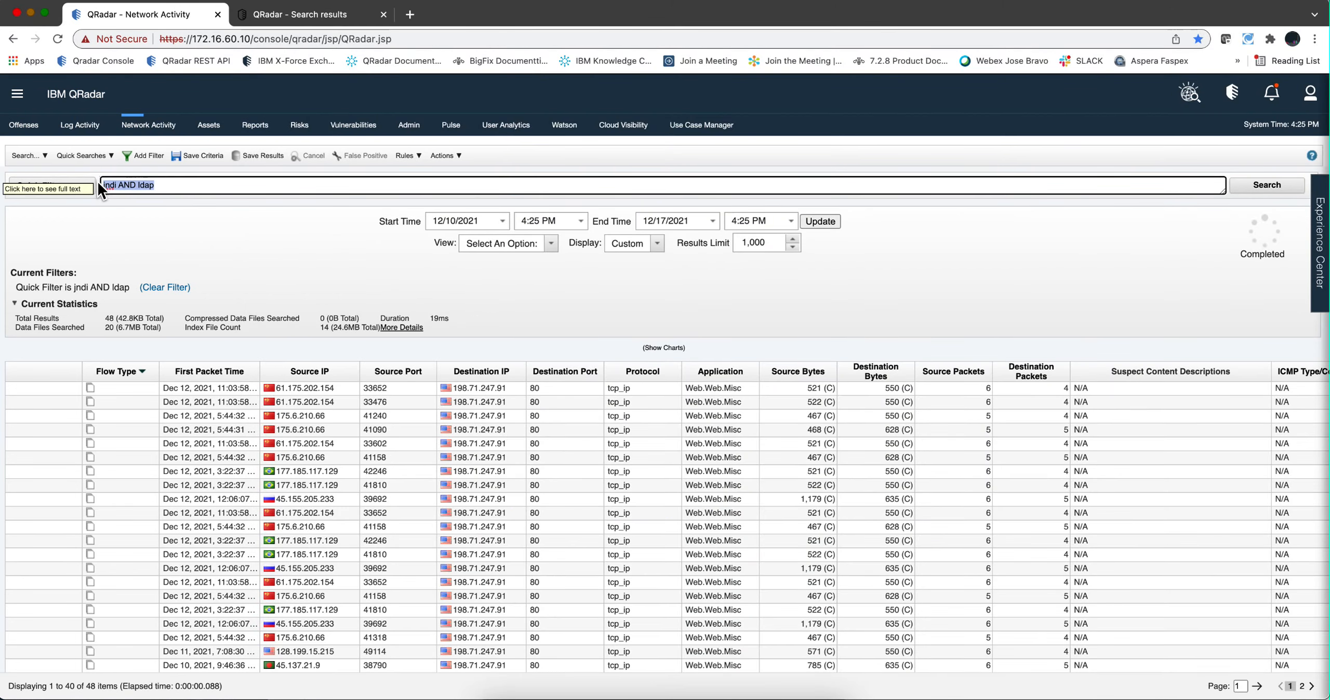
type("\"jndi ldap\"~1")
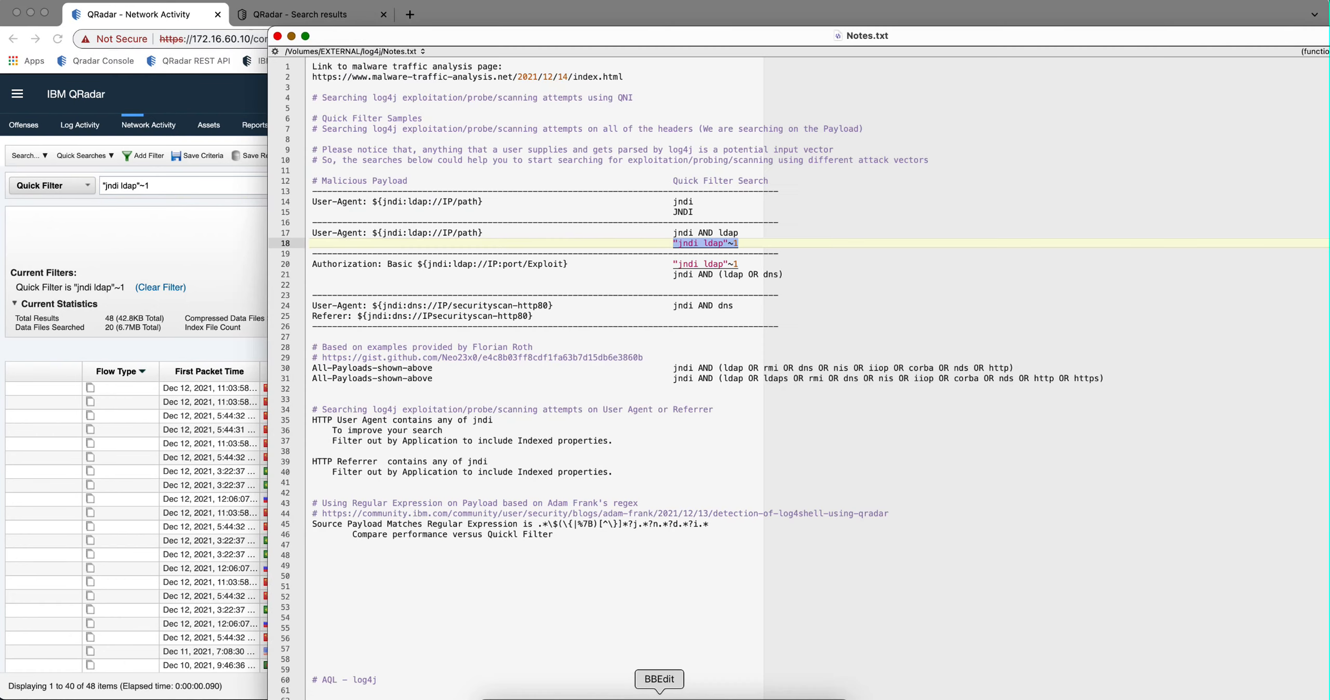
mouse_move(628, 280)
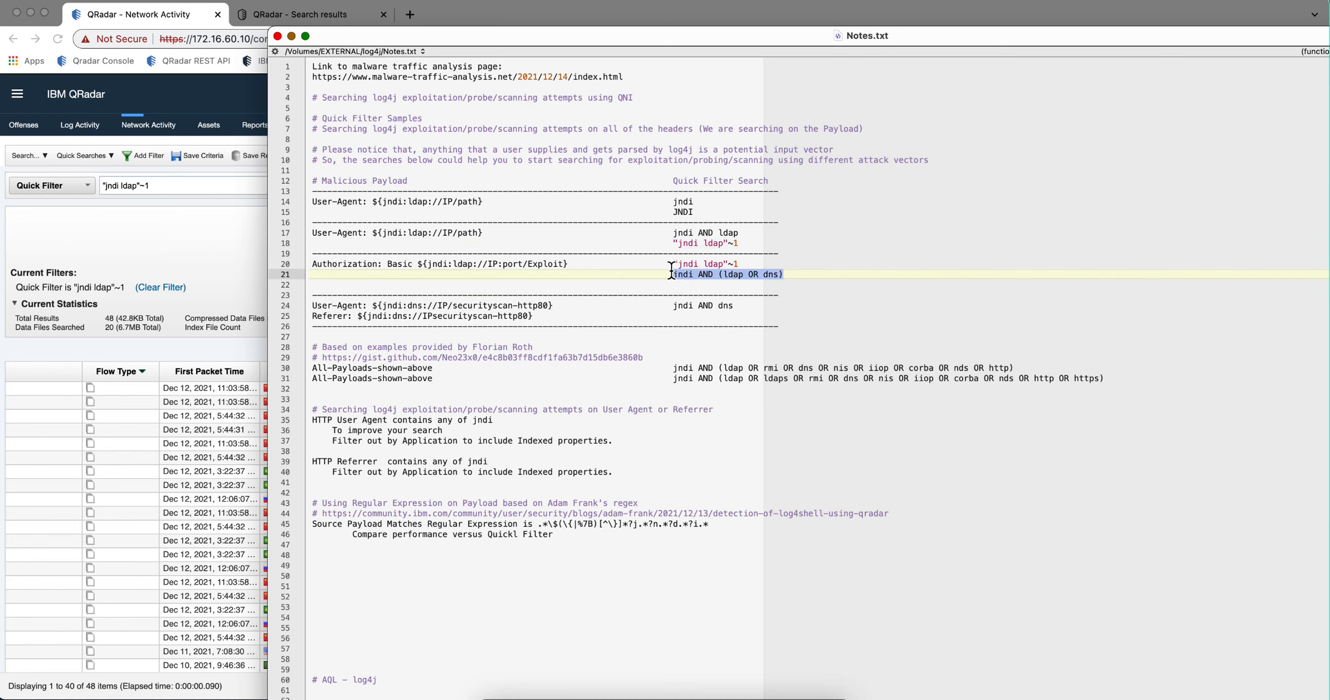
Step: Replace the quick filter with 'jndi AND (ldap OR dns)'
left_click_drag(673, 274, 782, 274)
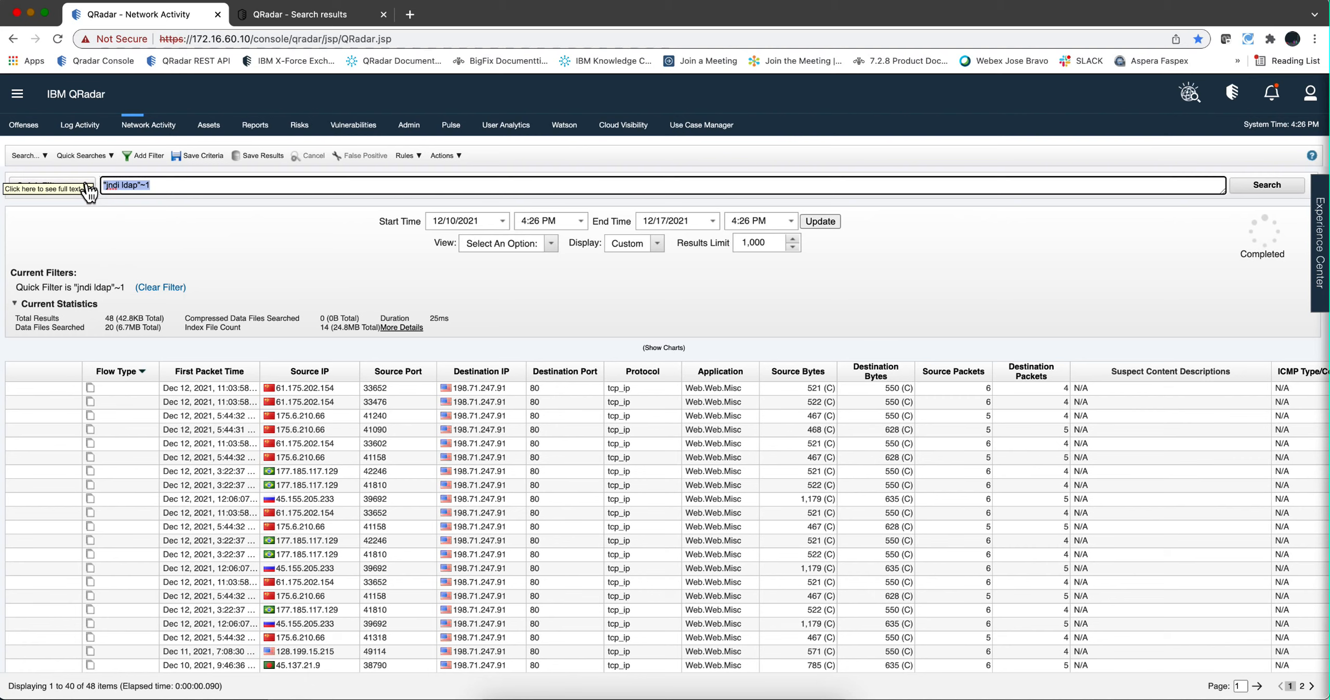
type("jndi AND (ldap OR dns)")
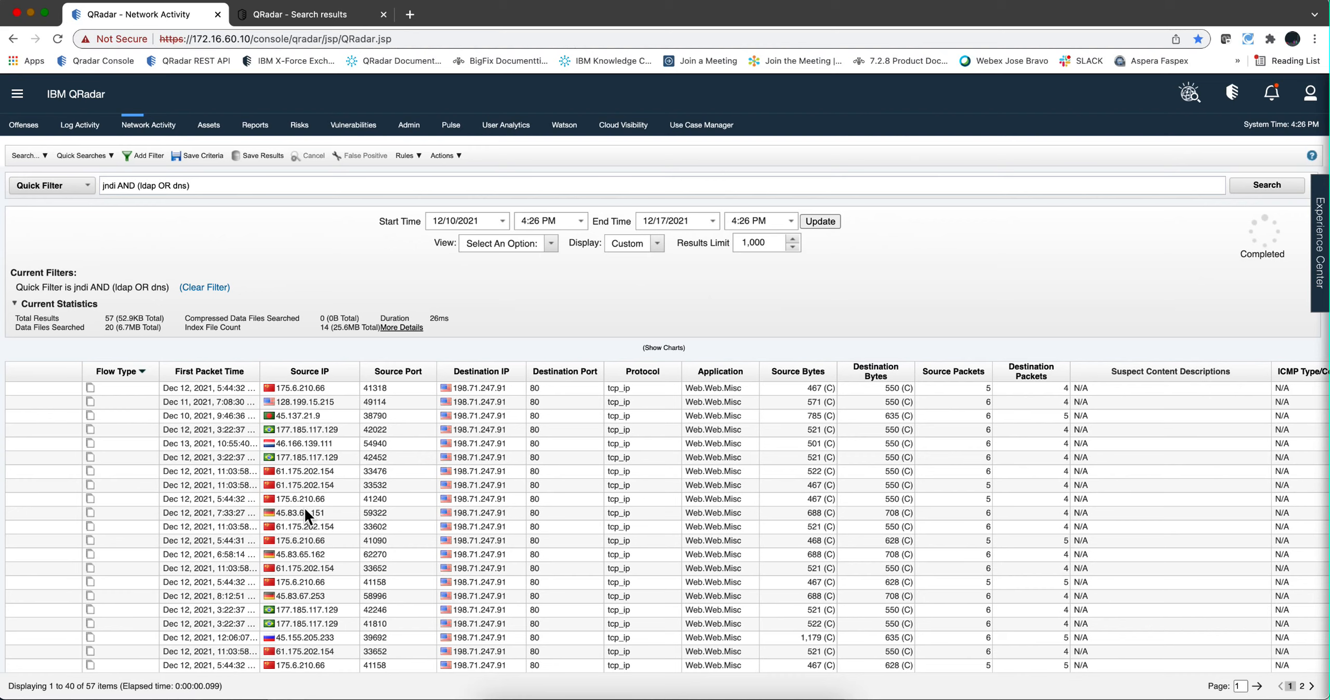
left_click(309, 498)
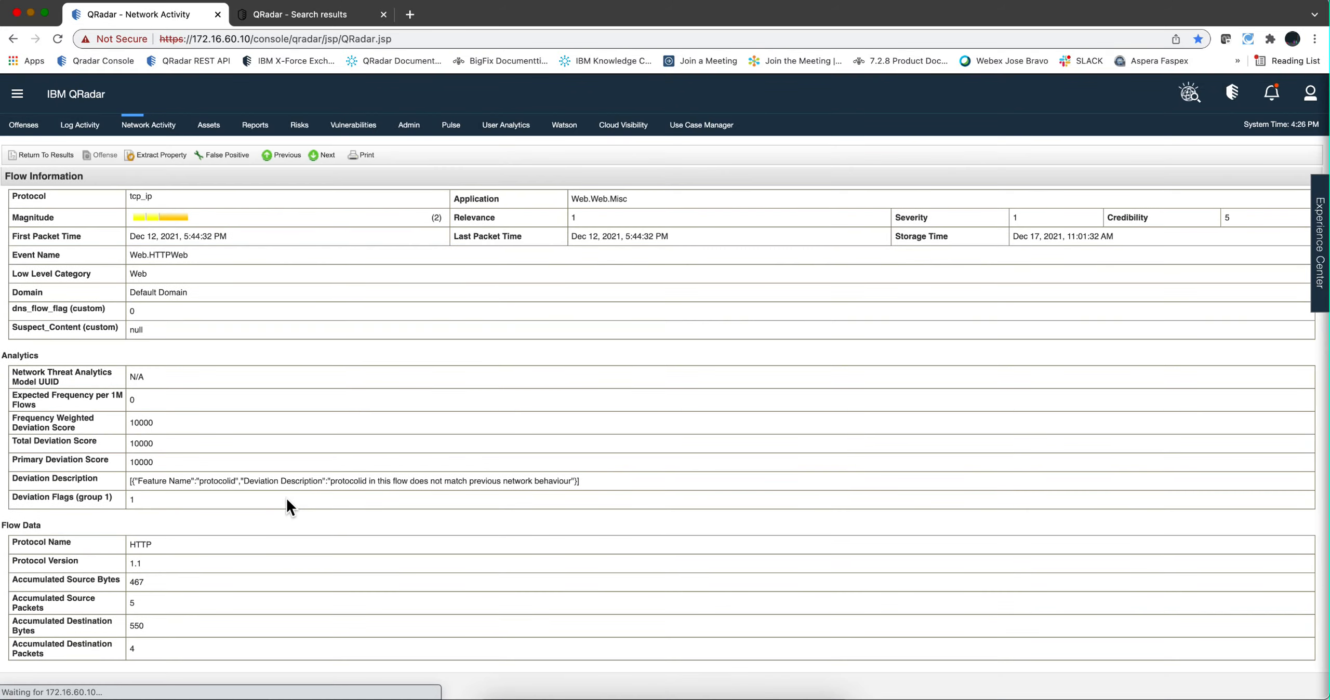
mouse_move(308, 390)
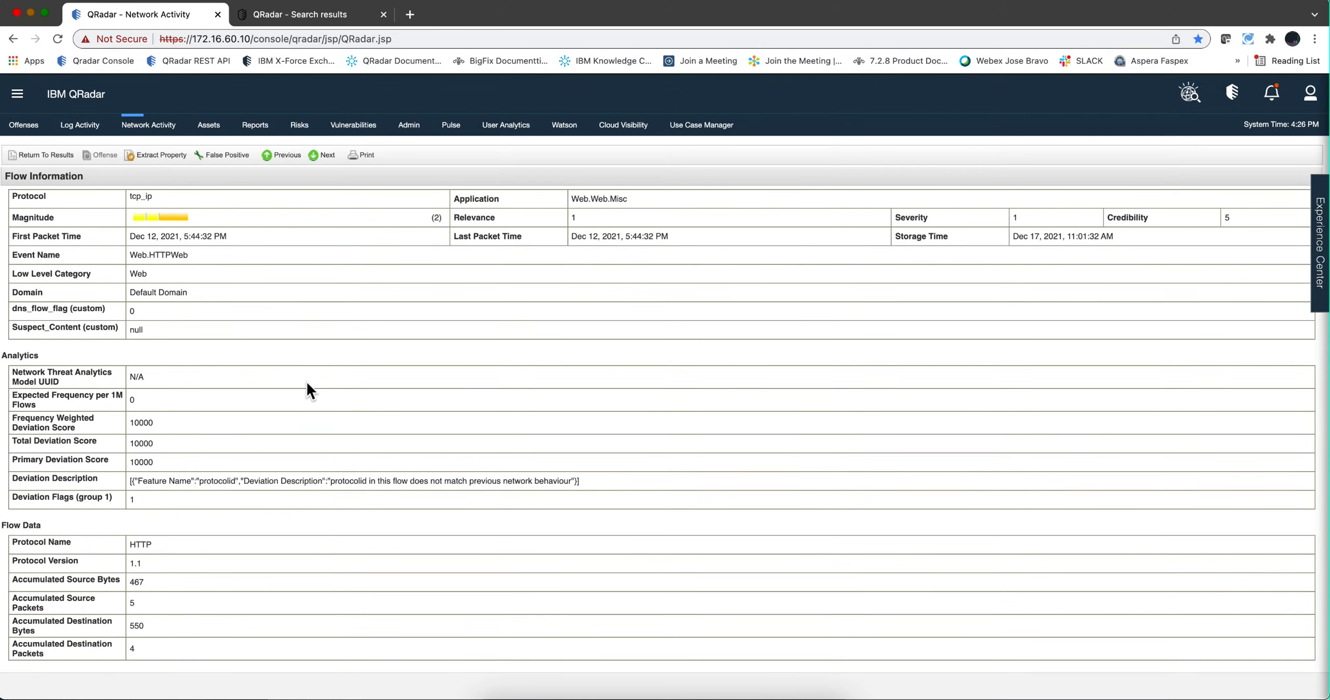
scroll("down", 3)
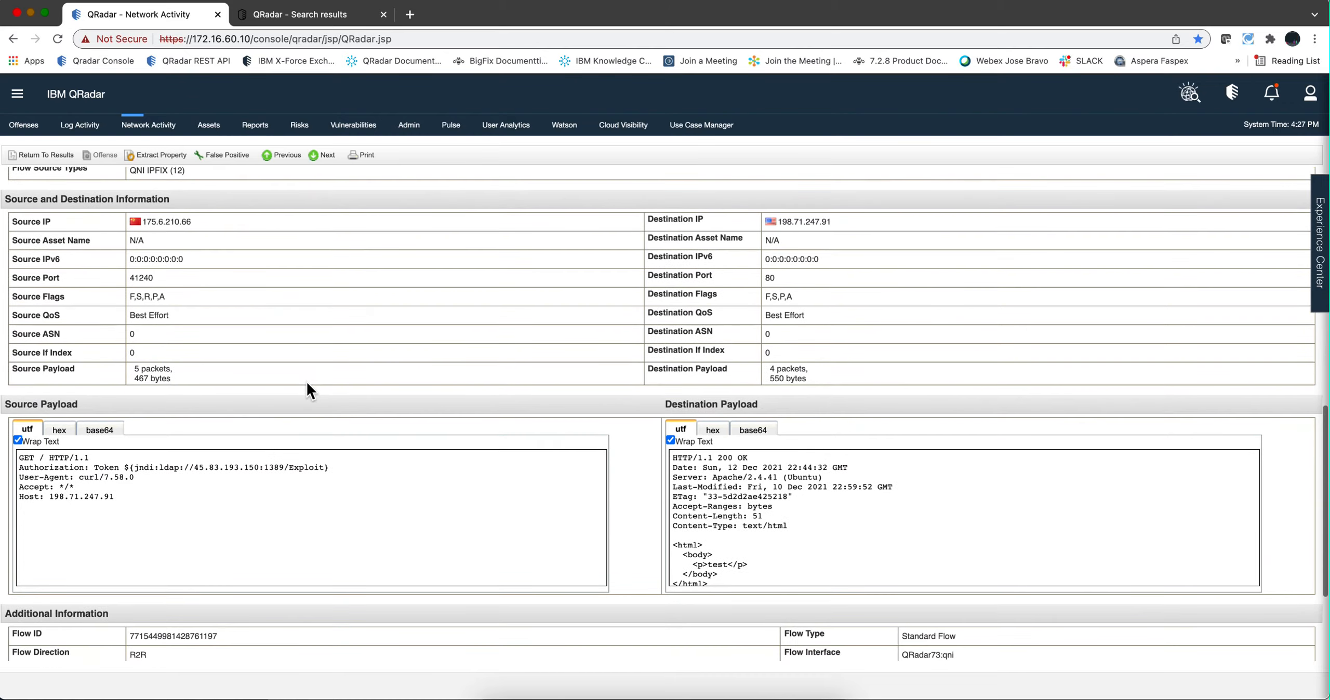
mouse_move(198, 490)
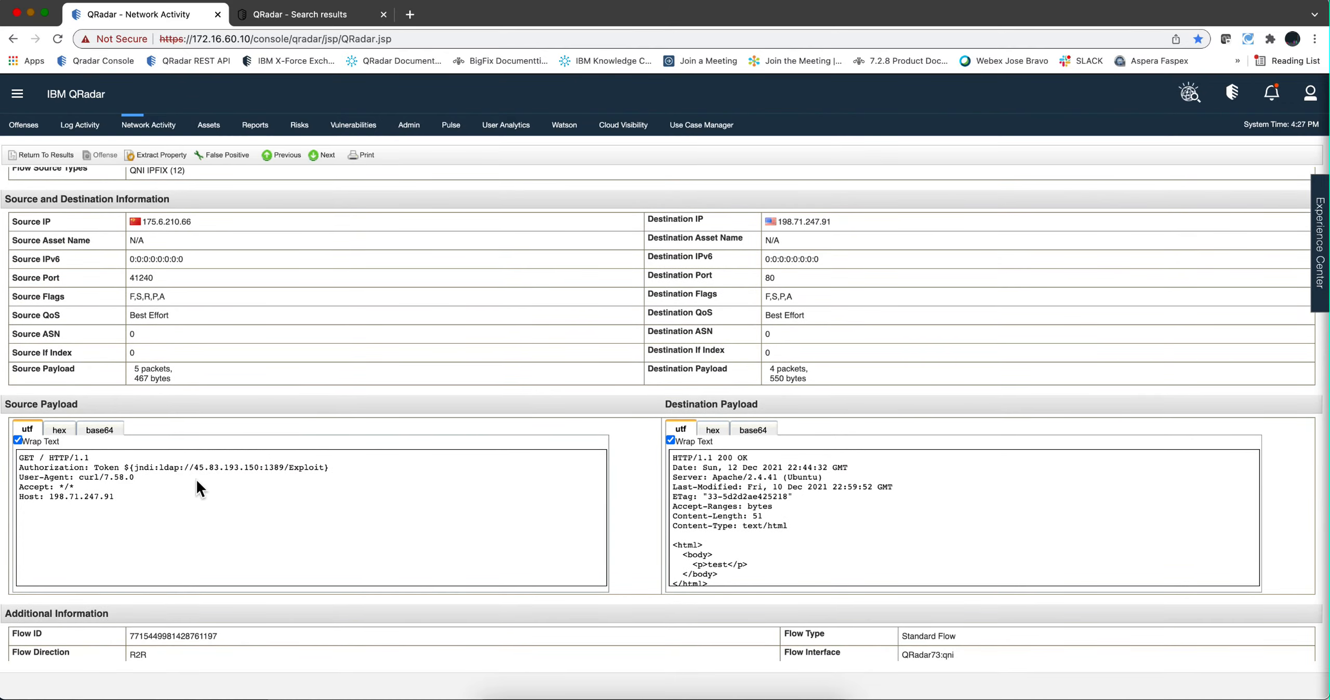
mouse_move(187, 509)
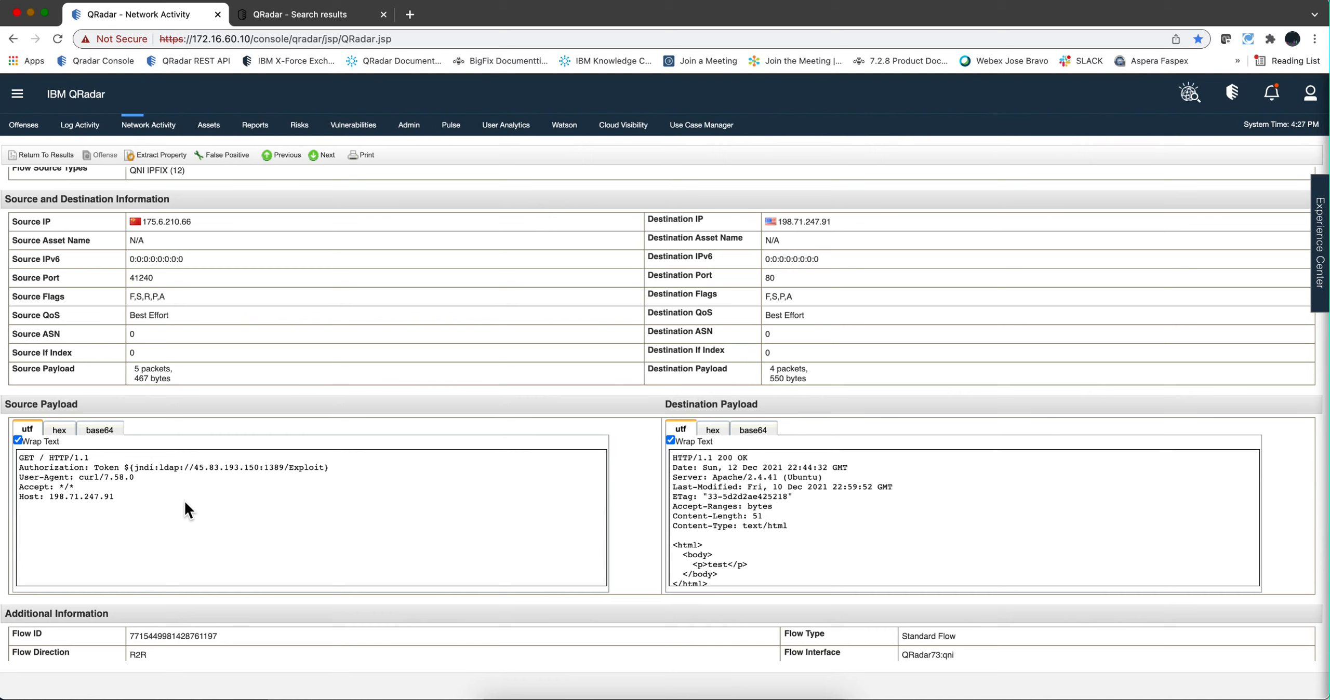
left_click(40, 154)
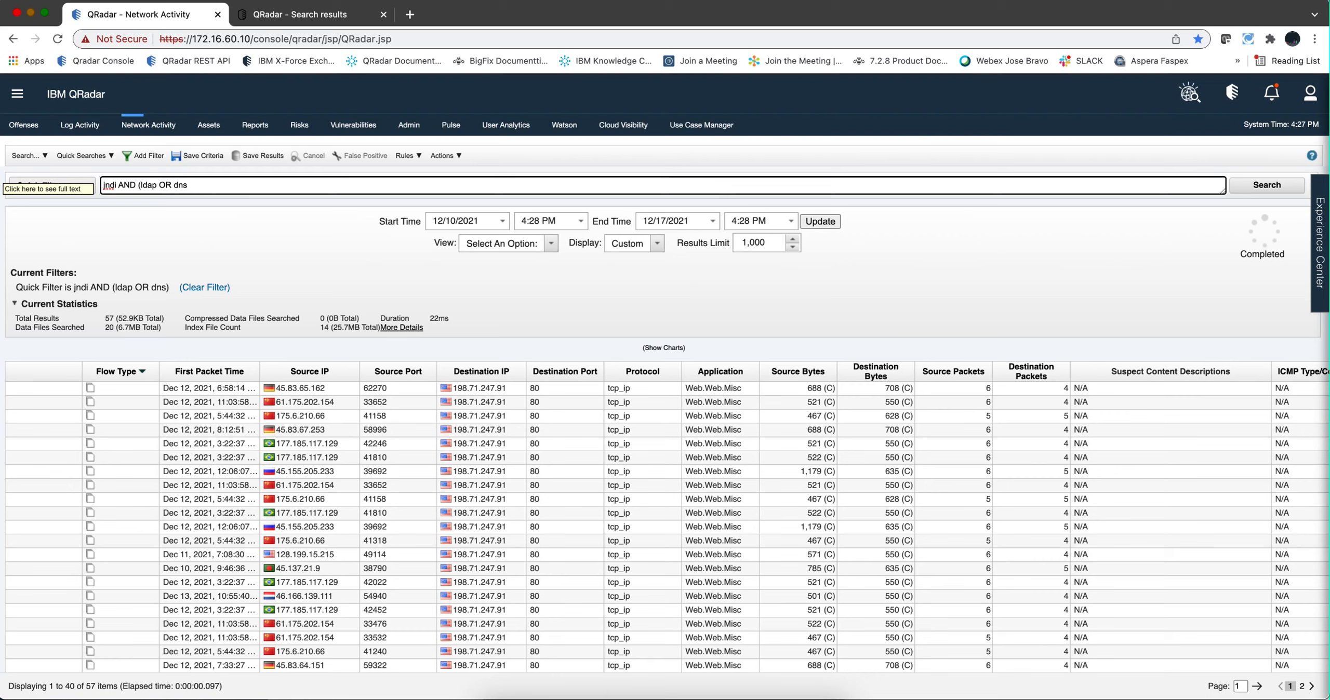
Step: Inspect the top flow's payload details, then return to the flow results
left_click_drag(141, 185, 173, 185)
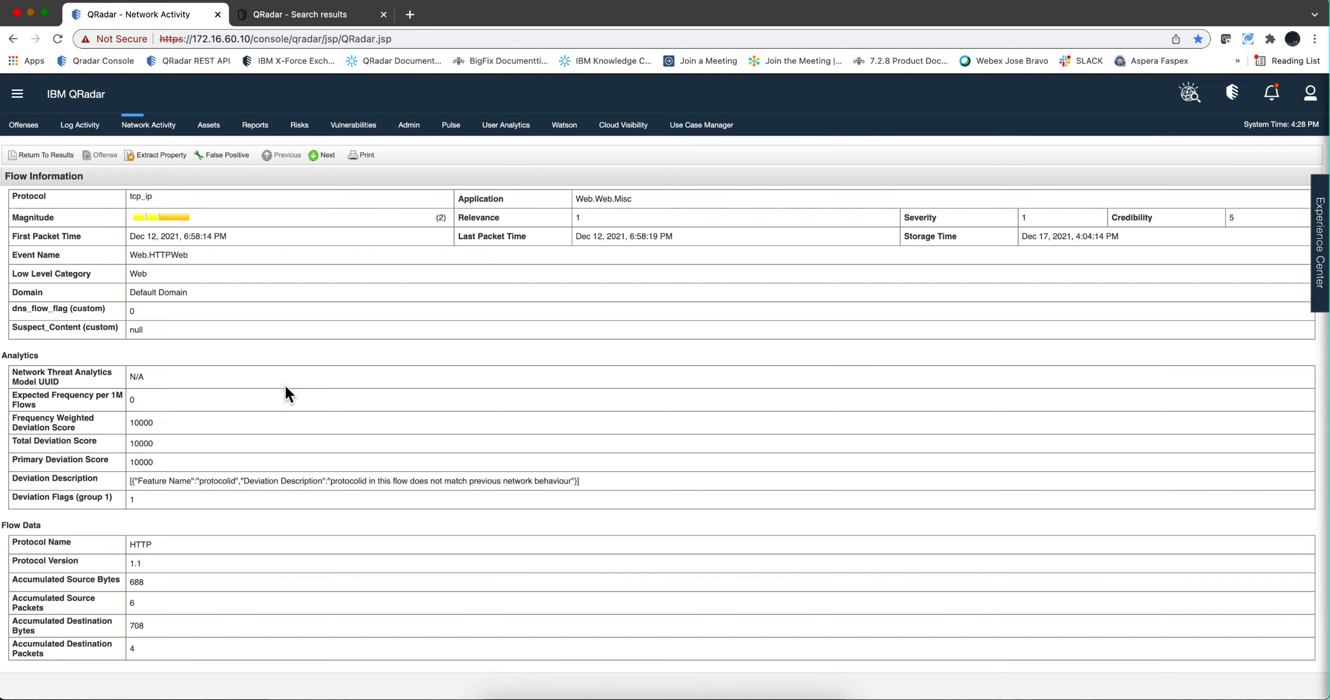
scroll("down", 3)
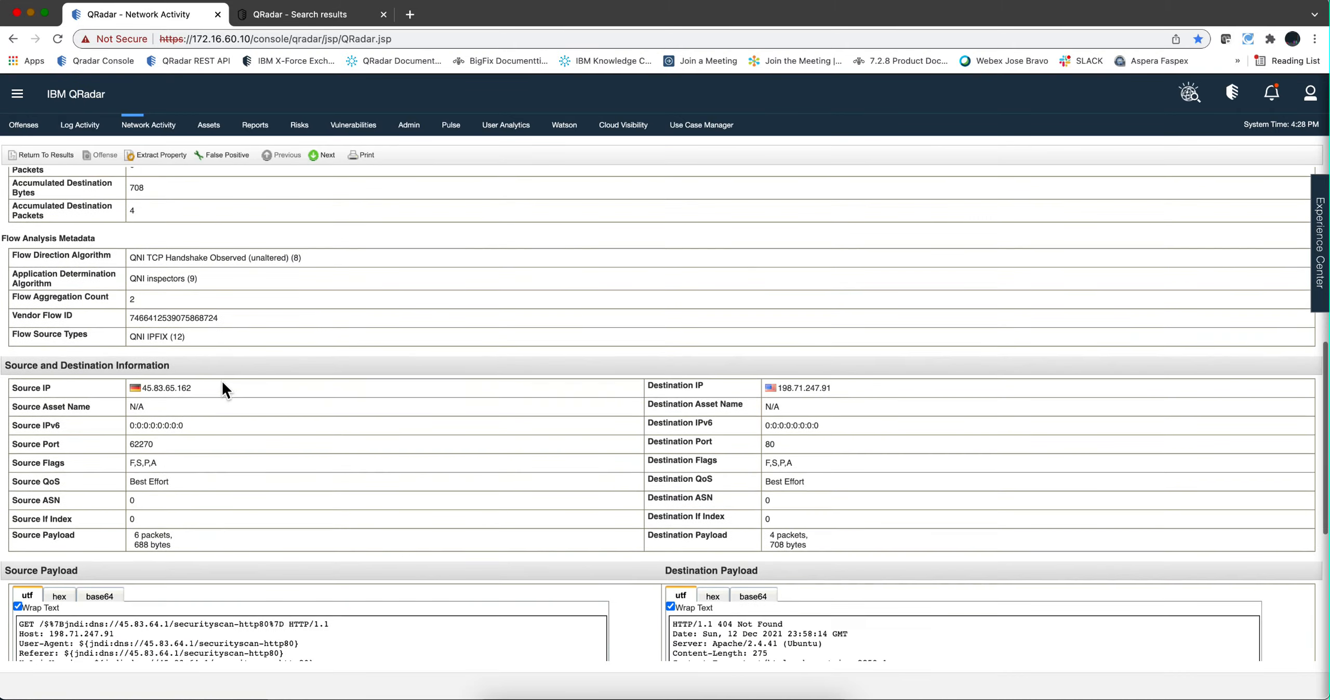
scroll("down", 3)
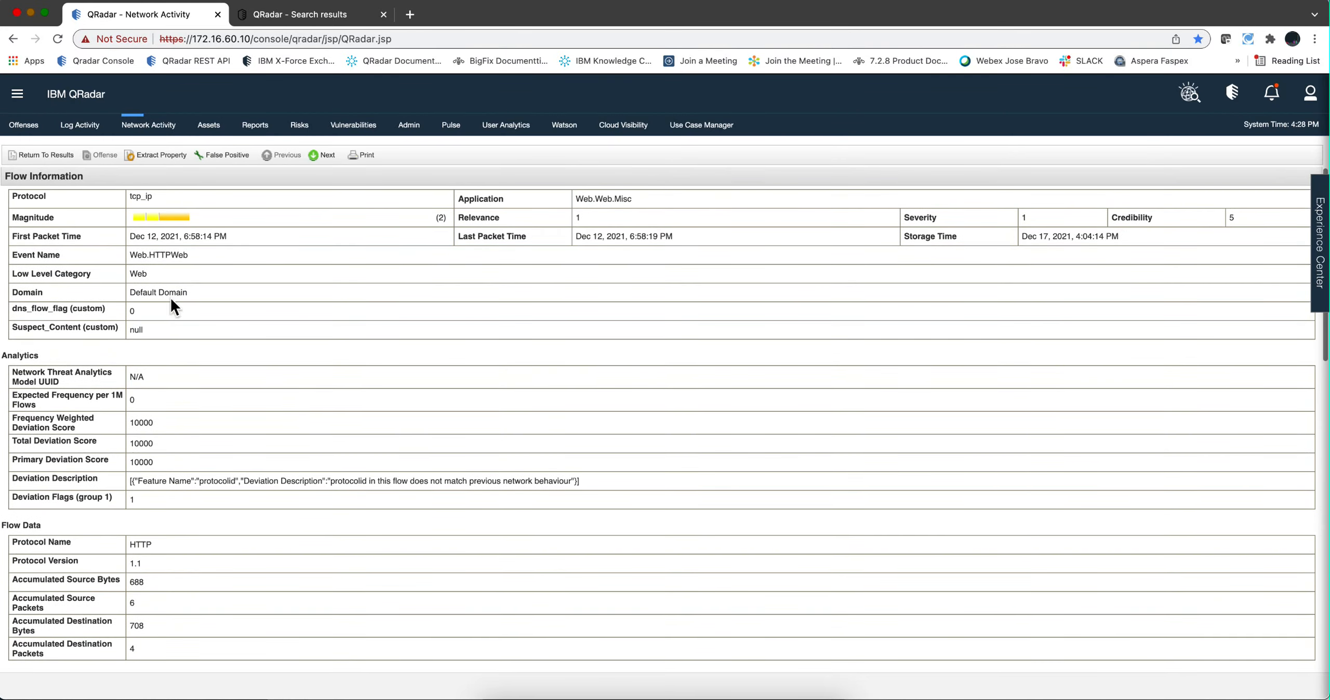
left_click(46, 154)
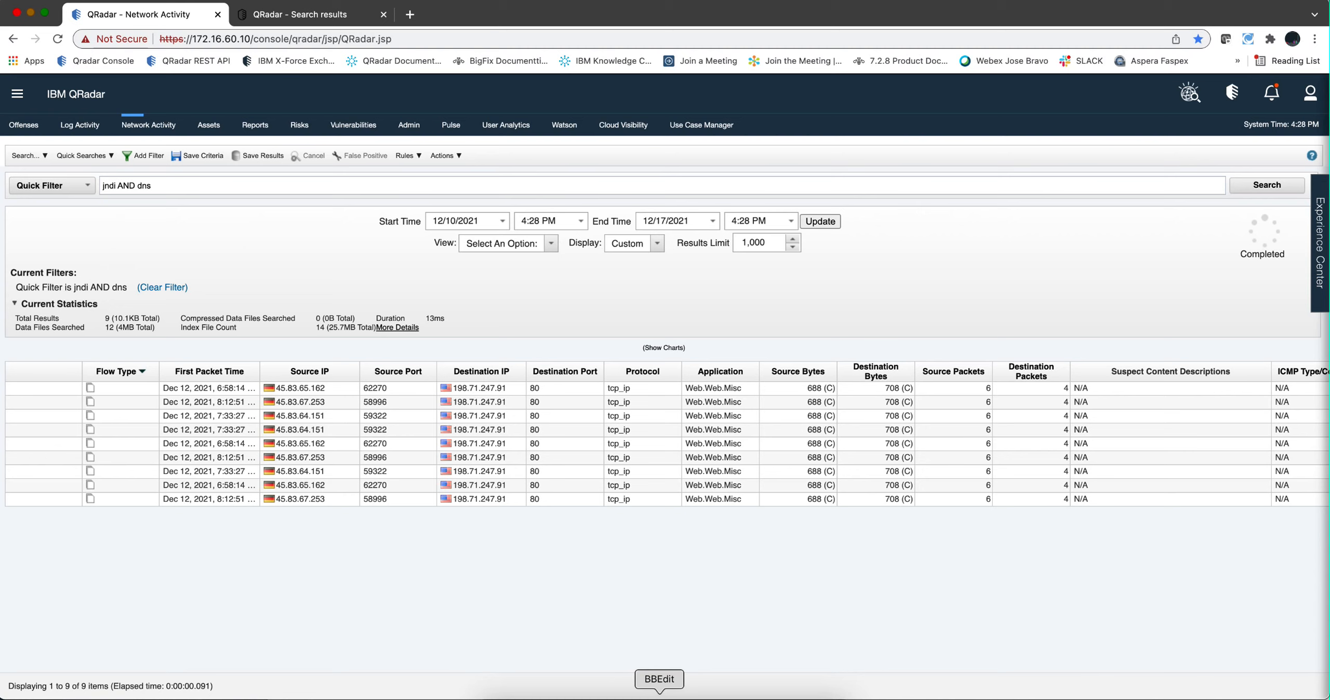
left_click(660, 679)
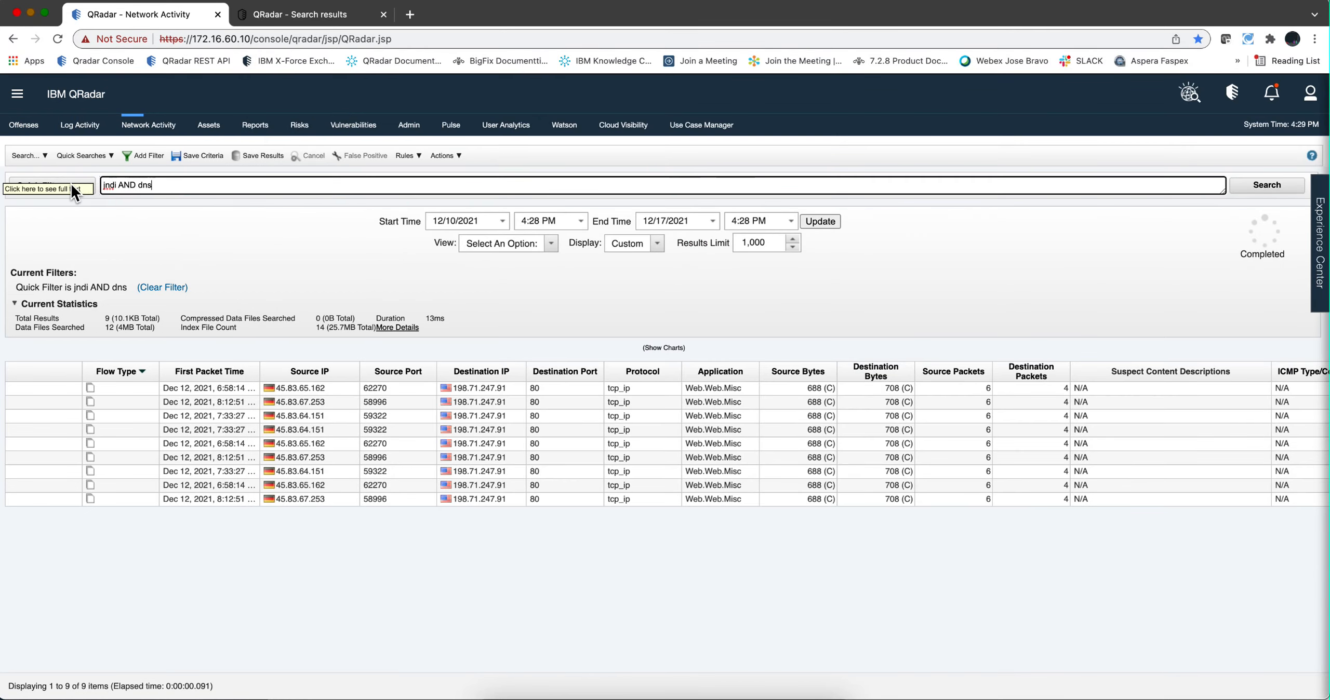
Step: Select the existing quick filter query to replace it with the multi-protocol jndi filter
double_click(126, 185)
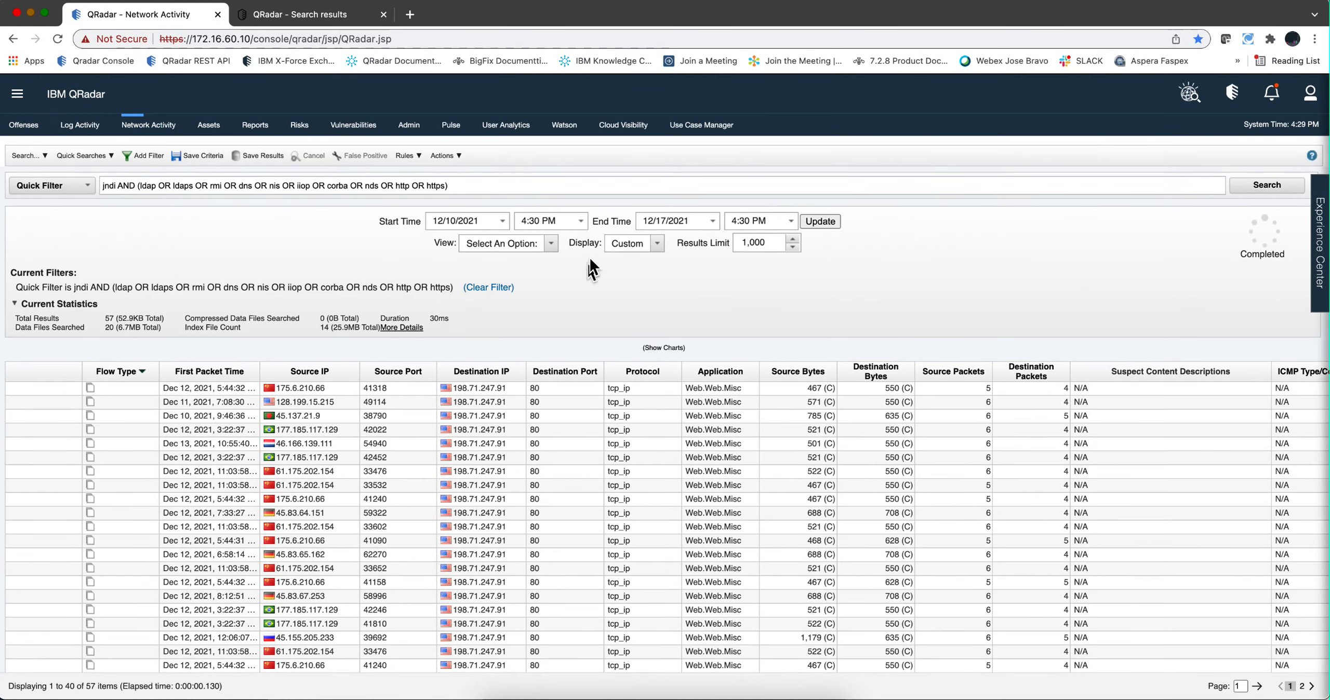
mouse_move(338, 460)
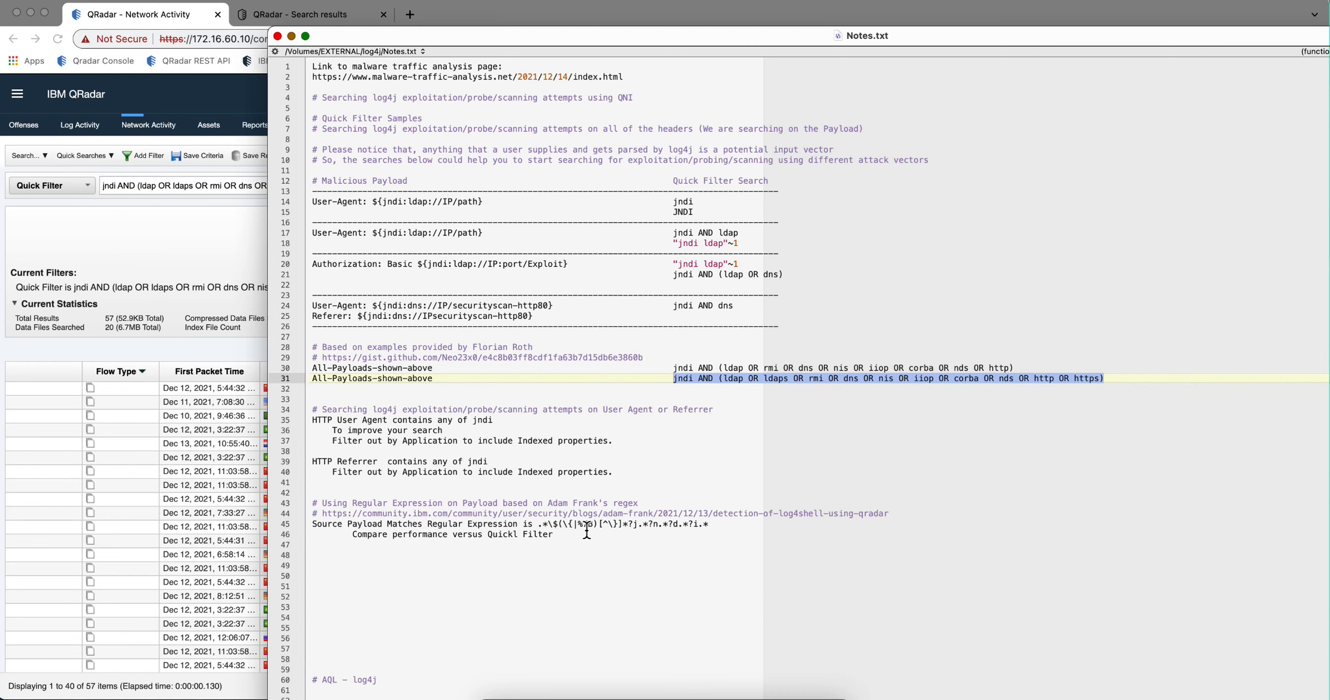
mouse_move(504, 519)
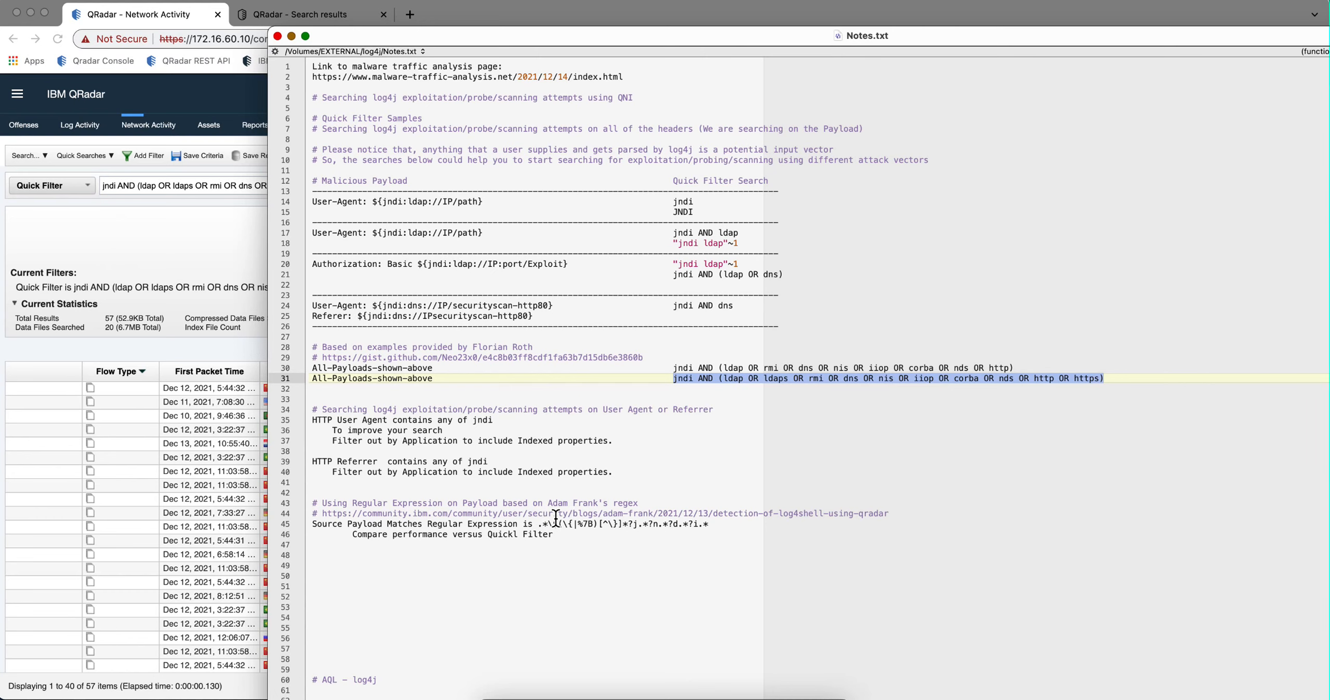
mouse_move(232, 244)
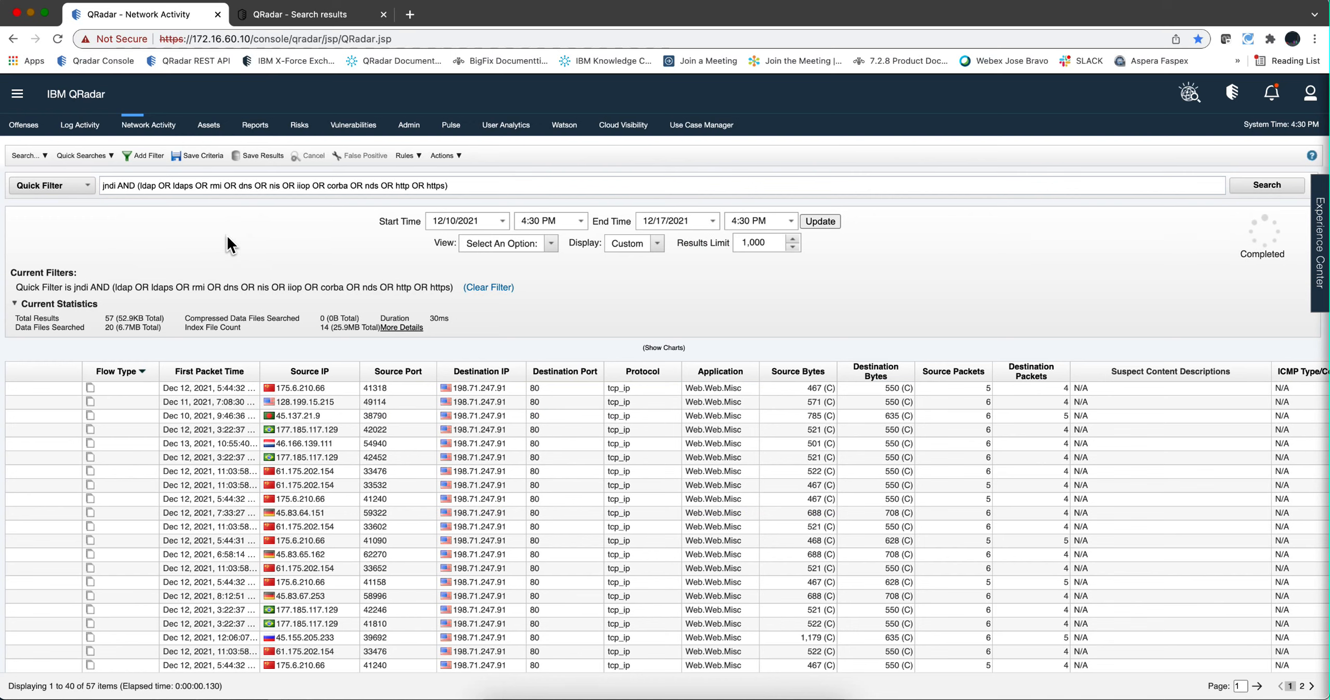
mouse_move(261, 244)
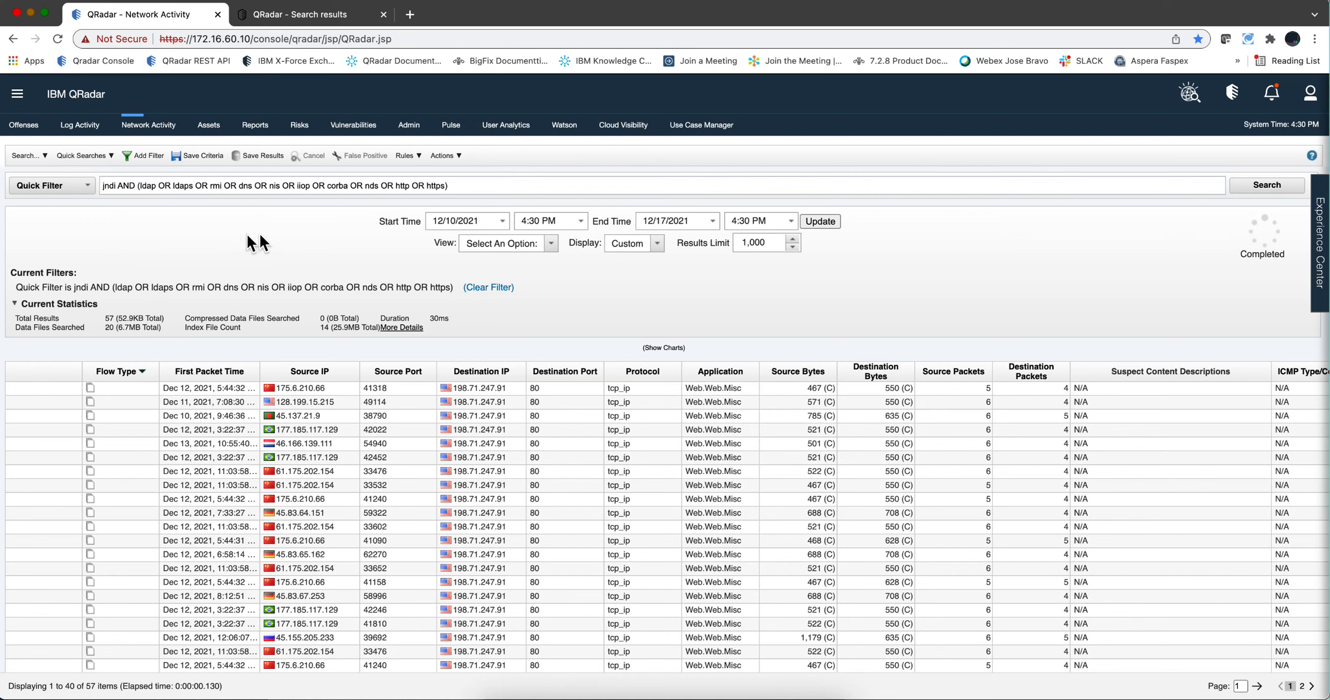
mouse_move(456, 328)
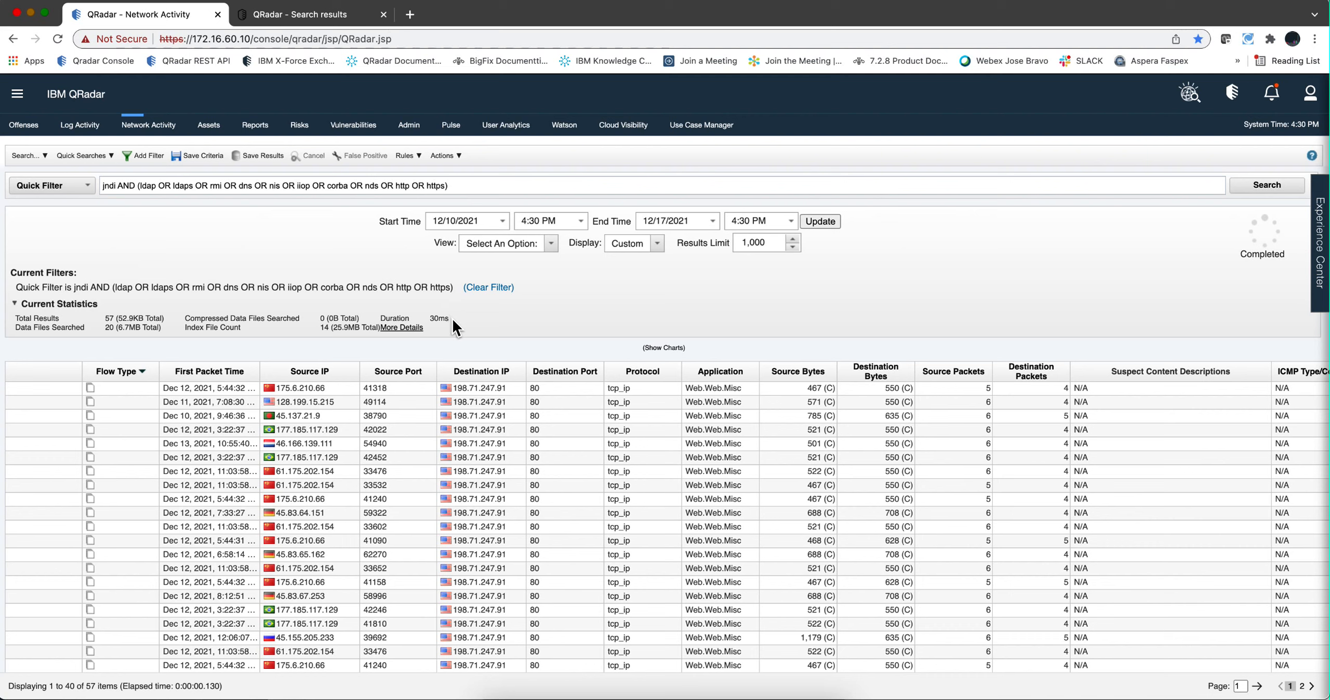